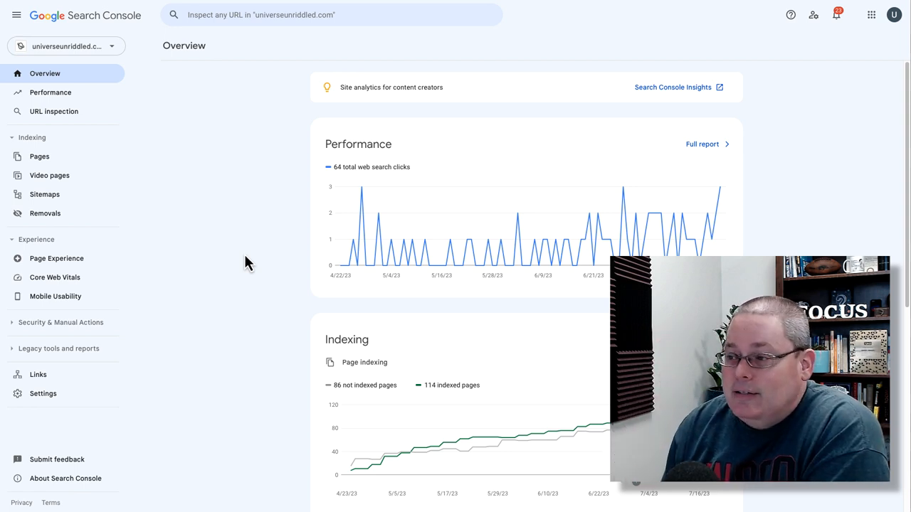
mouse_move(542, 151)
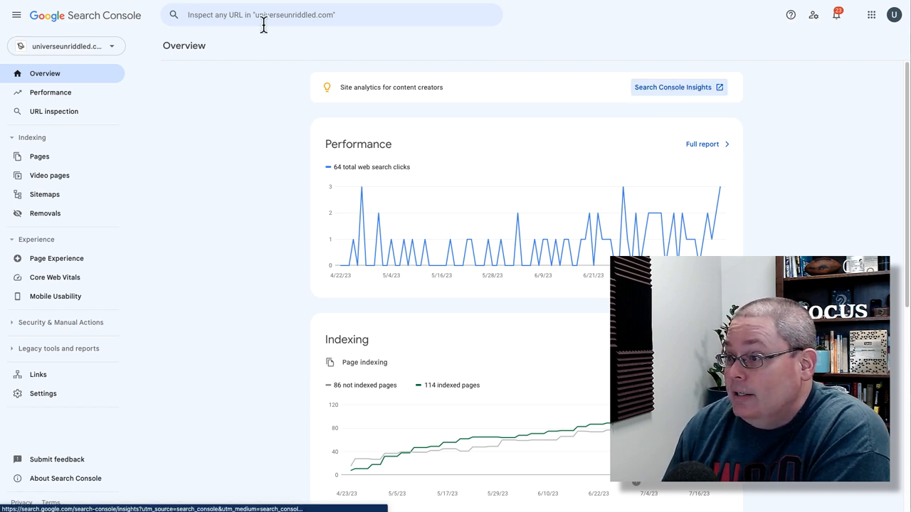
Show the Achievements page with 33 of 40 Search Impact clicks and the earned badges.
click(672, 87)
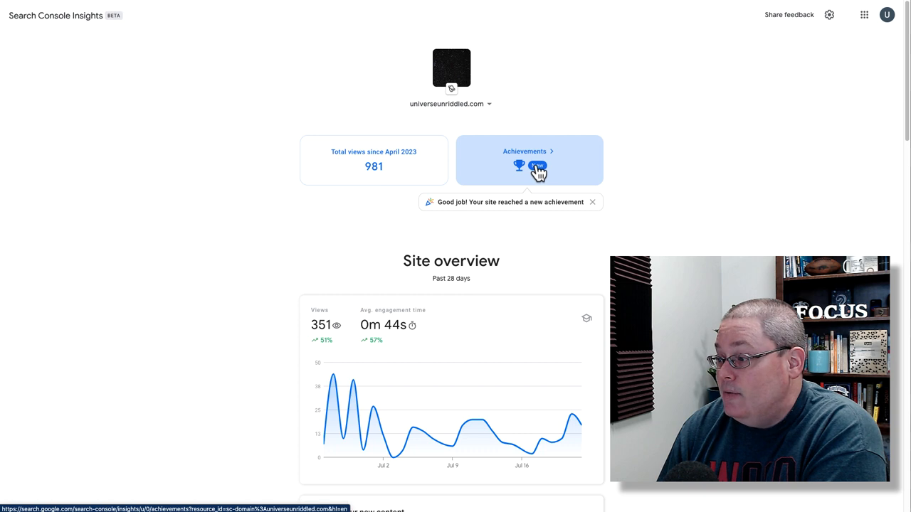
mouse_move(529, 208)
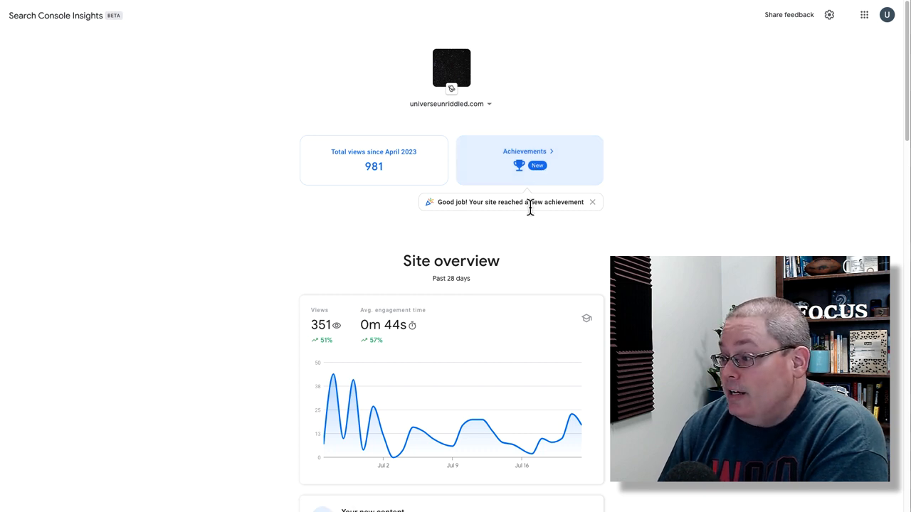
click(529, 159)
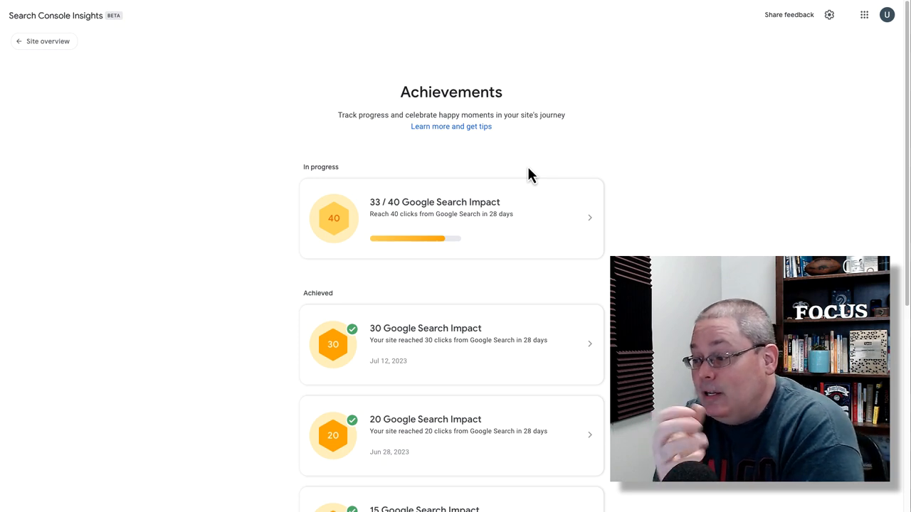
mouse_move(655, 237)
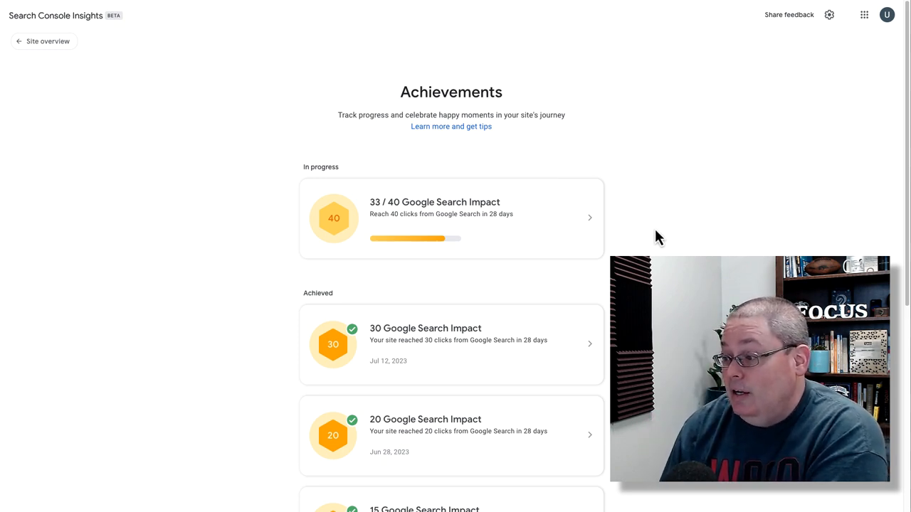
scroll(down, 3)
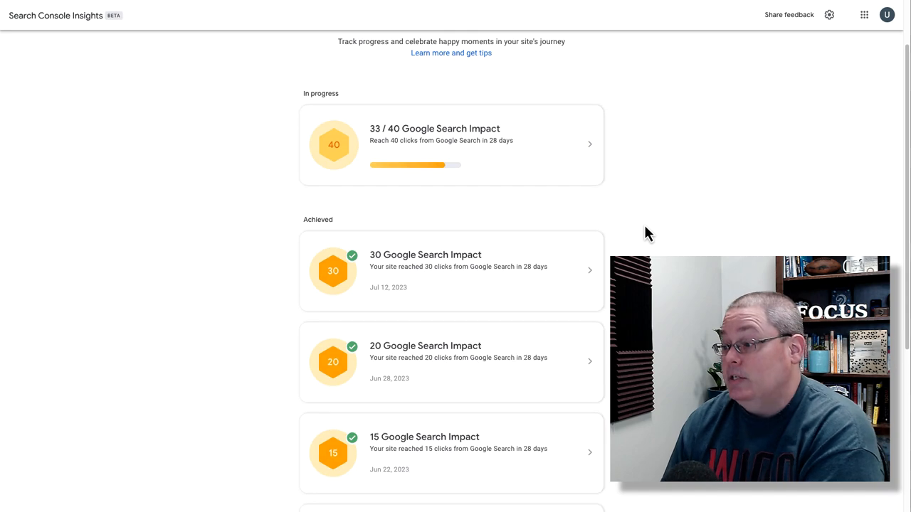
scroll(down, 3)
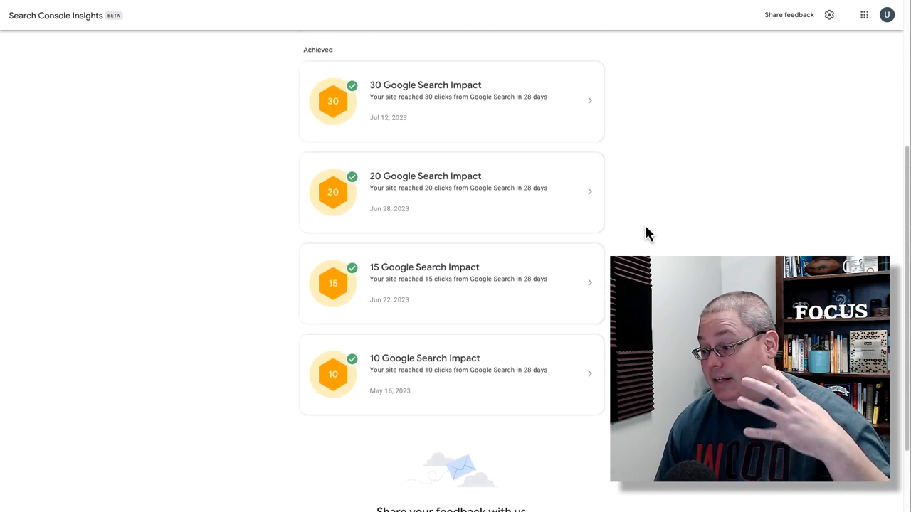
scroll(up, 3)
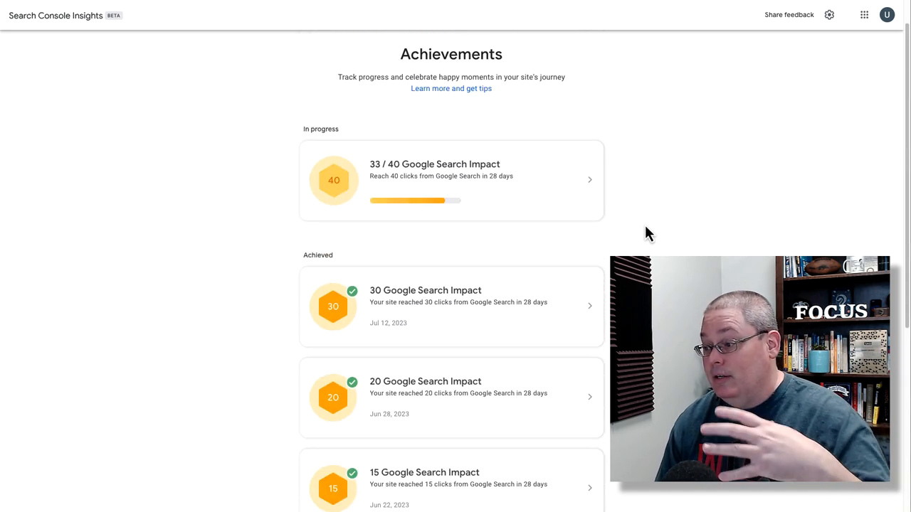
scroll(up, 3)
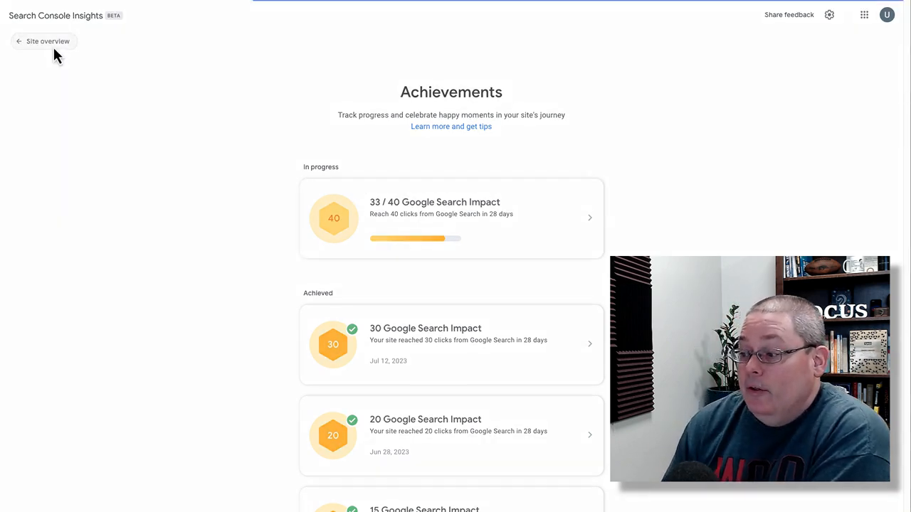
Return to the 28-day site overview and review new and popular content.
click(42, 39)
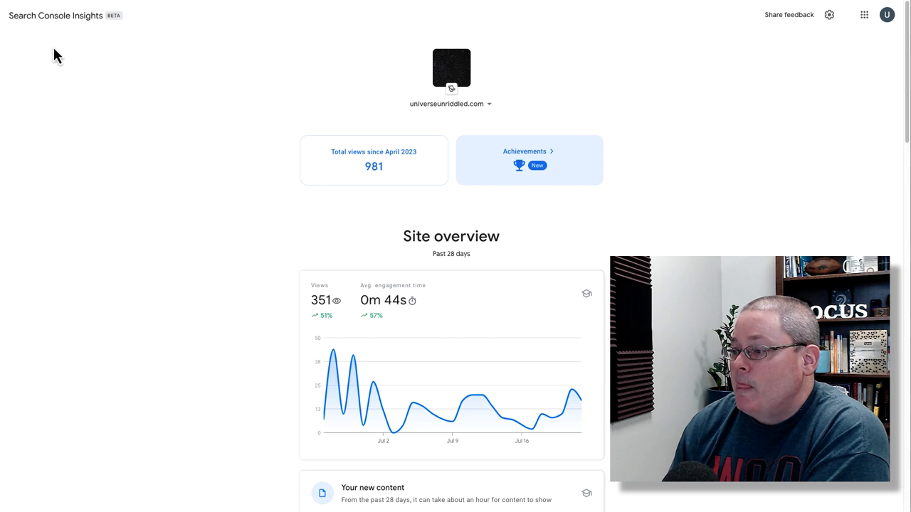
scroll(down, 3)
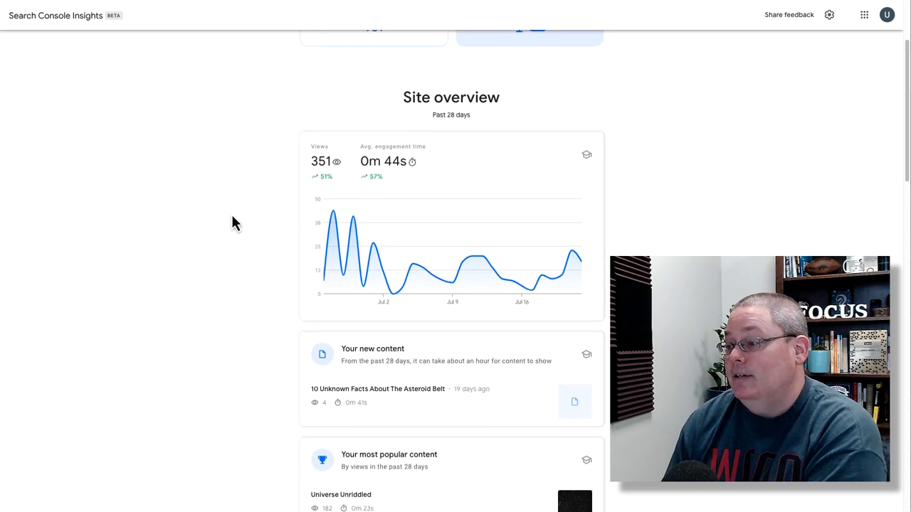
scroll(up, 3)
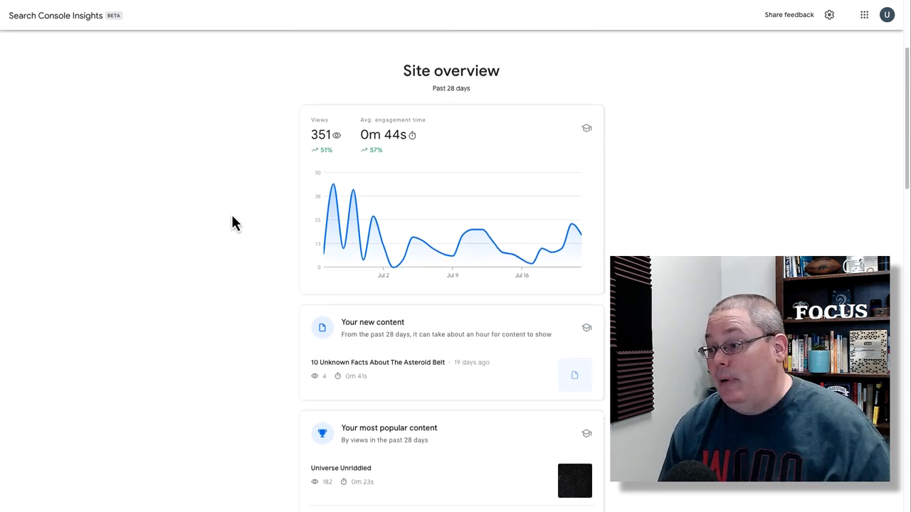
scroll(down, 3)
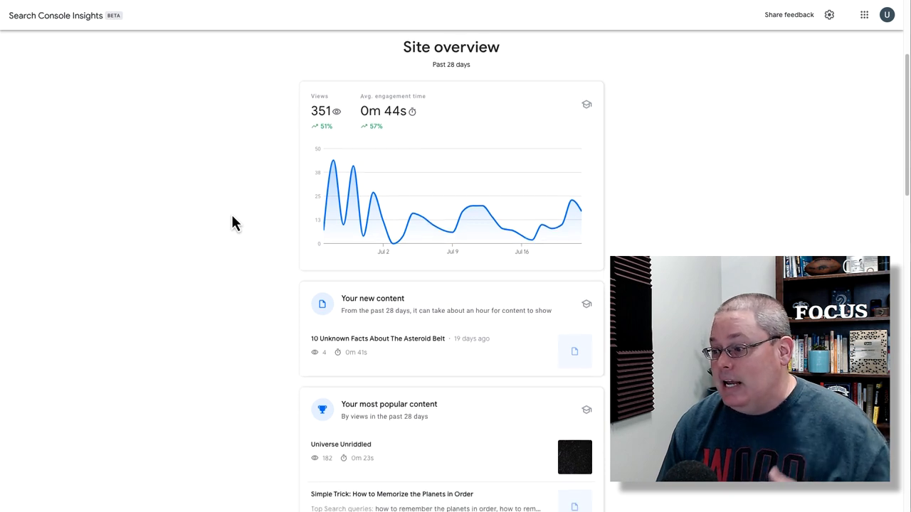
scroll(down, 3)
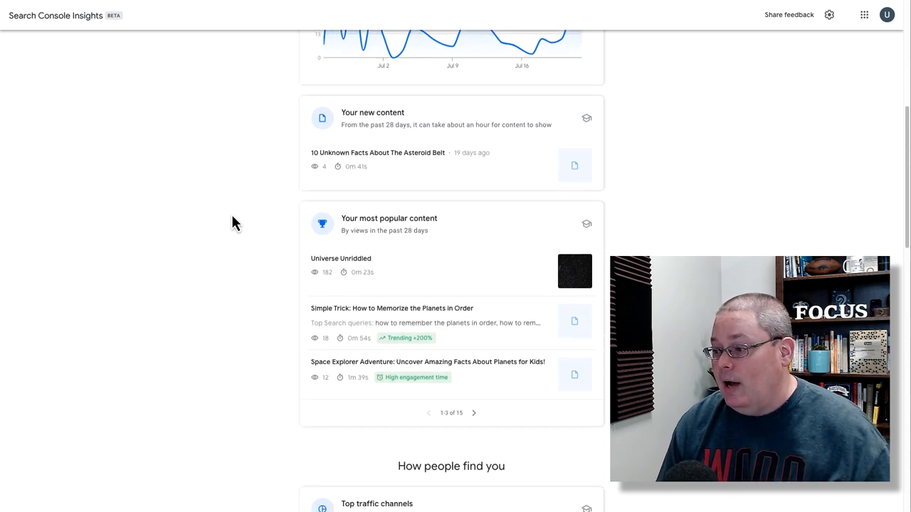
Review the traffic channels, Google Search queries and referring links down to Get the full story.
scroll(down, 3)
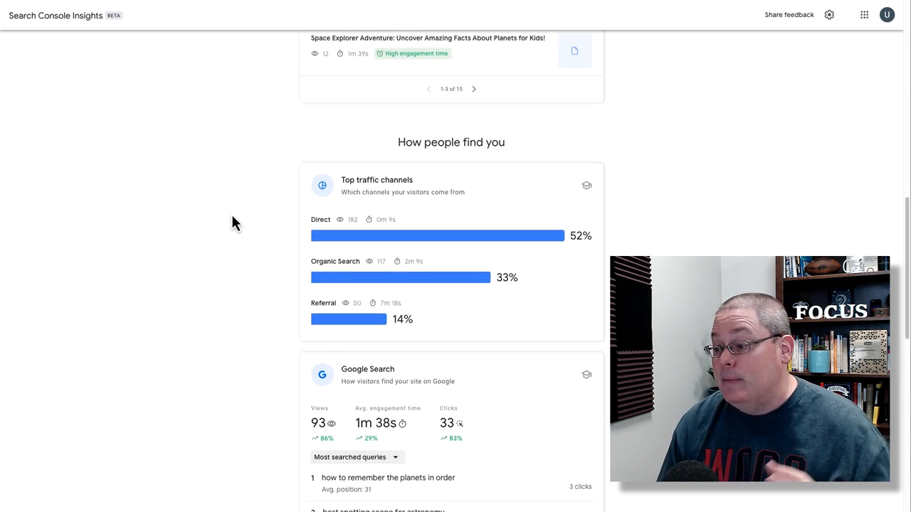
scroll(down, 3)
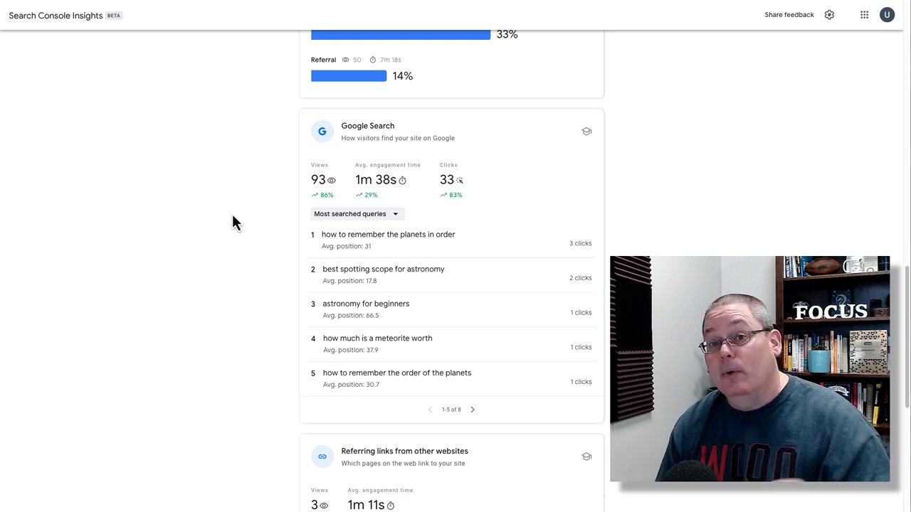
scroll(down, 3)
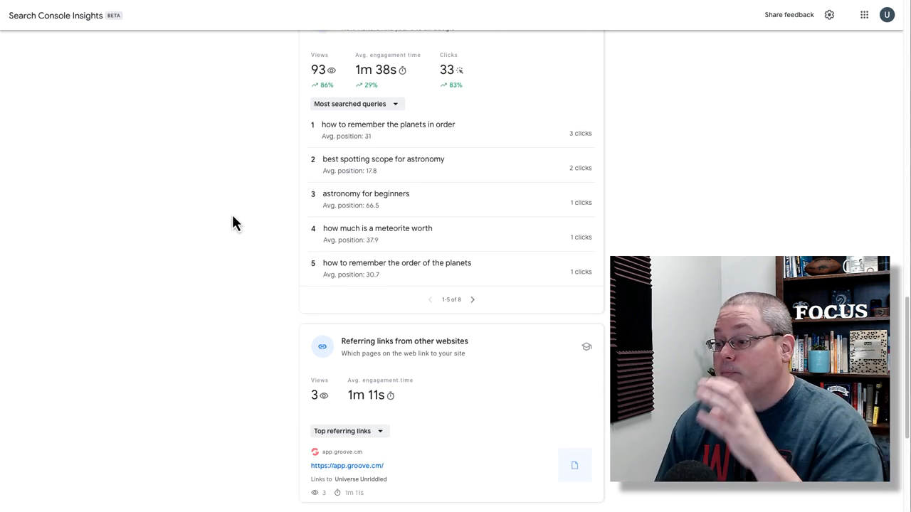
scroll(down, 3)
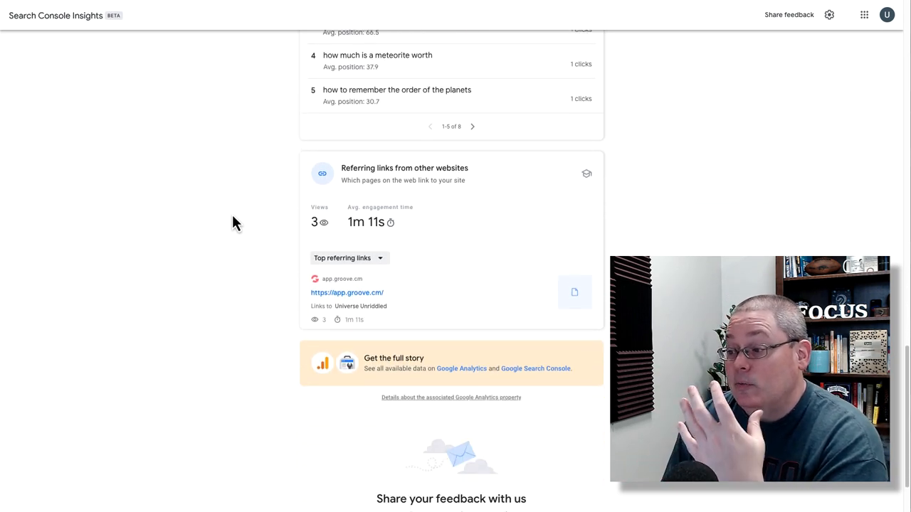
scroll(down, 3)
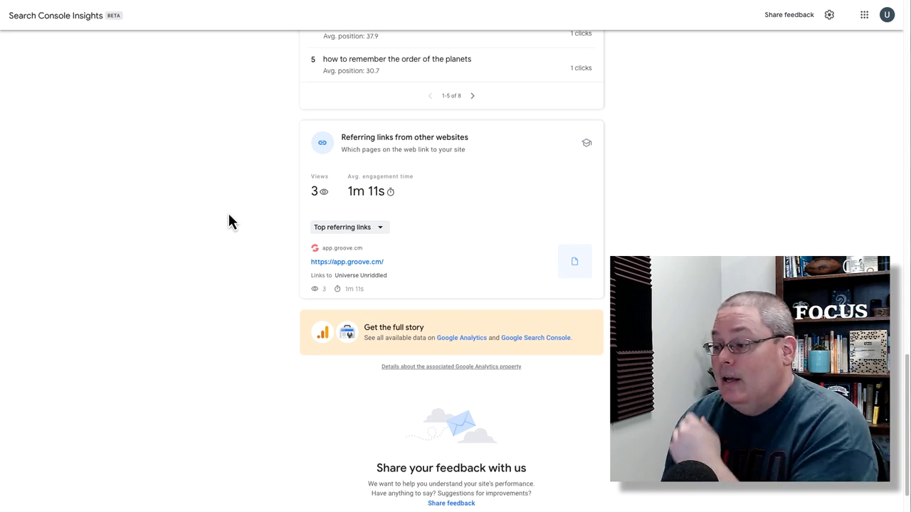
mouse_move(458, 359)
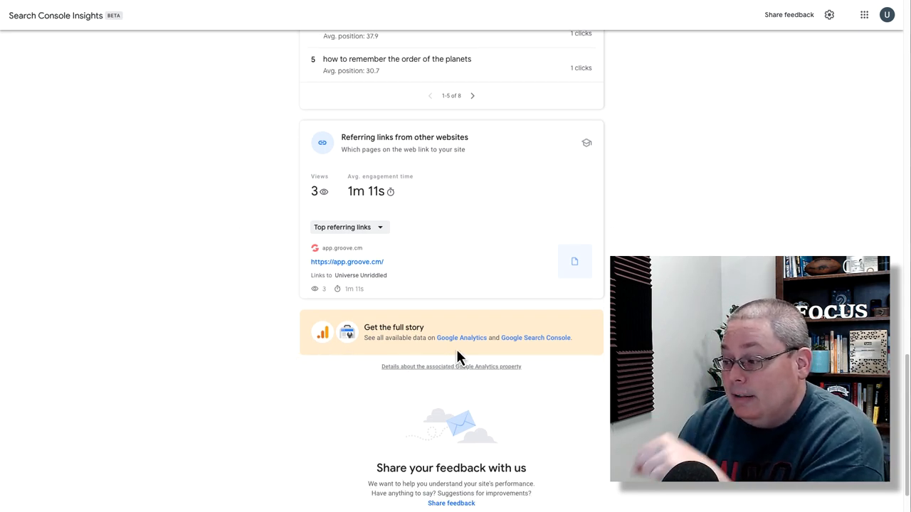
mouse_move(319, 312)
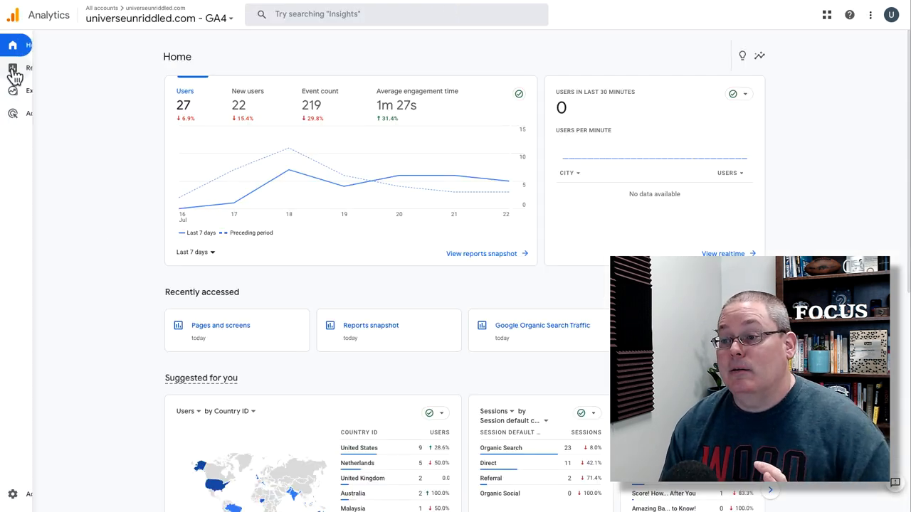
Show the Reports snapshot with the Engagement reports expanded under Life cycle.
click(11, 69)
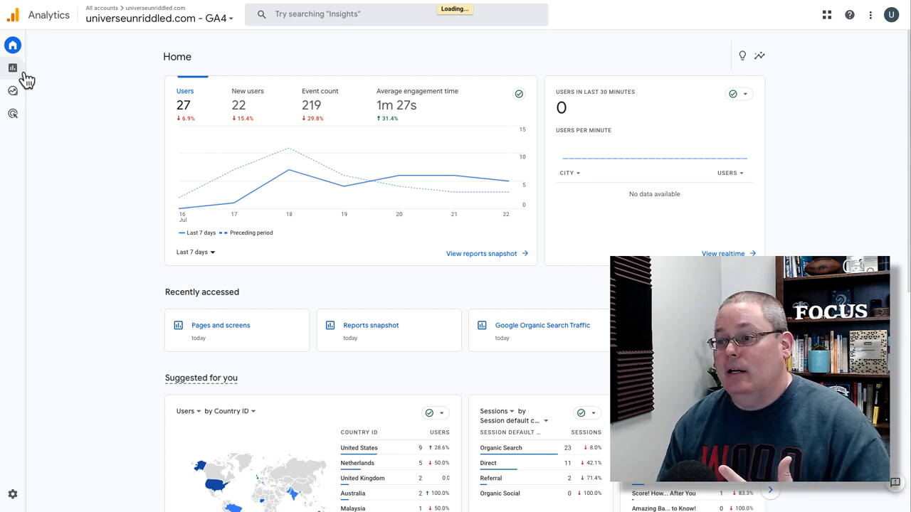
click(12, 69)
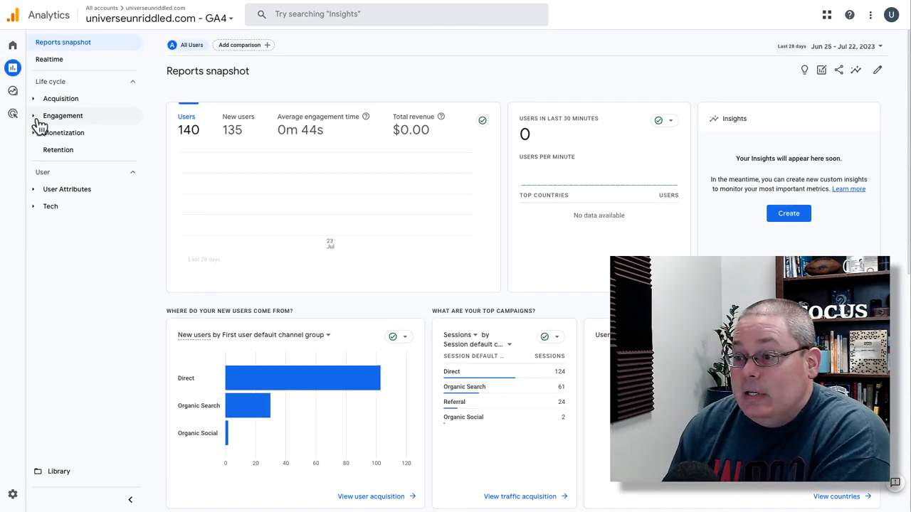
click(63, 115)
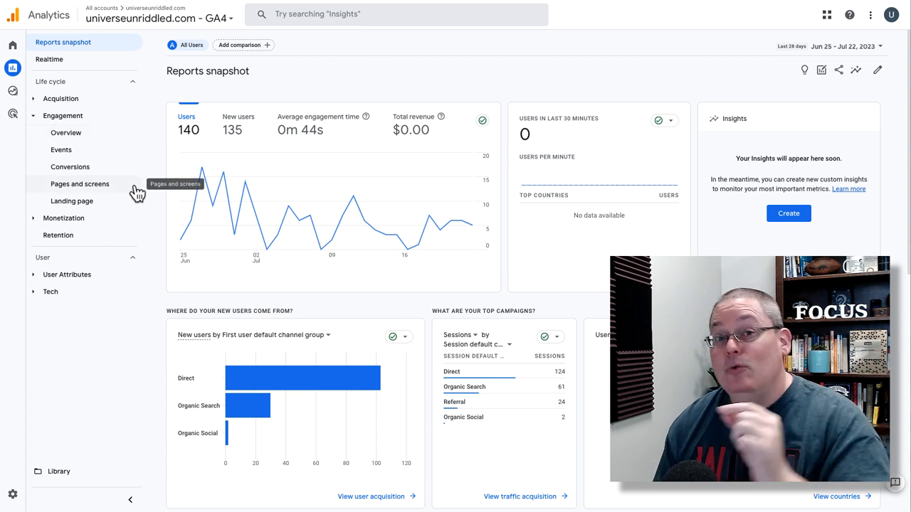
mouse_move(131, 328)
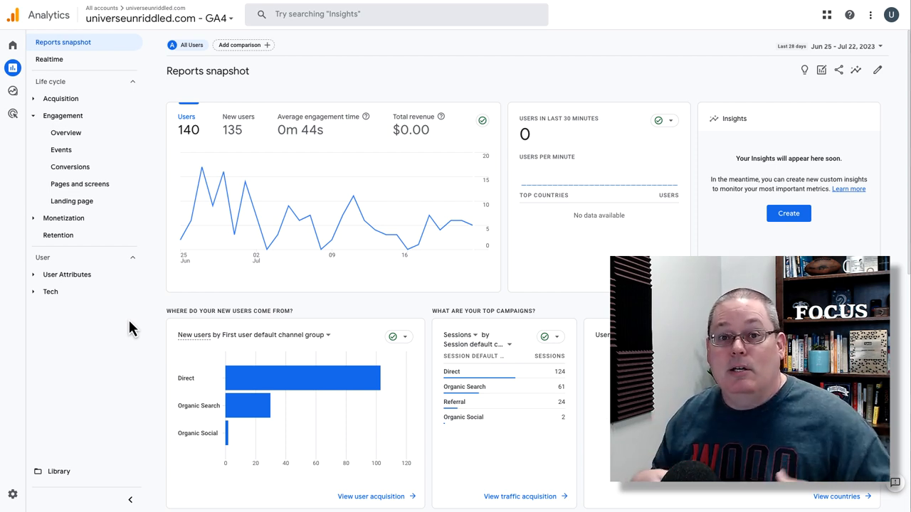
mouse_move(139, 329)
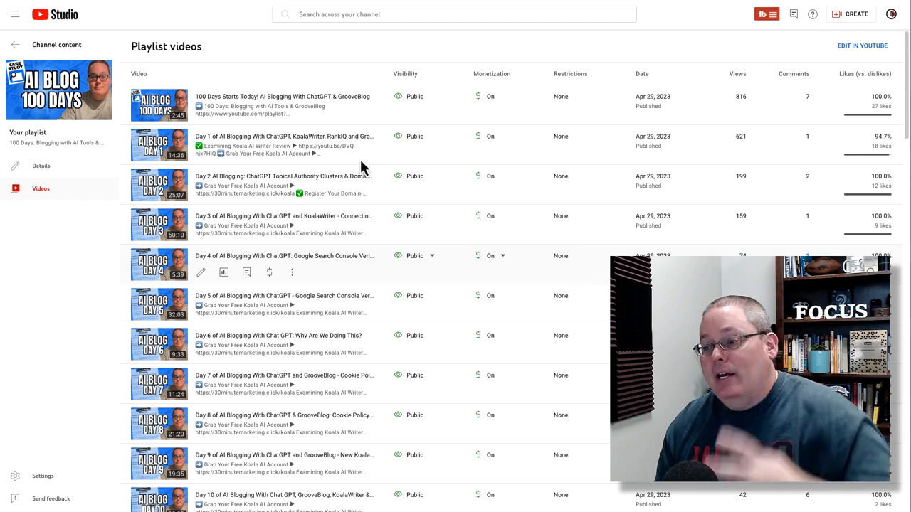
scroll(down, 3)
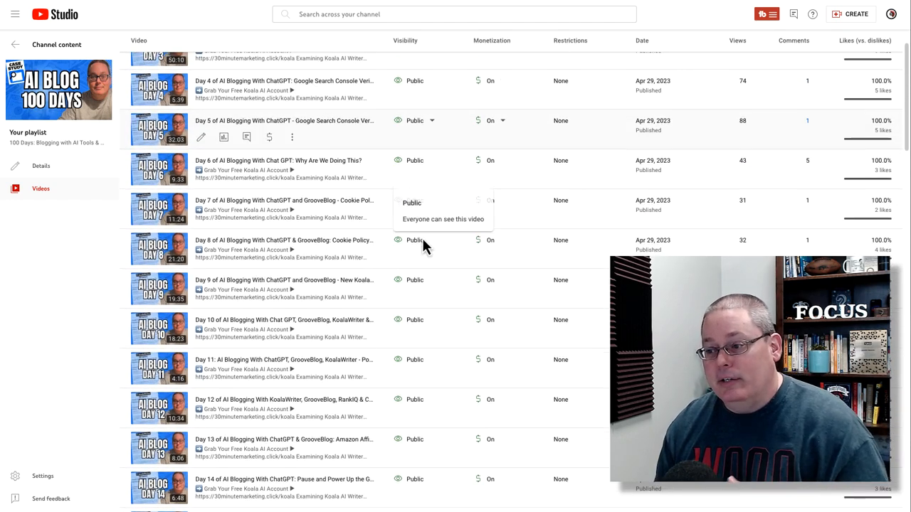
scroll(down, 3)
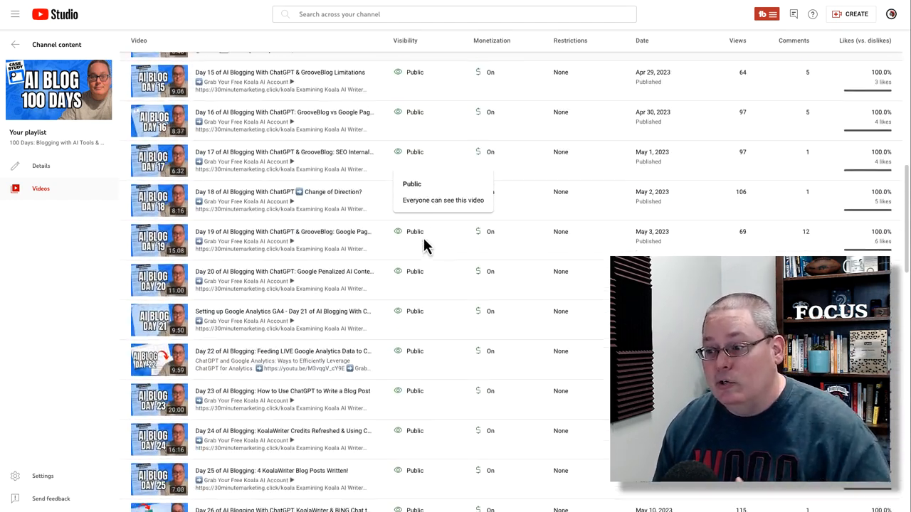
scroll(down, 3)
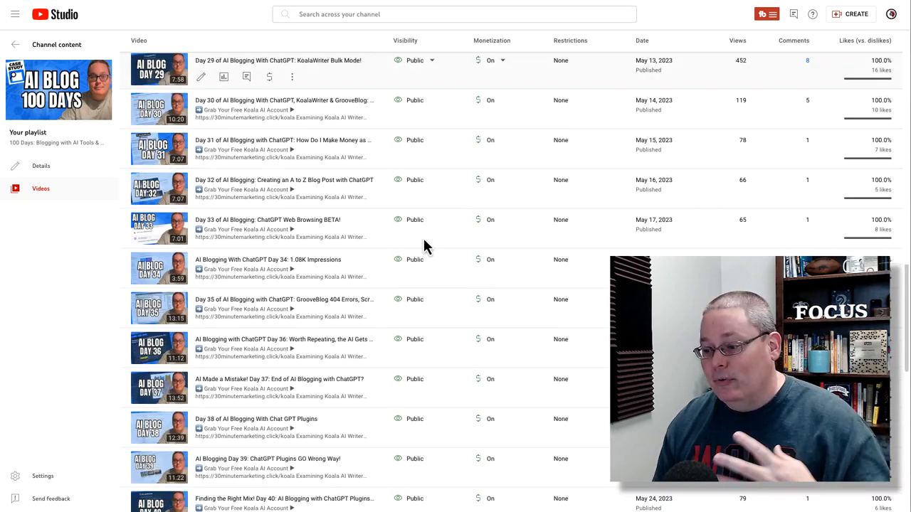
scroll(down, 3)
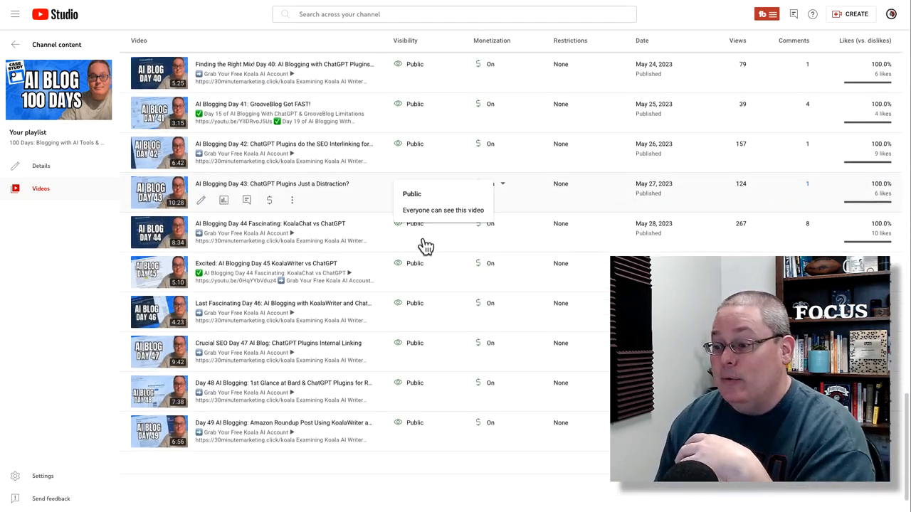
scroll(up, 3)
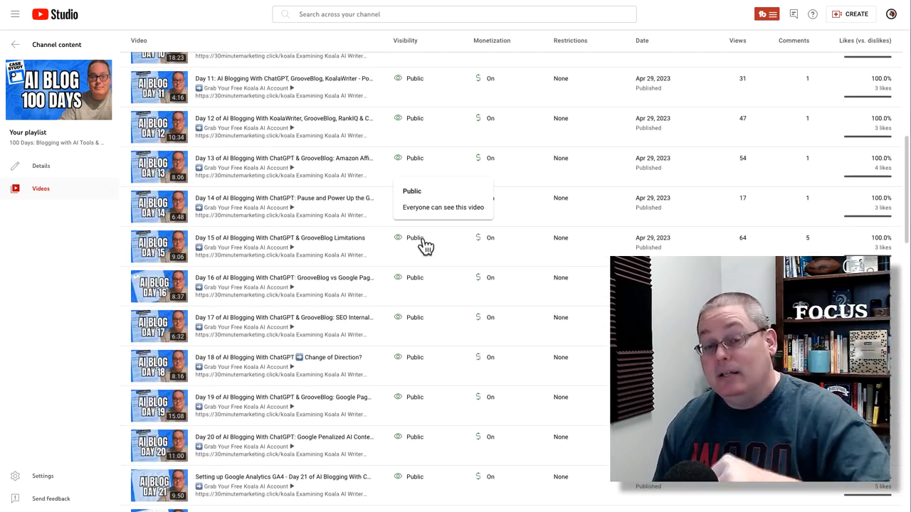
scroll(up, 3)
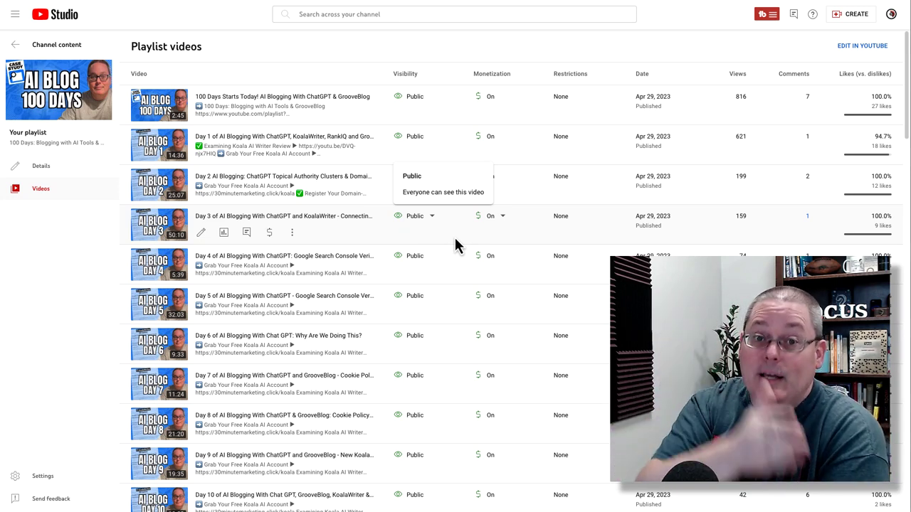
mouse_move(544, 192)
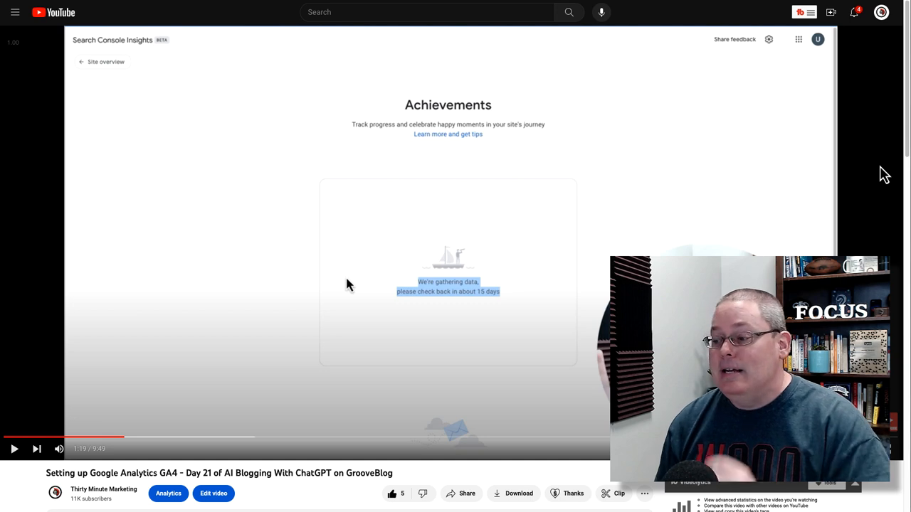
mouse_move(440, 317)
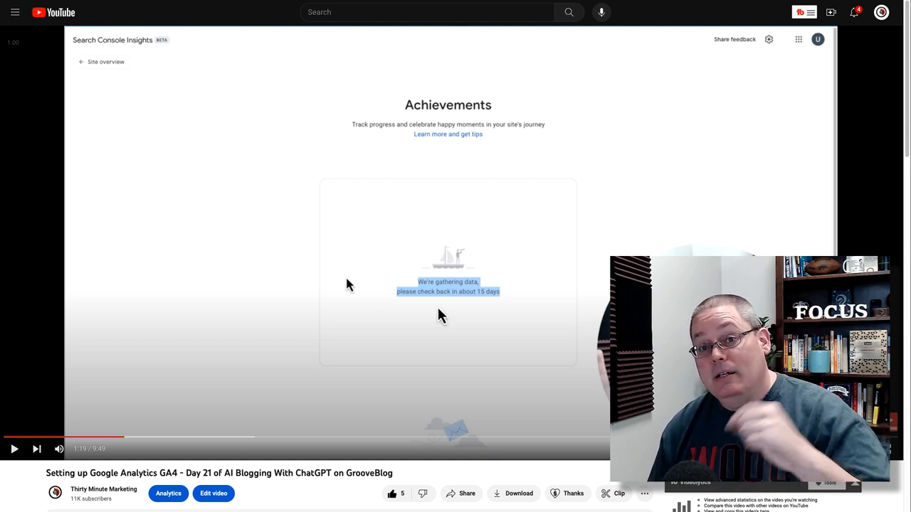
mouse_move(484, 321)
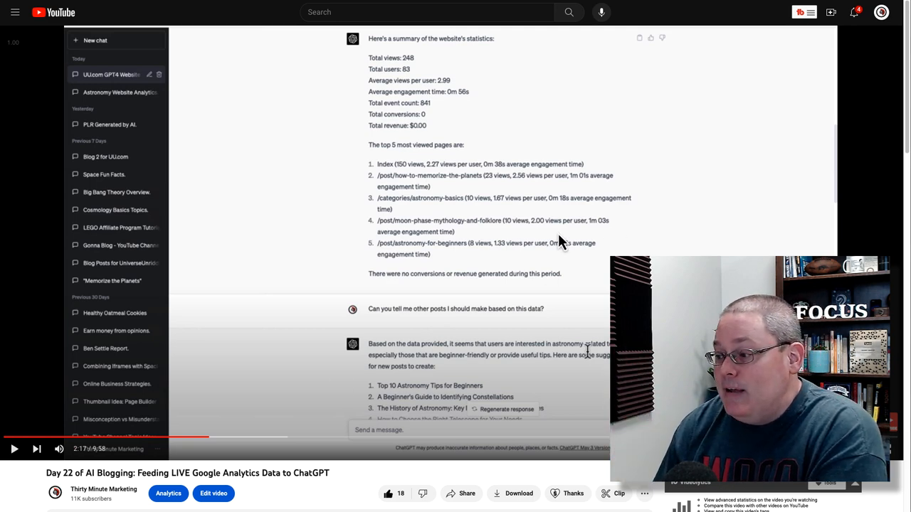
mouse_move(530, 245)
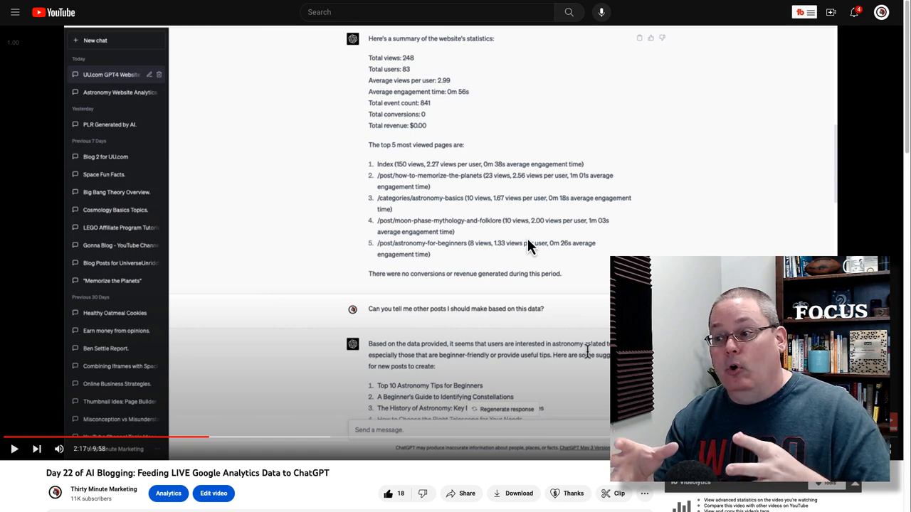
mouse_move(541, 256)
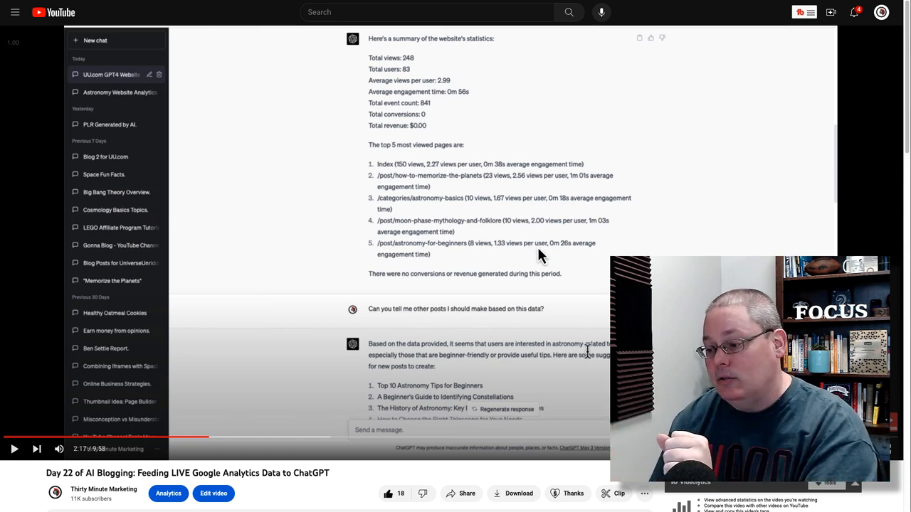
mouse_move(510, 268)
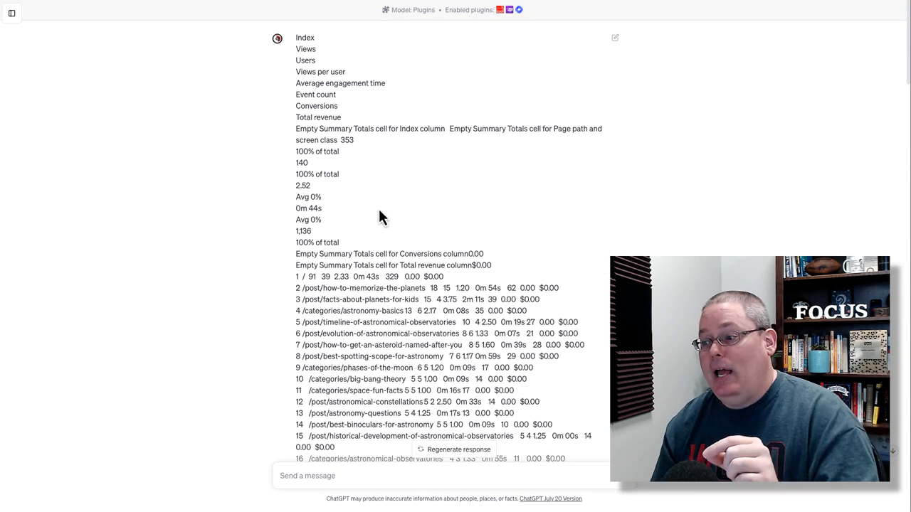
Read through the pasted analytics table and ChatGPT's column-by-column explanation of it.
scroll(down, 3)
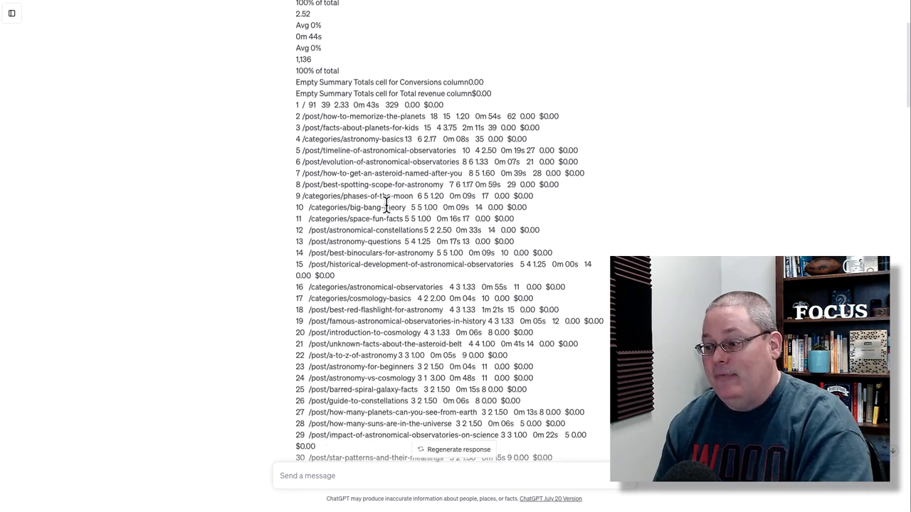
scroll(down, 3)
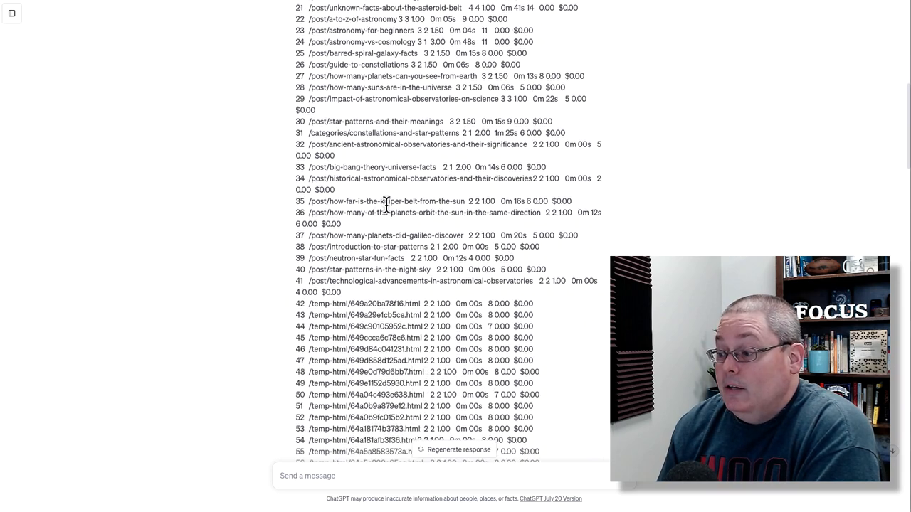
scroll(down, 3)
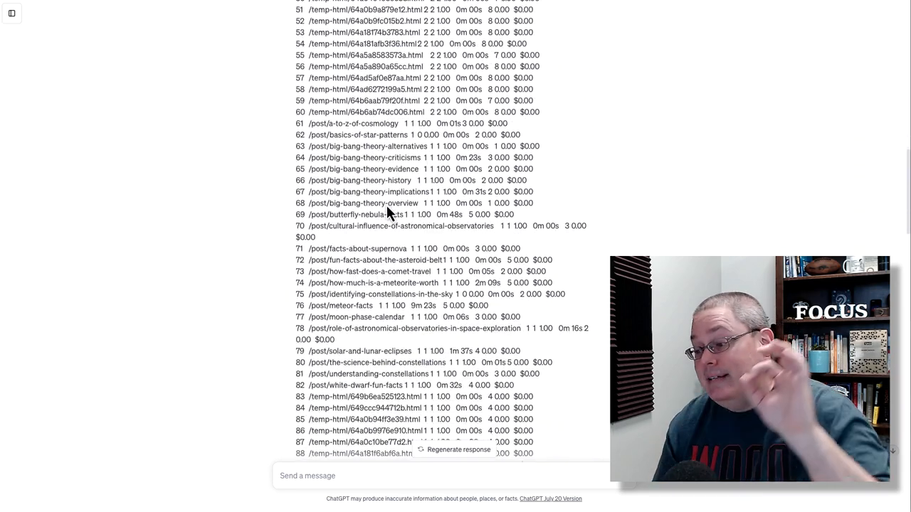
scroll(down, 3)
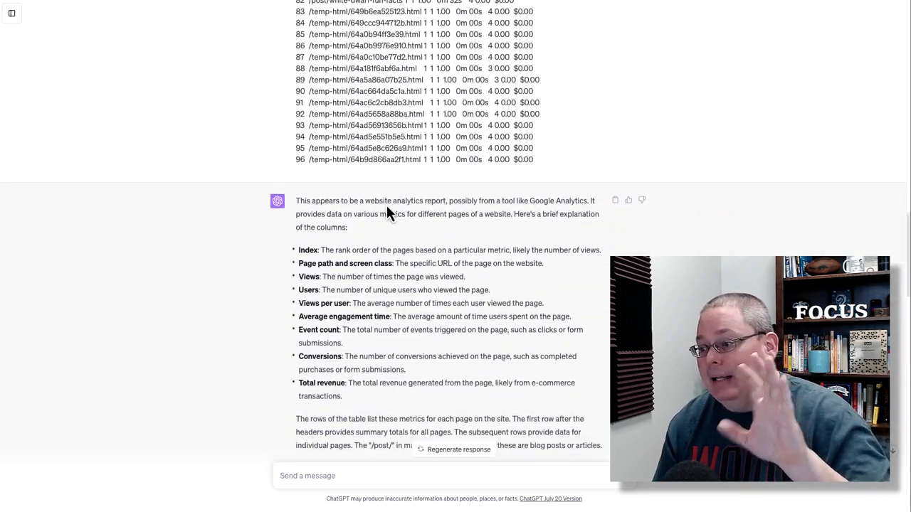
scroll(down, 3)
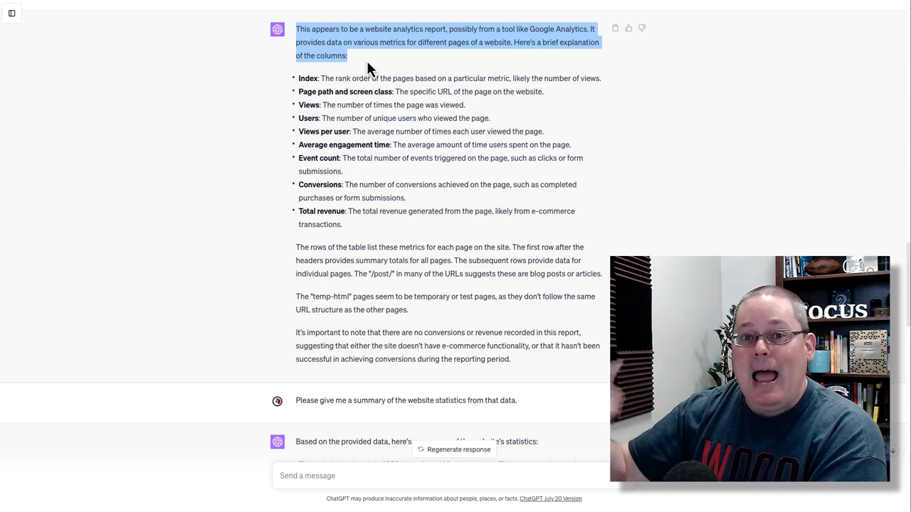
scroll(up, 3)
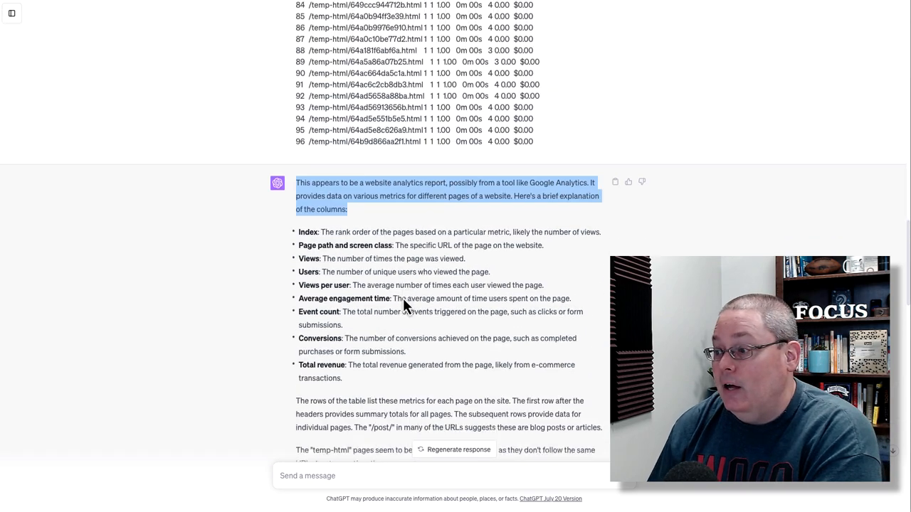
scroll(up, 3)
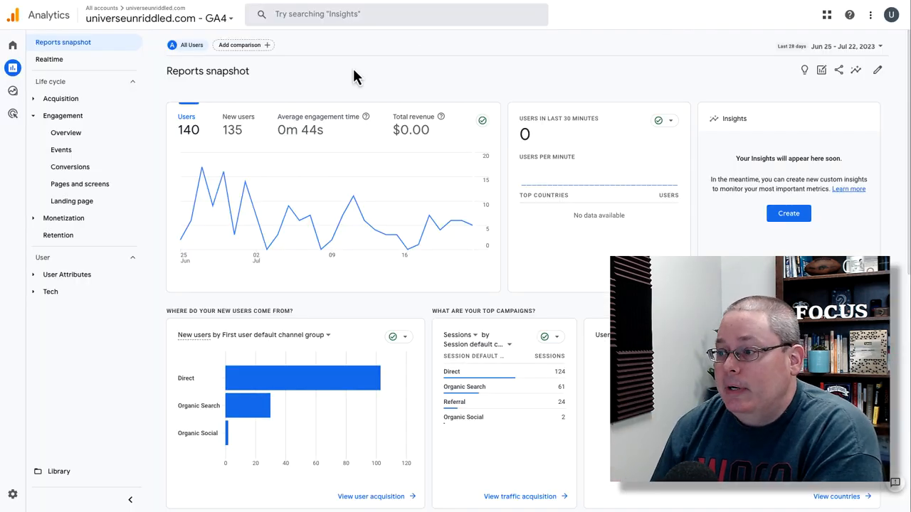
mouse_move(65, 123)
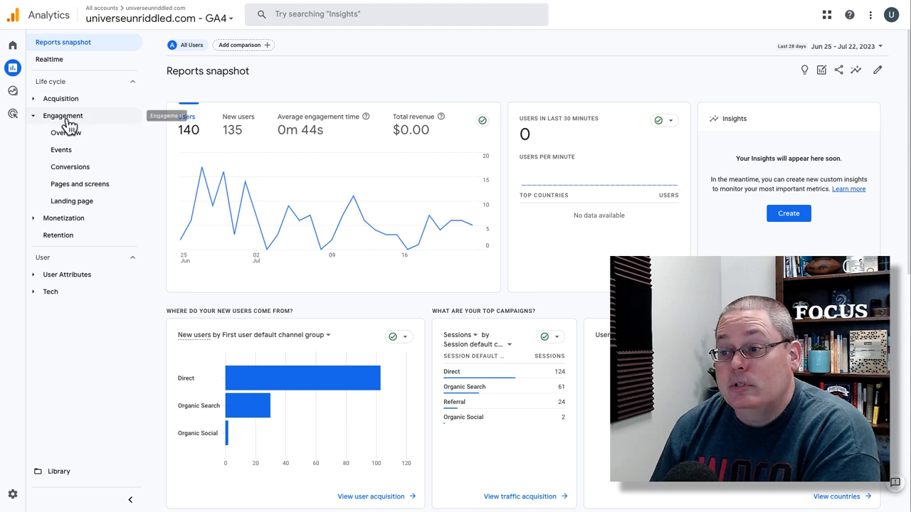
mouse_move(79, 184)
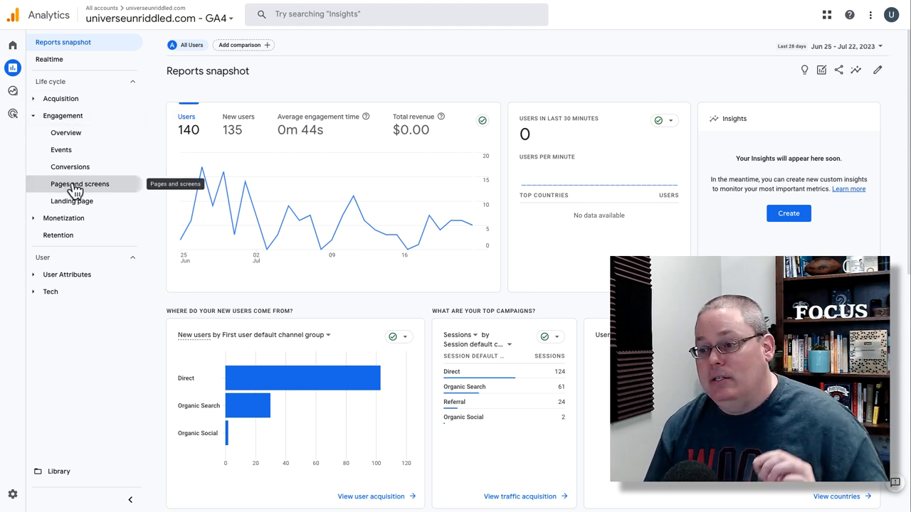
Show the Pages and screens report with 353 views from 140 users per page path.
click(80, 183)
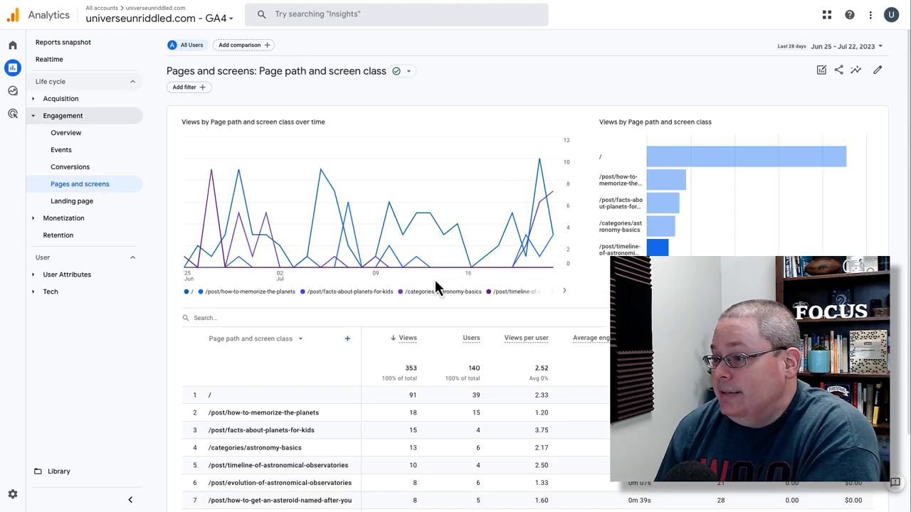
scroll(down, 3)
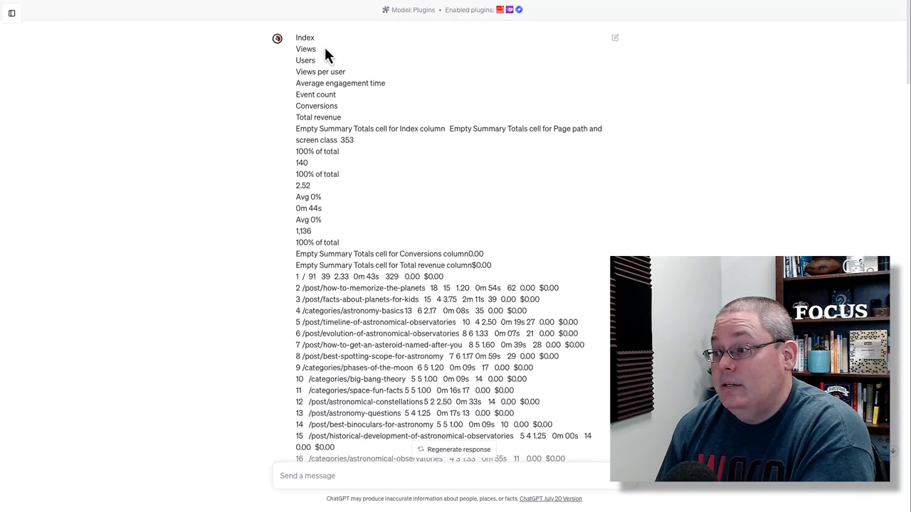
Scroll the ChatGPT conversation down to the column explanation and the summary request.
scroll(down, 3)
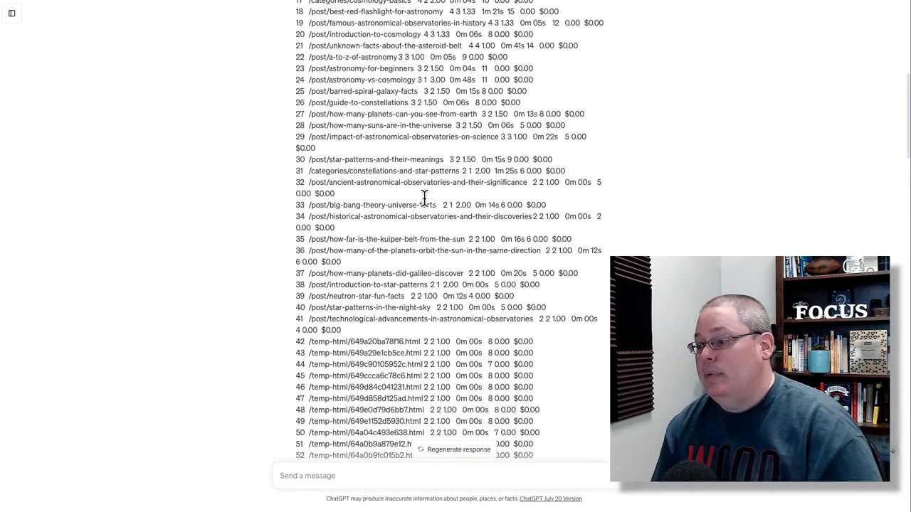
scroll(down, 3)
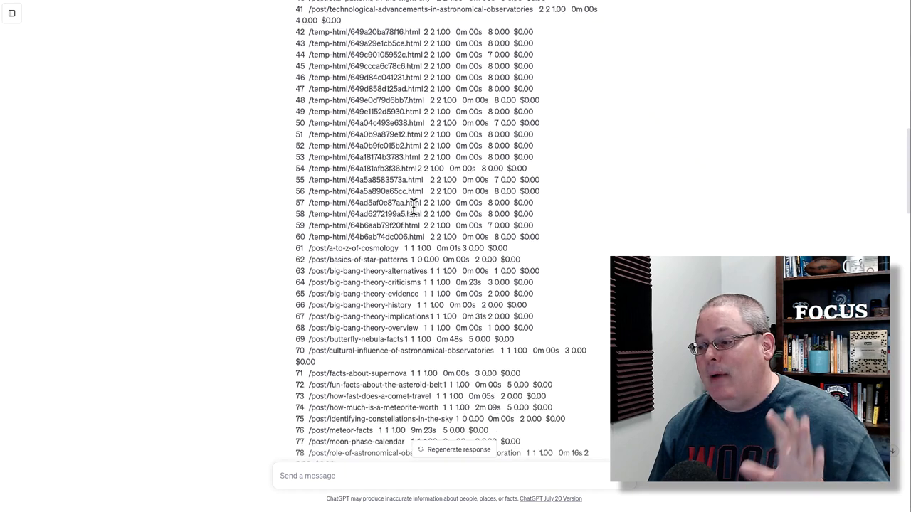
scroll(down, 3)
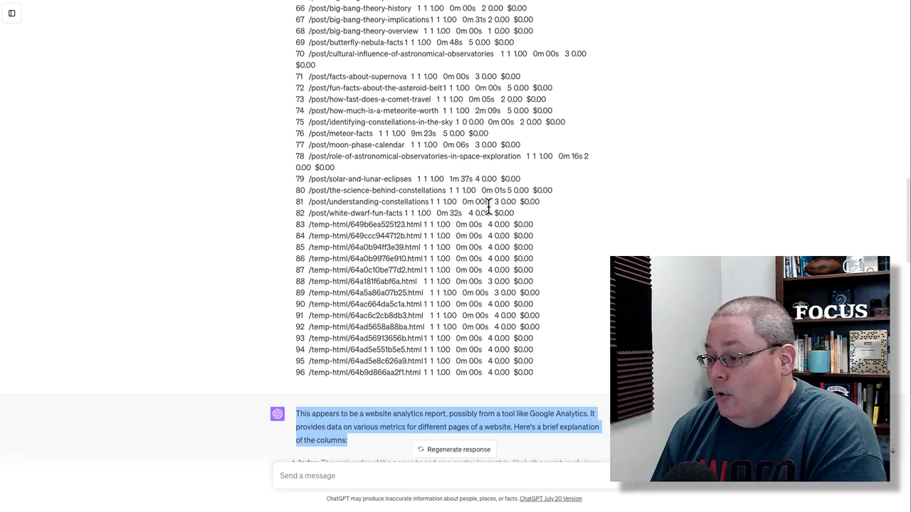
scroll(down, 3)
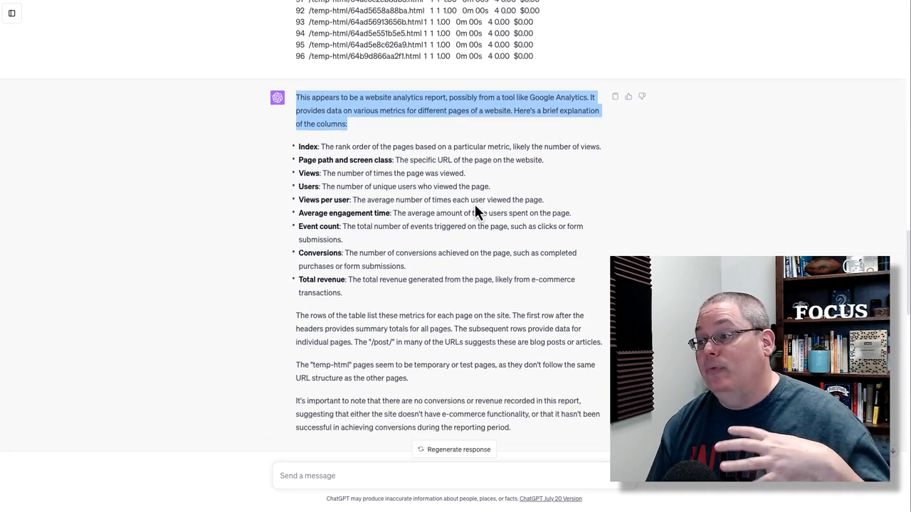
scroll(down, 3)
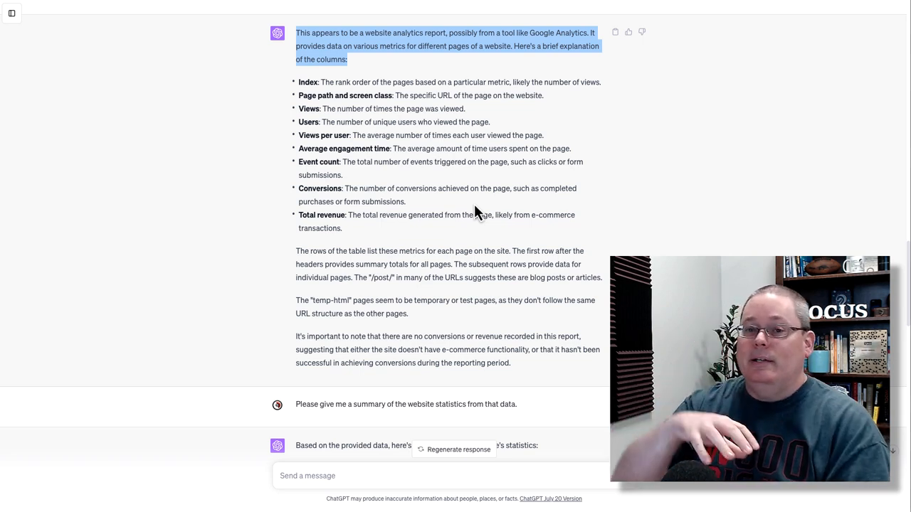
mouse_move(528, 218)
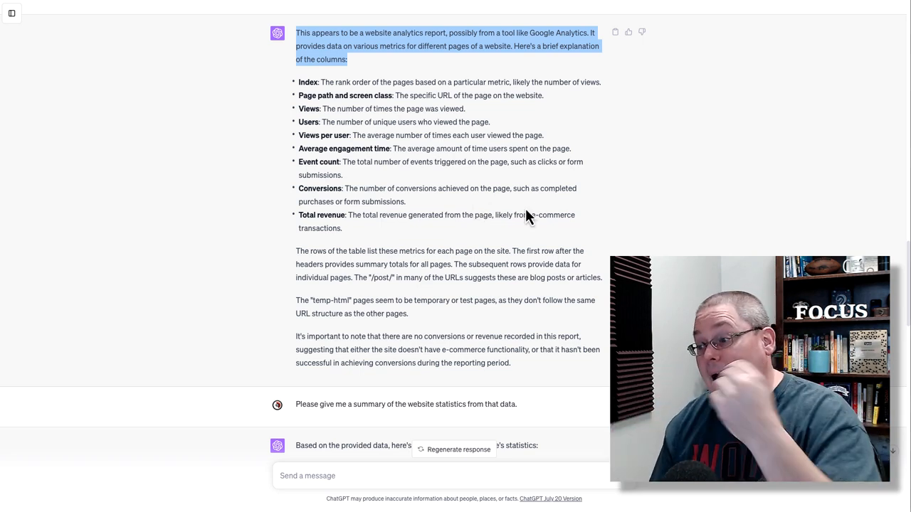
mouse_move(407, 176)
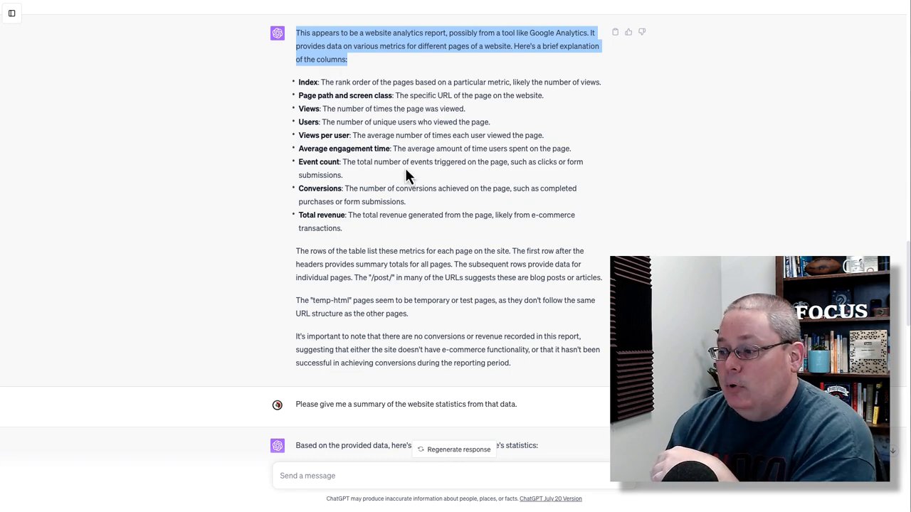
scroll(down, 3)
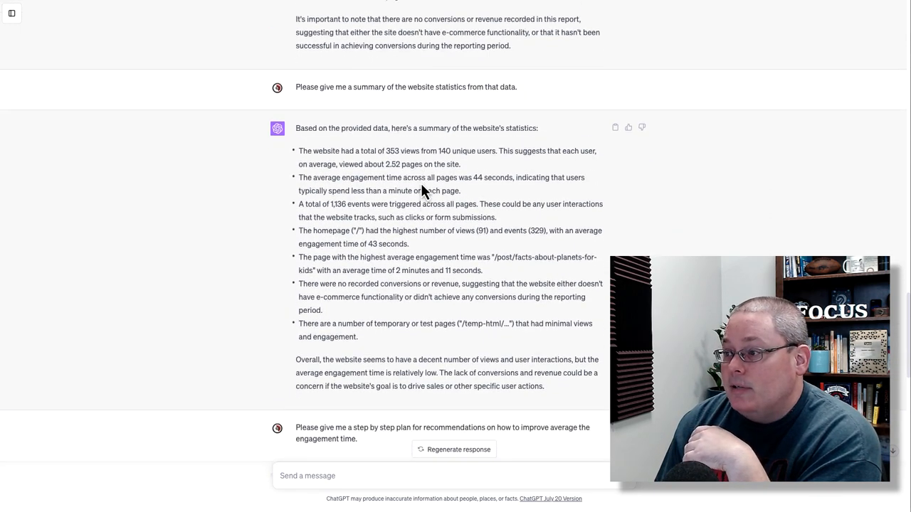
scroll(down, 3)
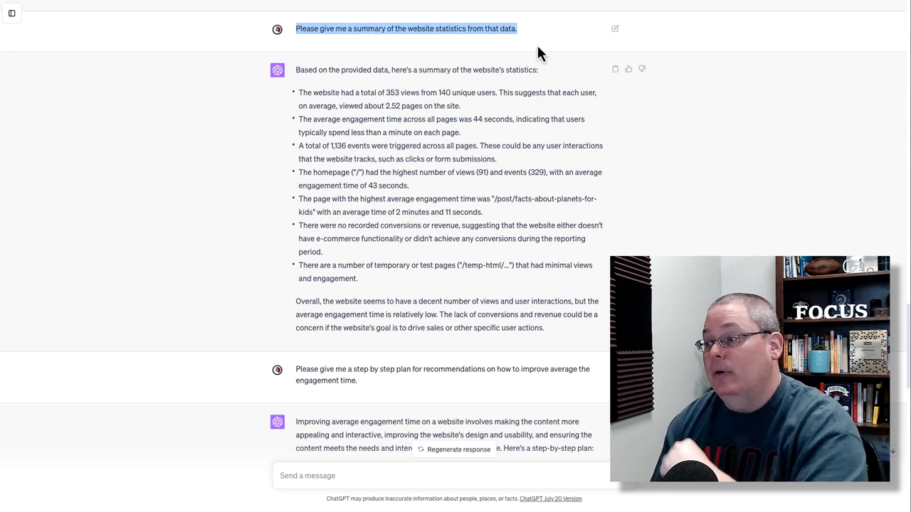
mouse_move(439, 105)
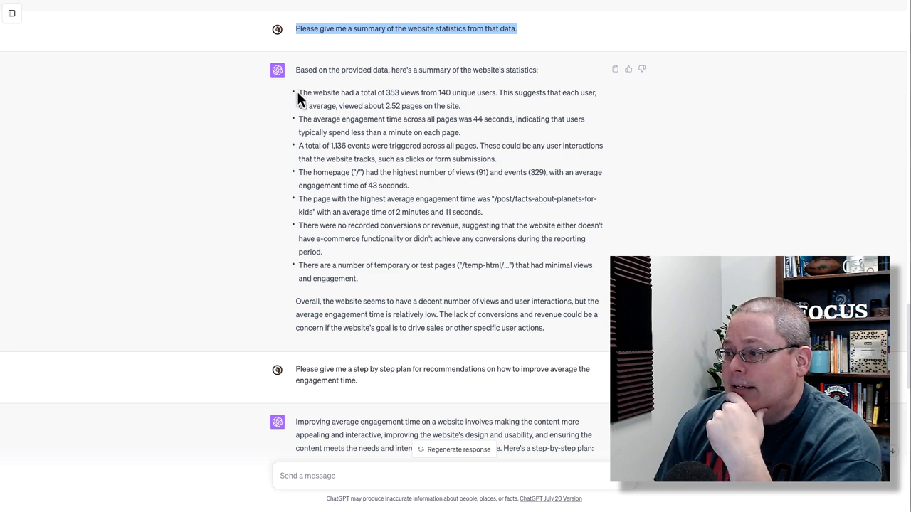
drag(298, 93, 461, 105)
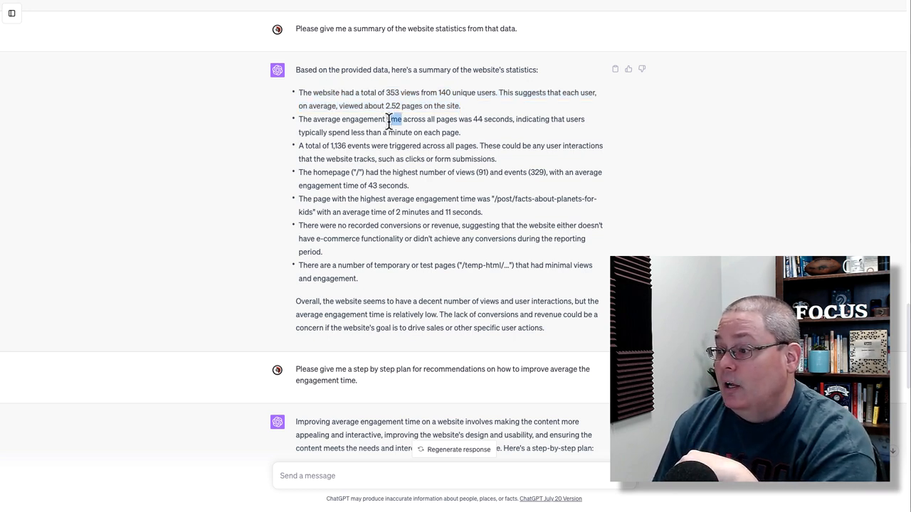
drag(398, 120, 469, 133)
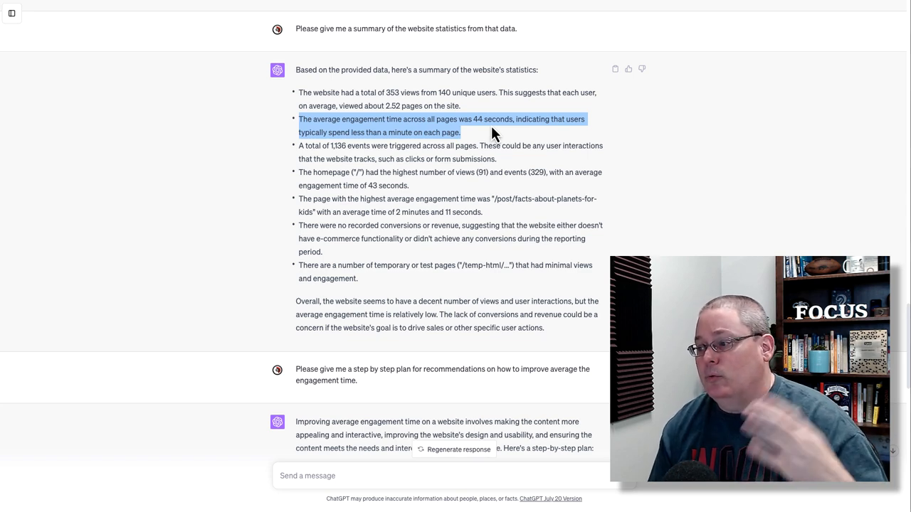
scroll(down, 3)
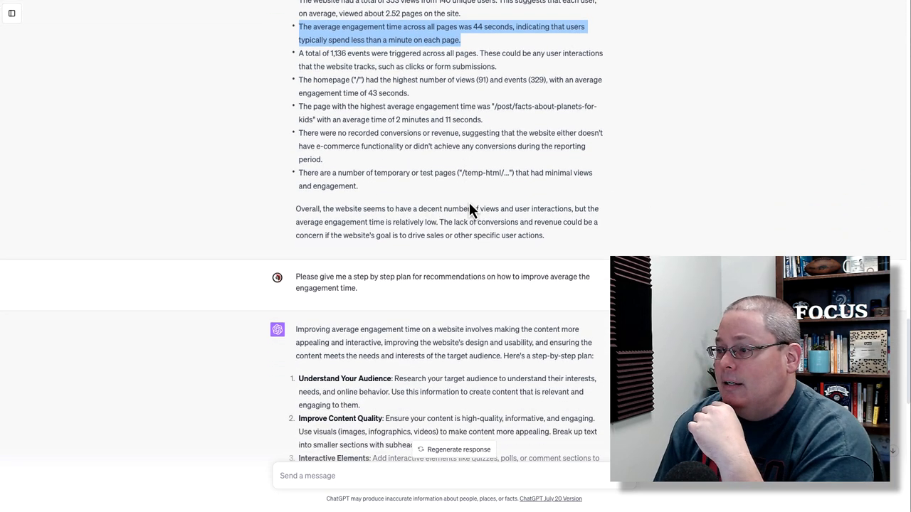
scroll(down, 3)
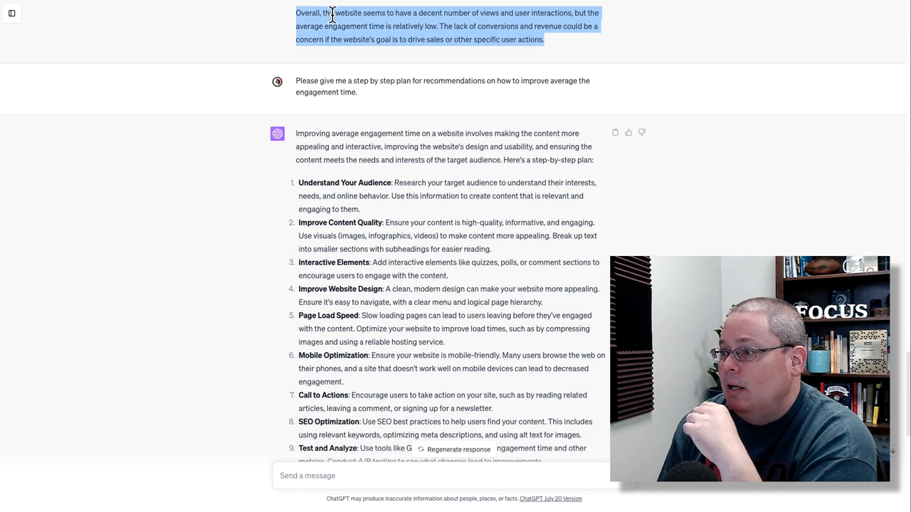
mouse_move(415, 29)
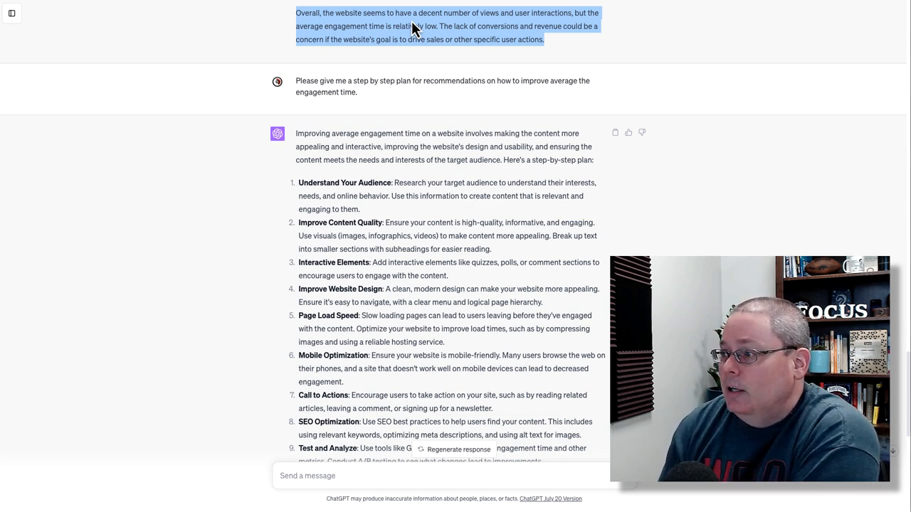
mouse_move(563, 48)
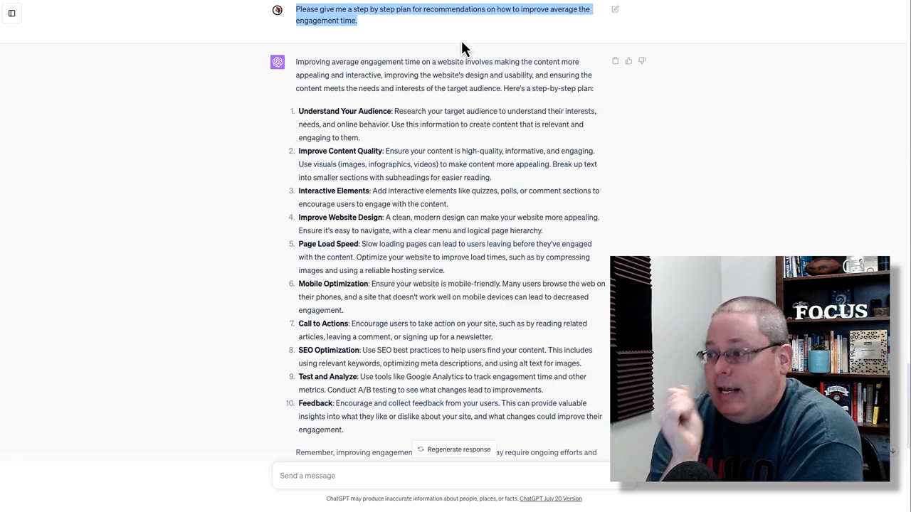
mouse_move(324, 97)
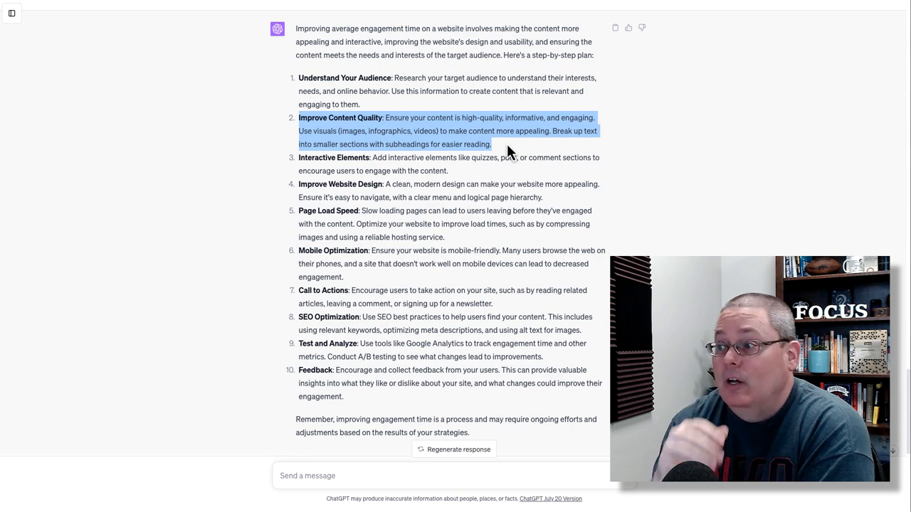
mouse_move(458, 191)
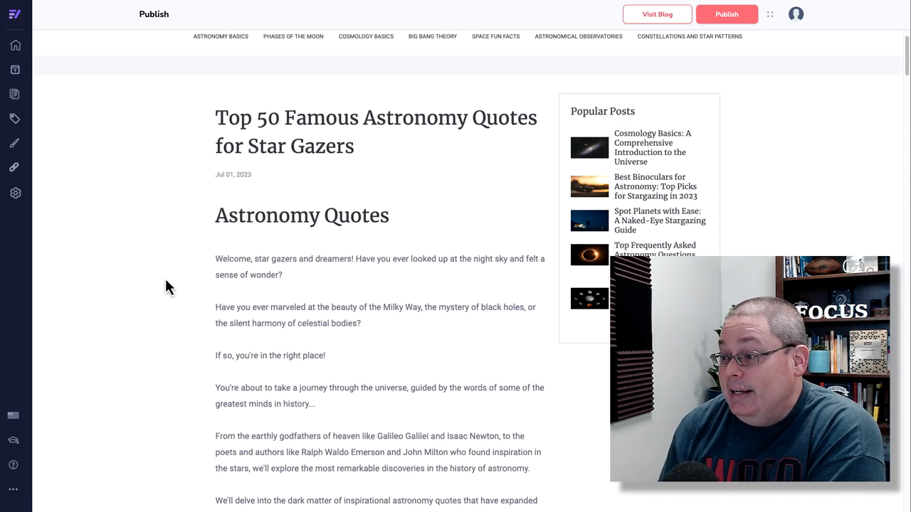
scroll(down, 3)
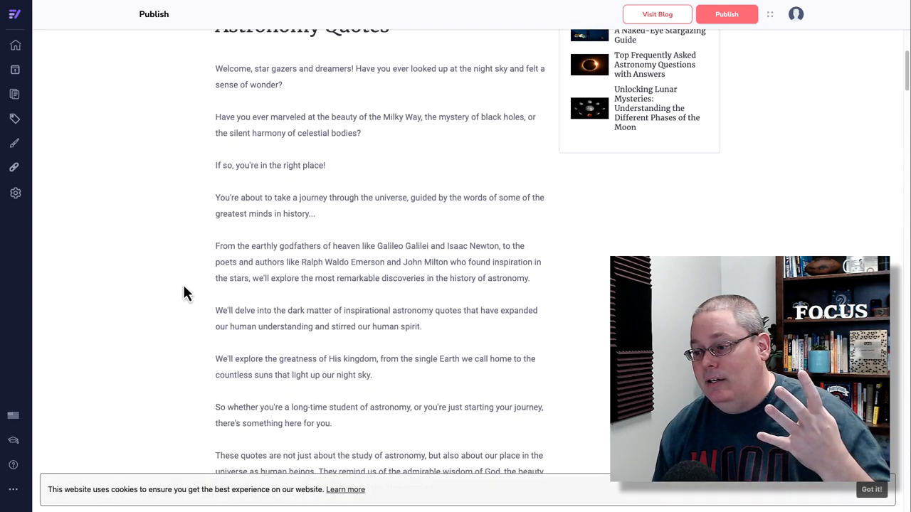
scroll(down, 3)
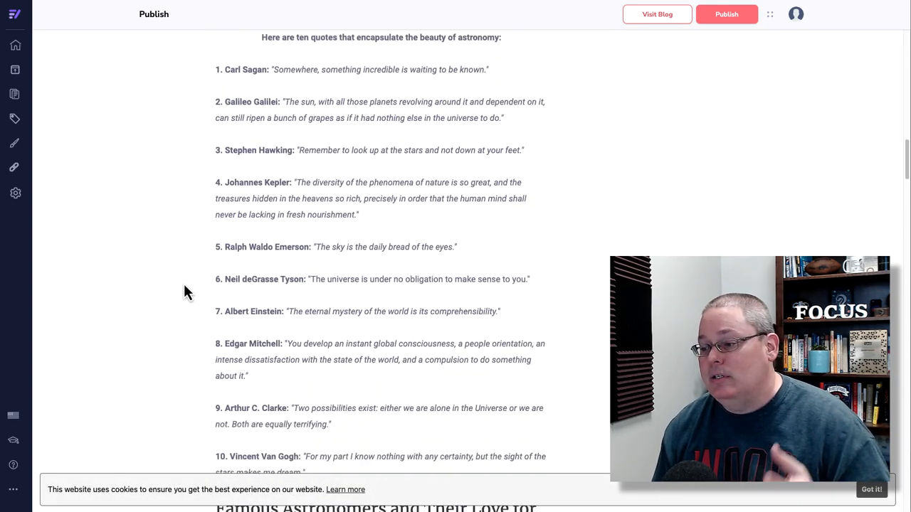
scroll(down, 3)
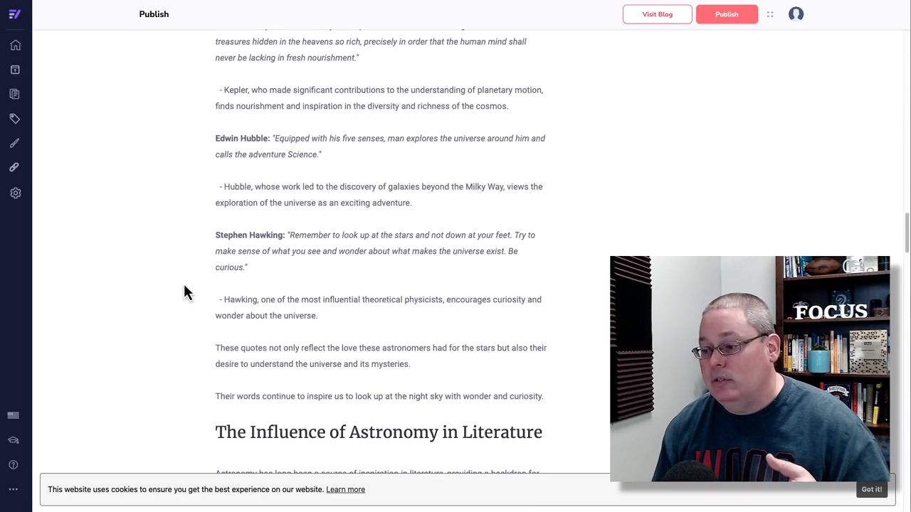
scroll(up, 3)
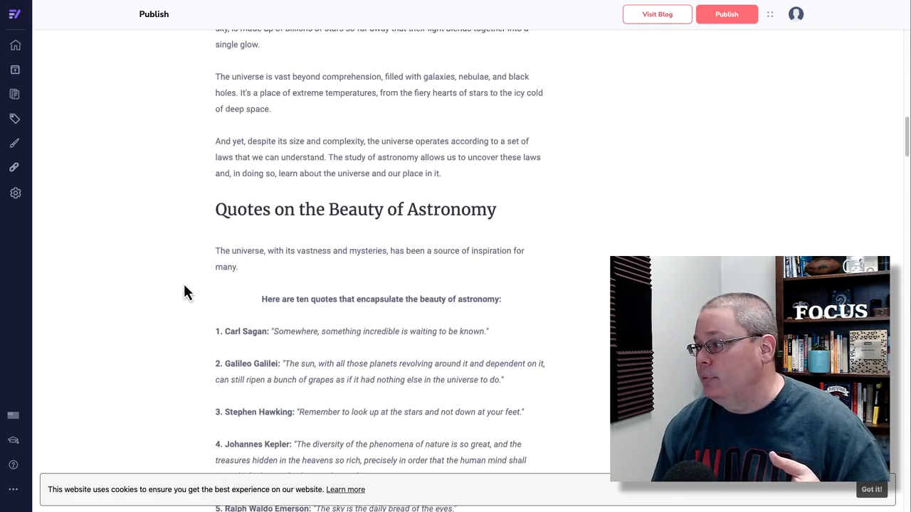
scroll(up, 3)
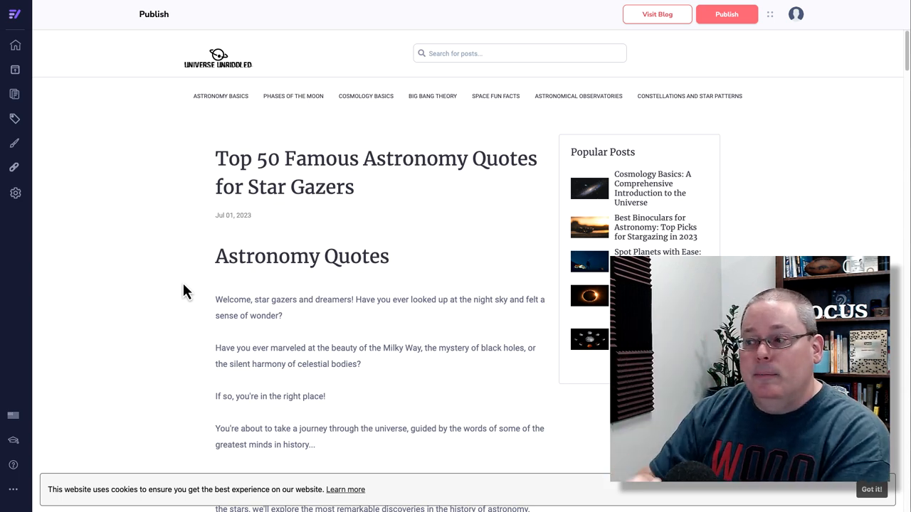
mouse_move(427, 277)
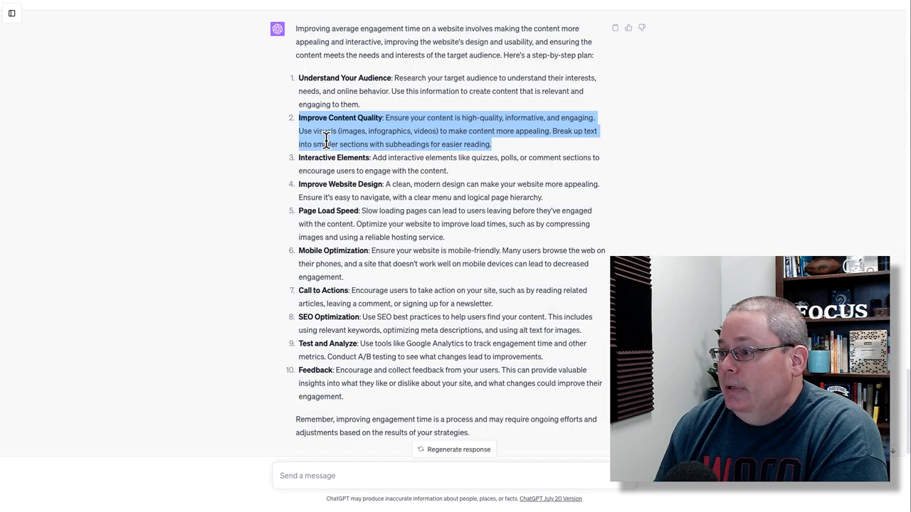
scroll(down, 3)
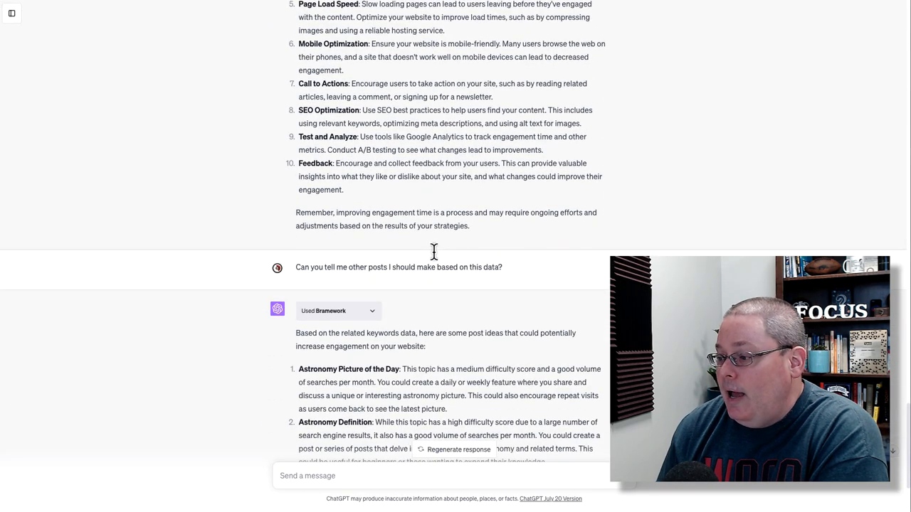
scroll(down, 3)
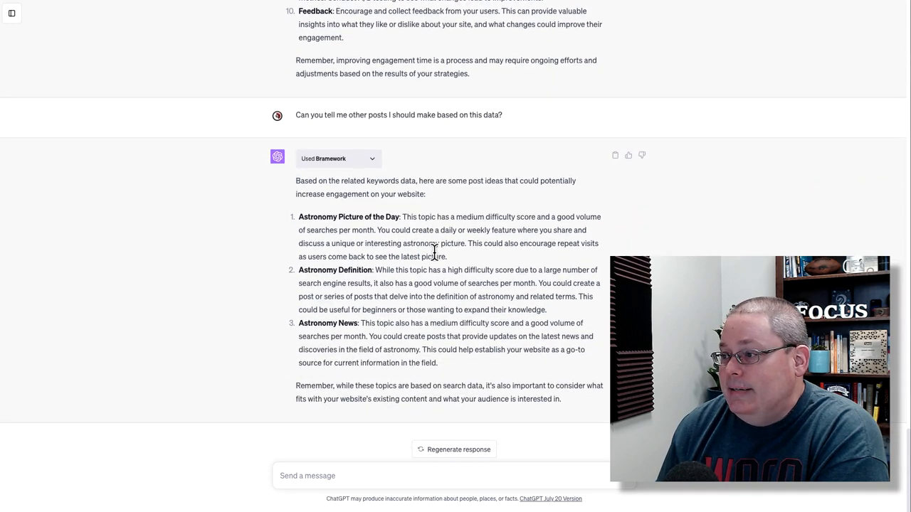
mouse_move(387, 115)
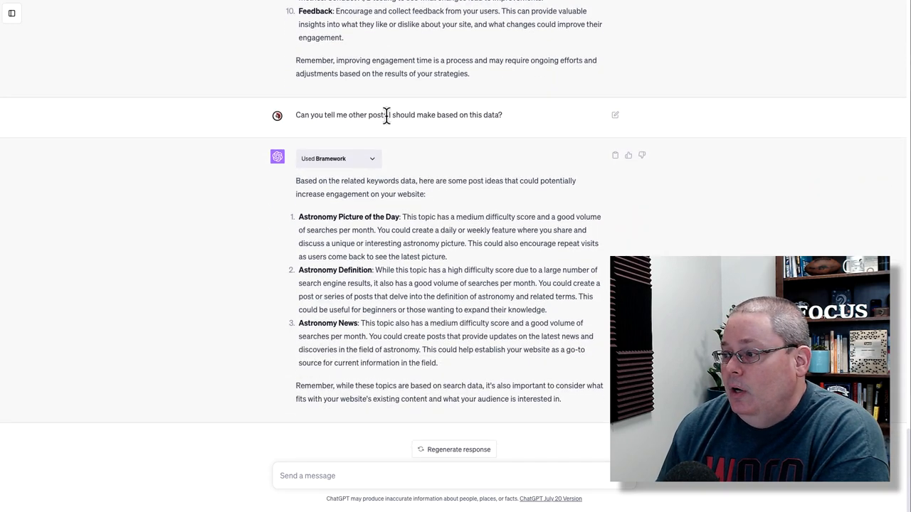
triple_click(398, 114)
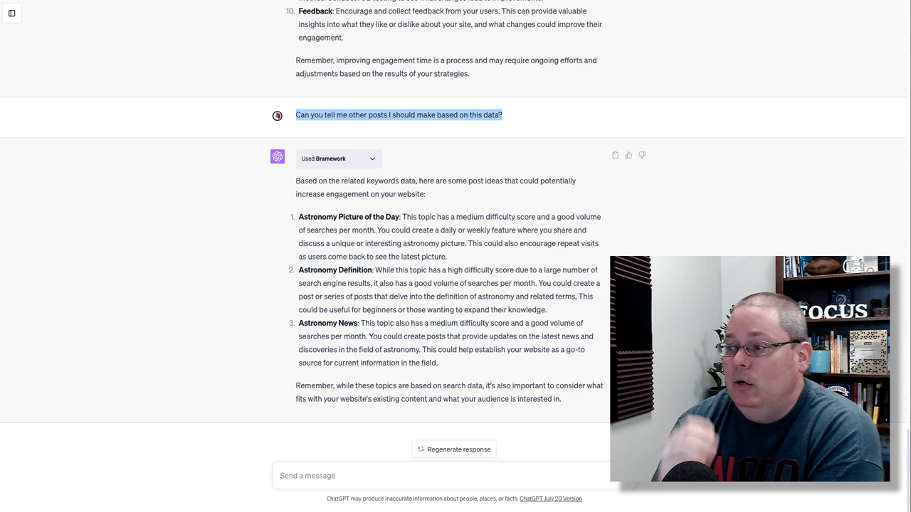
mouse_move(464, 185)
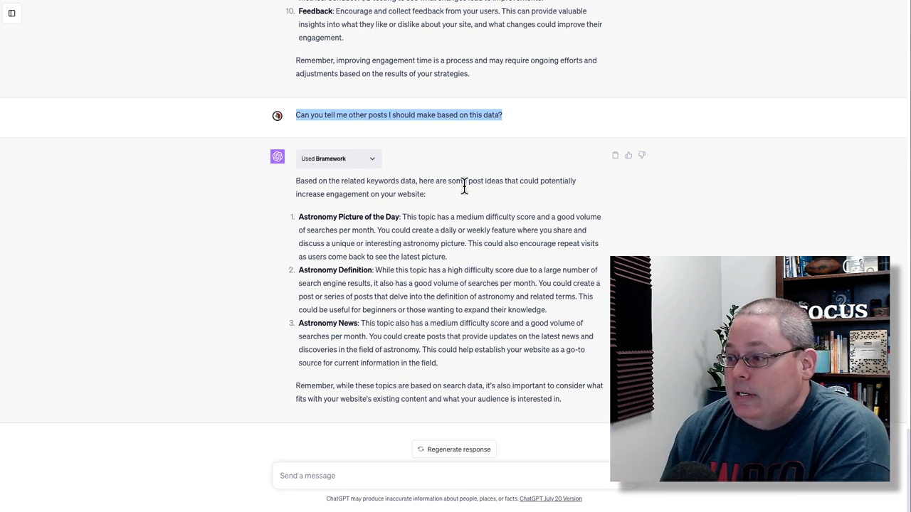
mouse_move(390, 169)
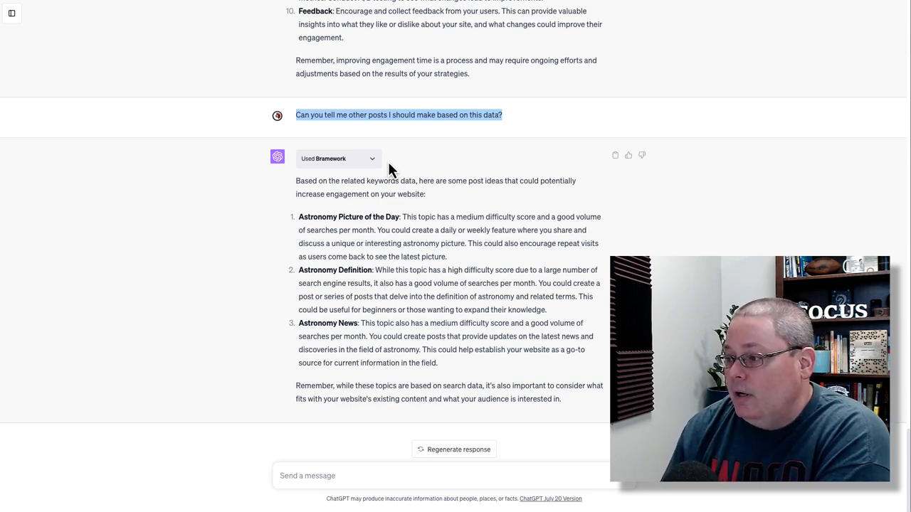
drag(296, 179, 426, 193)
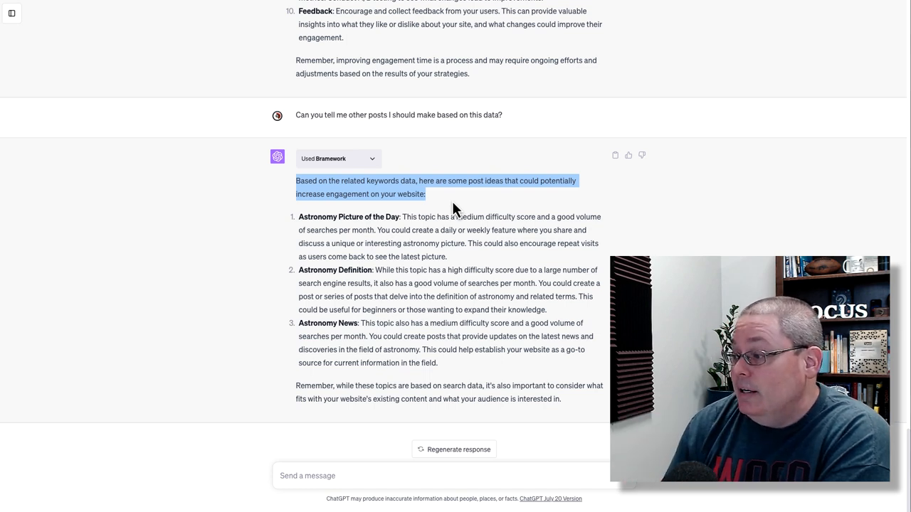
mouse_move(412, 215)
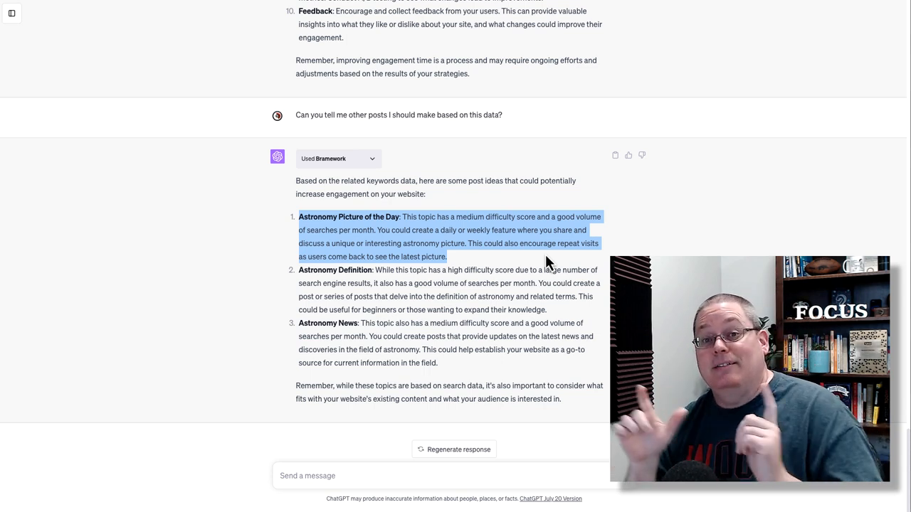
mouse_move(462, 298)
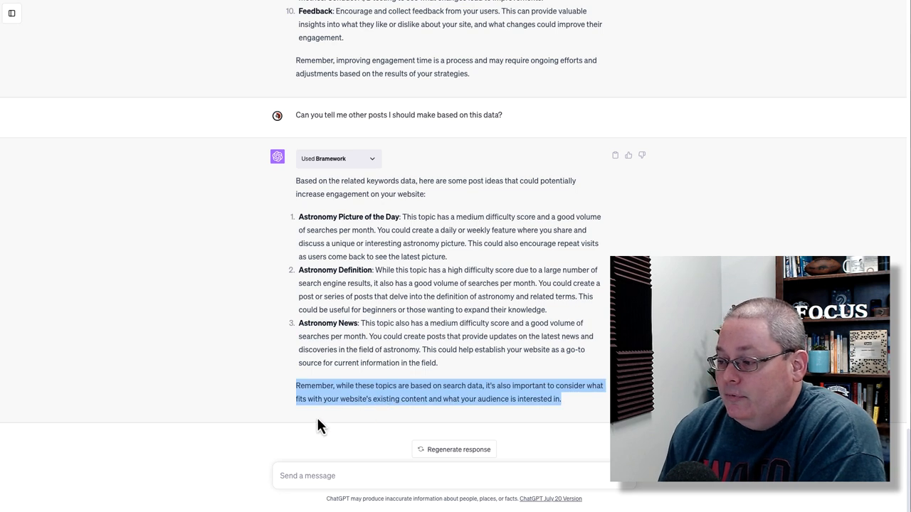
mouse_move(278, 424)
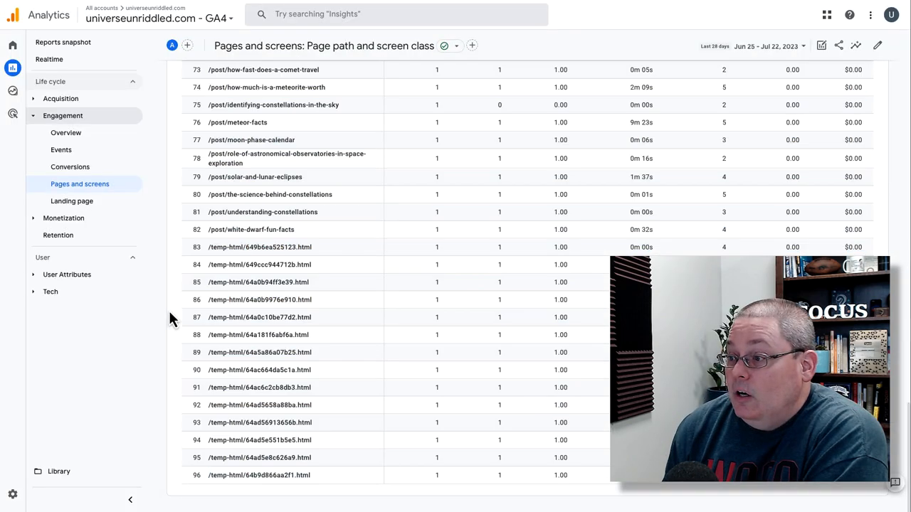
Scroll the Pages and screens report back up to the views-over-time chart.
scroll(up, 3)
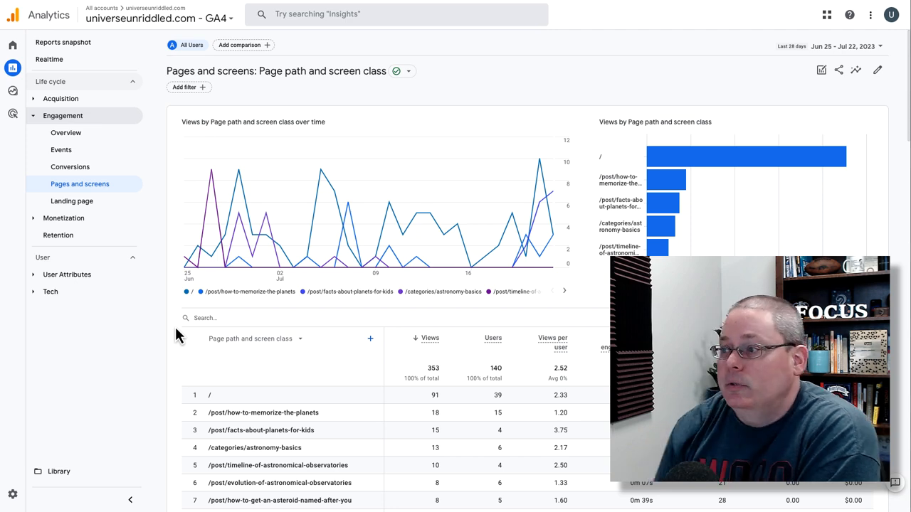
mouse_move(227, 11)
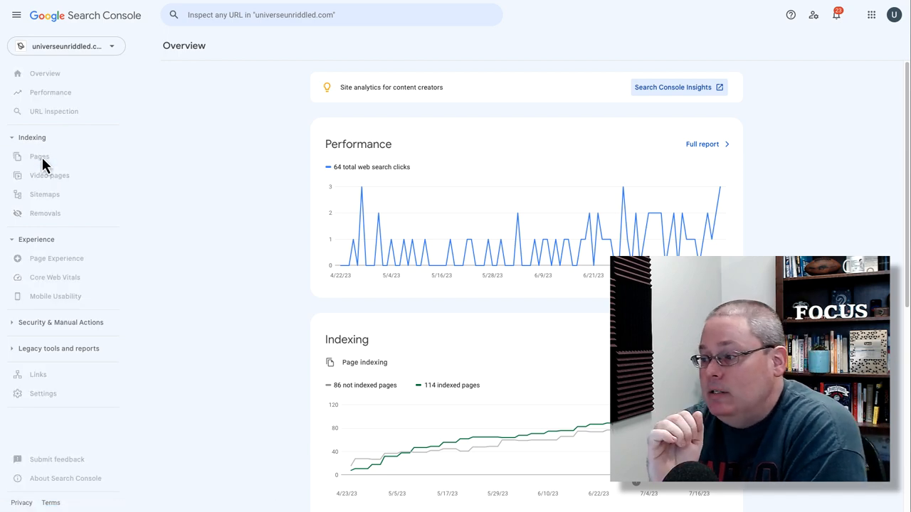
Show the indexed pages report with 114 indexed pages and its example URLs.
click(40, 155)
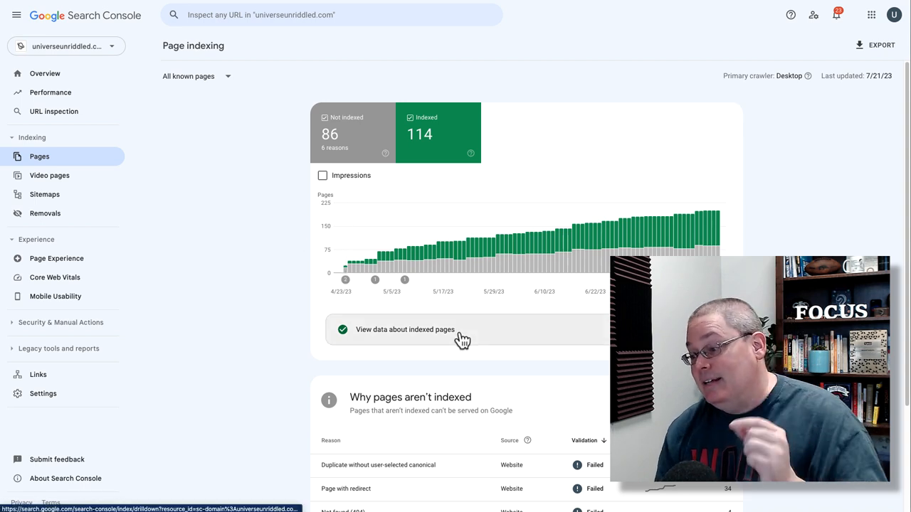
click(404, 328)
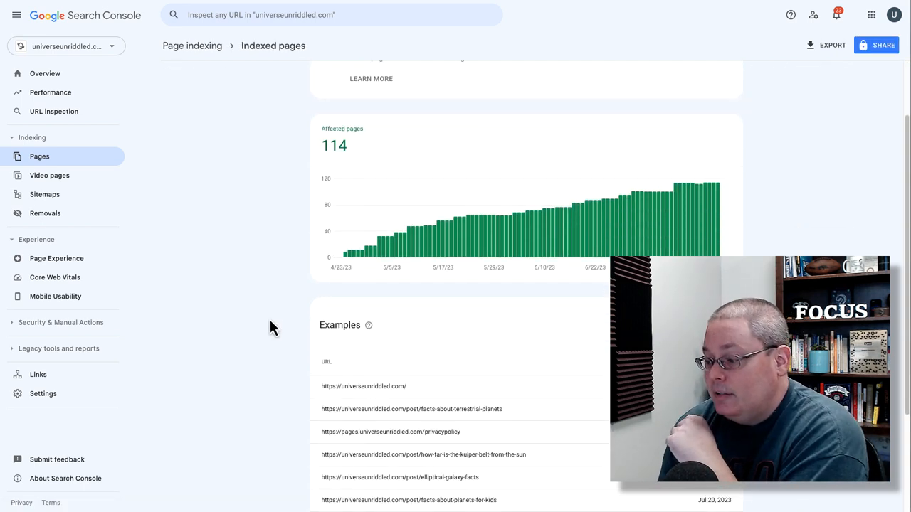
scroll(down, 3)
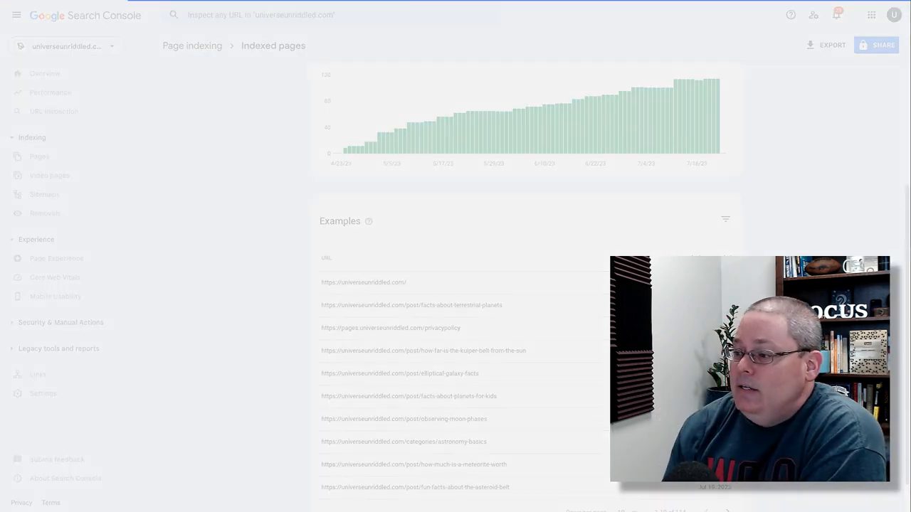
Inspect the facts-about-planets-for-kids URL, view its crawled screenshot and run a live test.
click(408, 395)
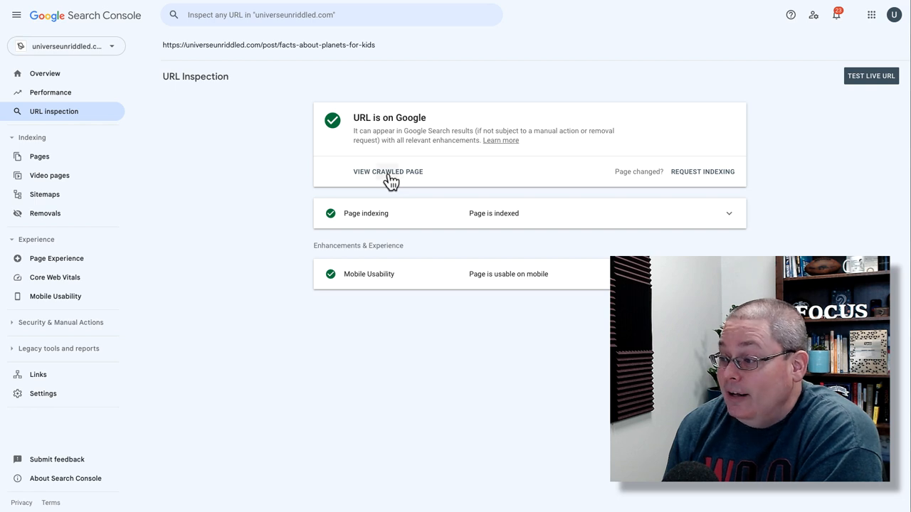
click(387, 171)
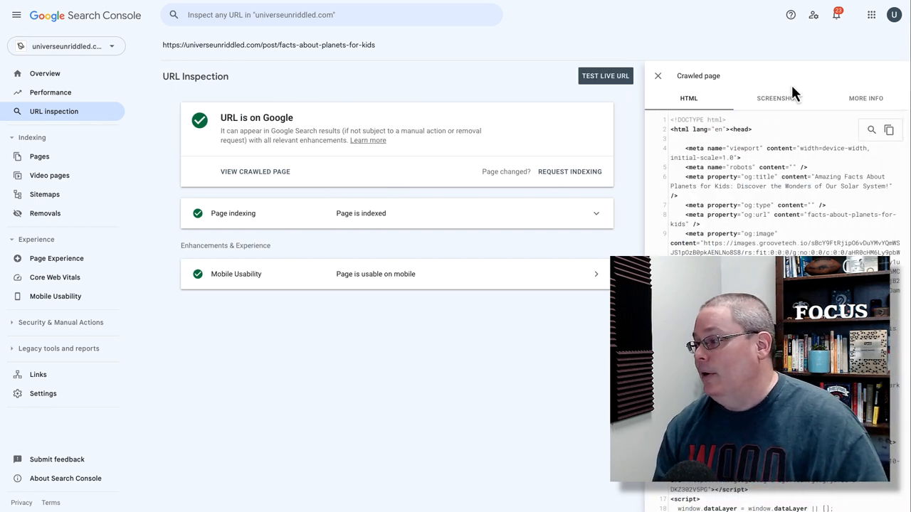
click(777, 98)
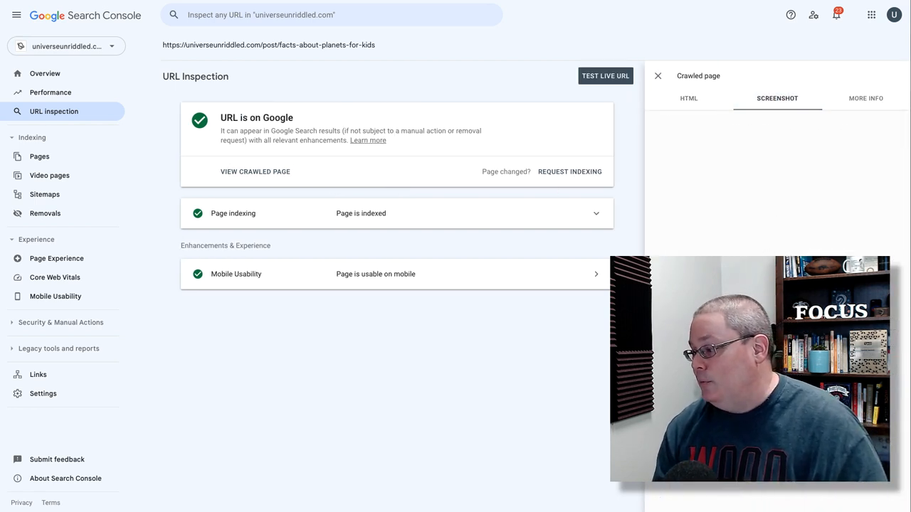
click(603, 75)
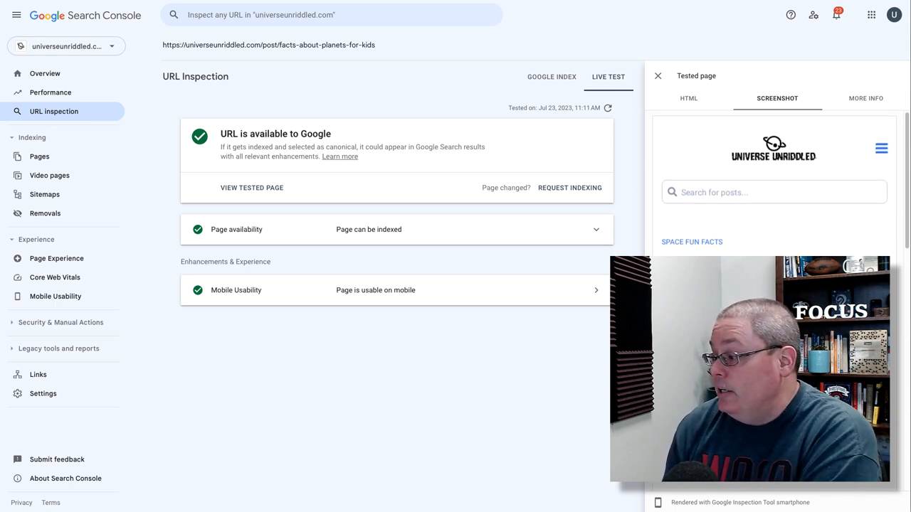
Review the live test result showing the post available to Google with its rendered screenshot.
scroll(down, 3)
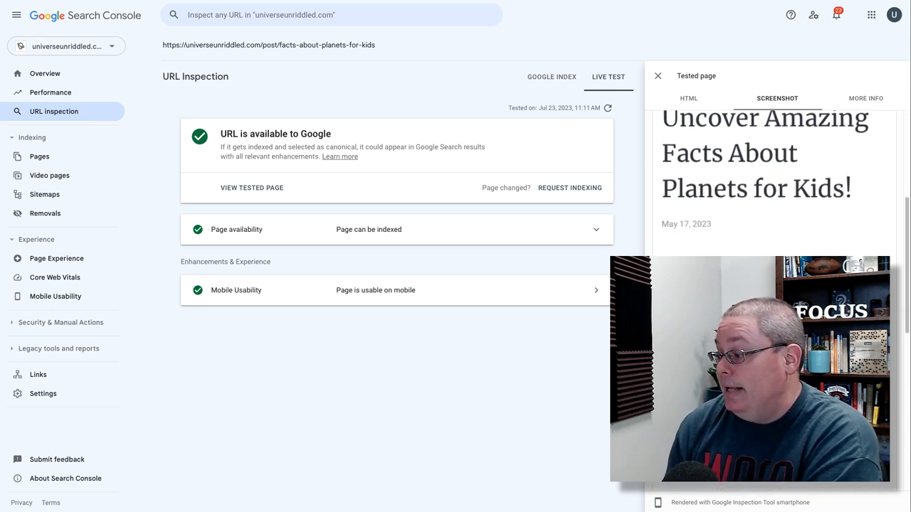
scroll(down, 3)
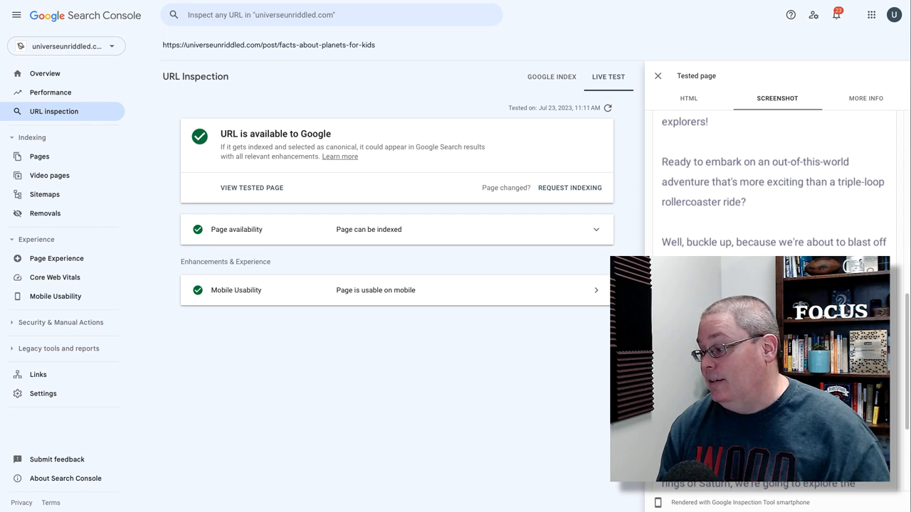
scroll(up, 3)
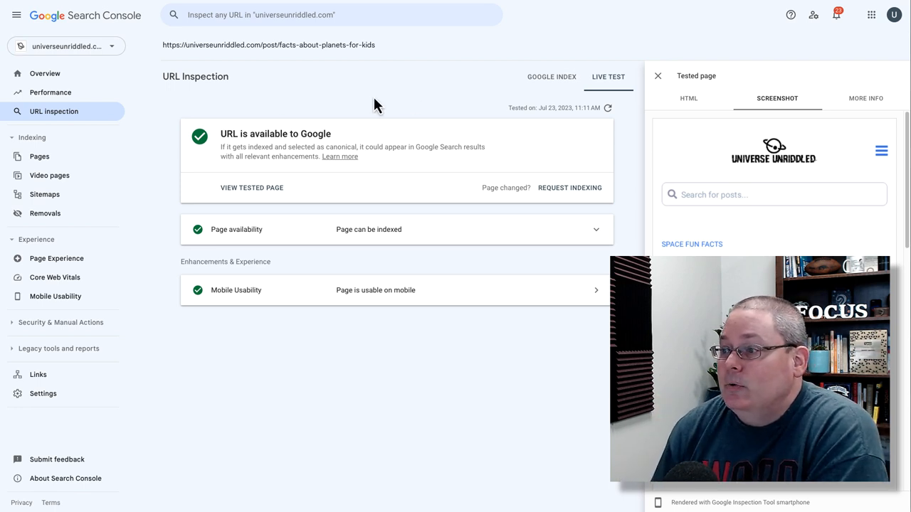
Show the Performance report for the custom range April 22 to July 22, 2023.
click(40, 155)
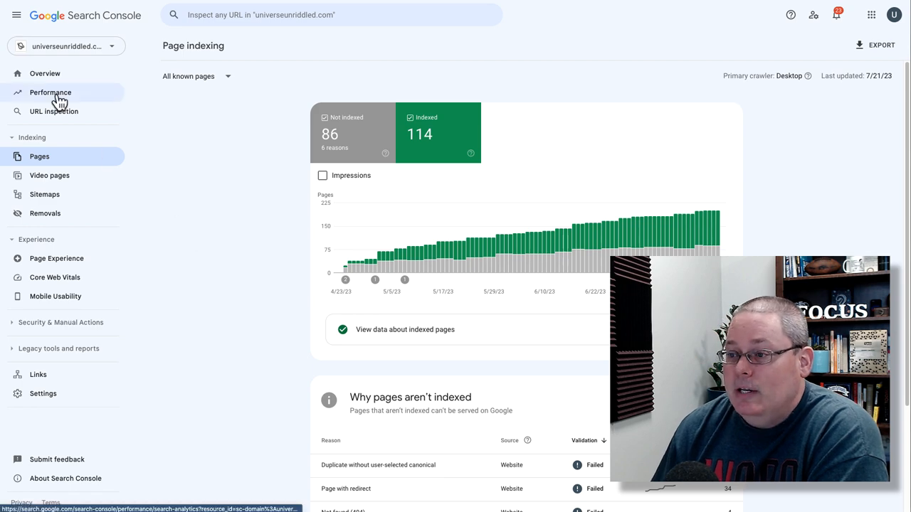
click(50, 91)
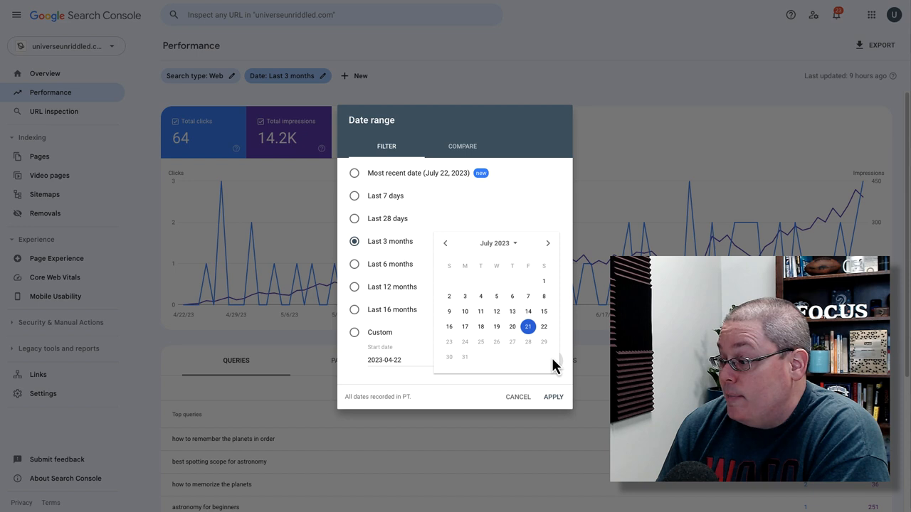
mouse_move(544, 335)
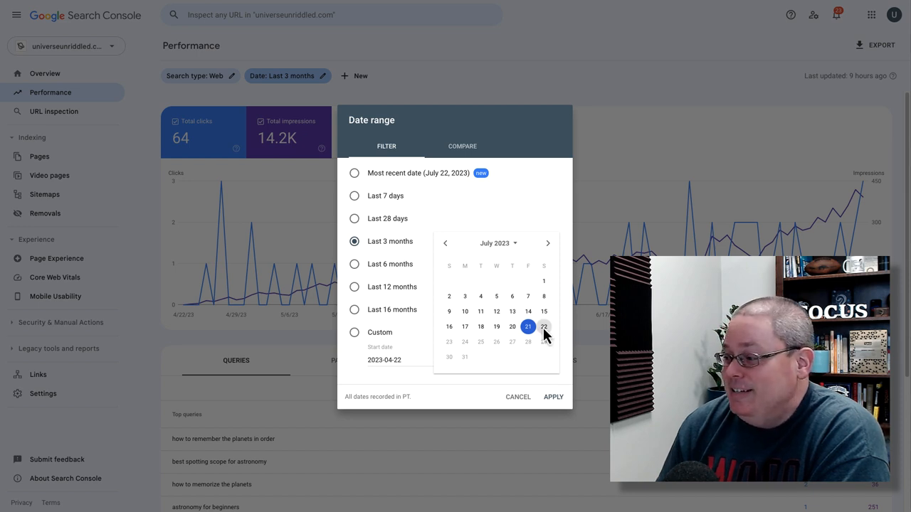
click(544, 325)
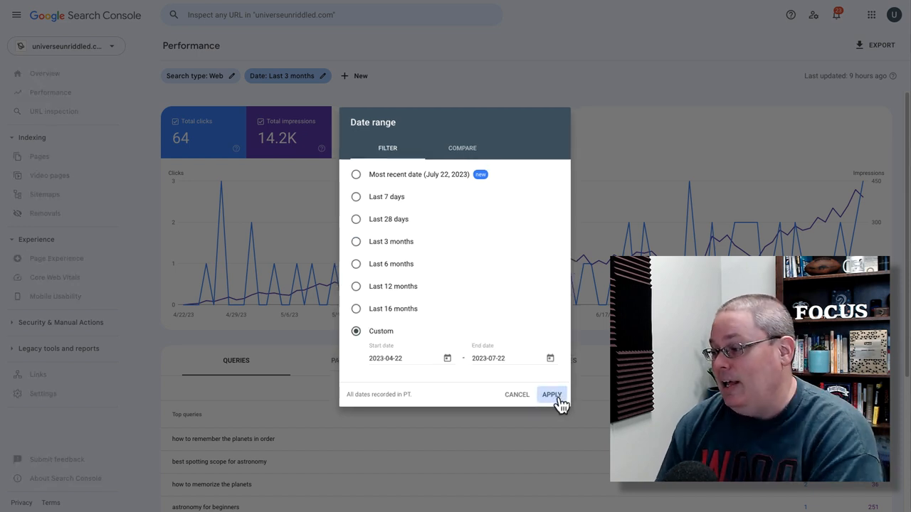
click(552, 395)
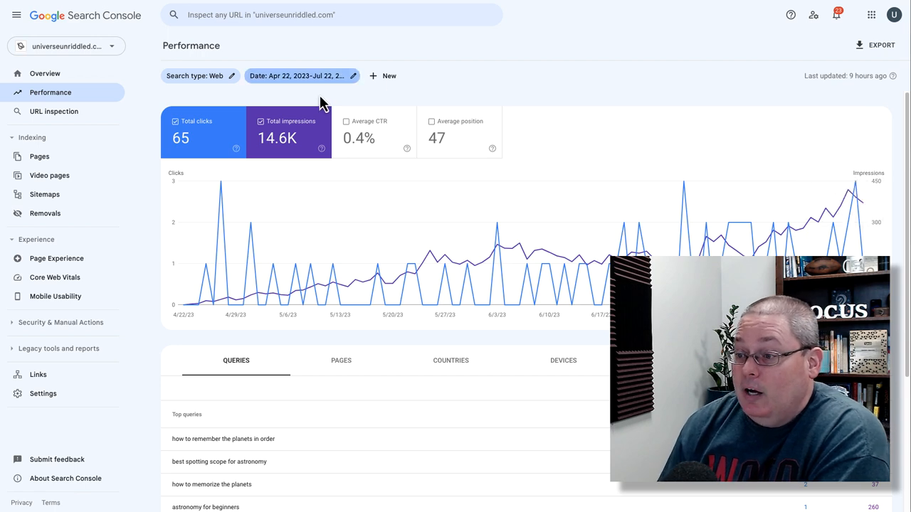
mouse_move(158, 231)
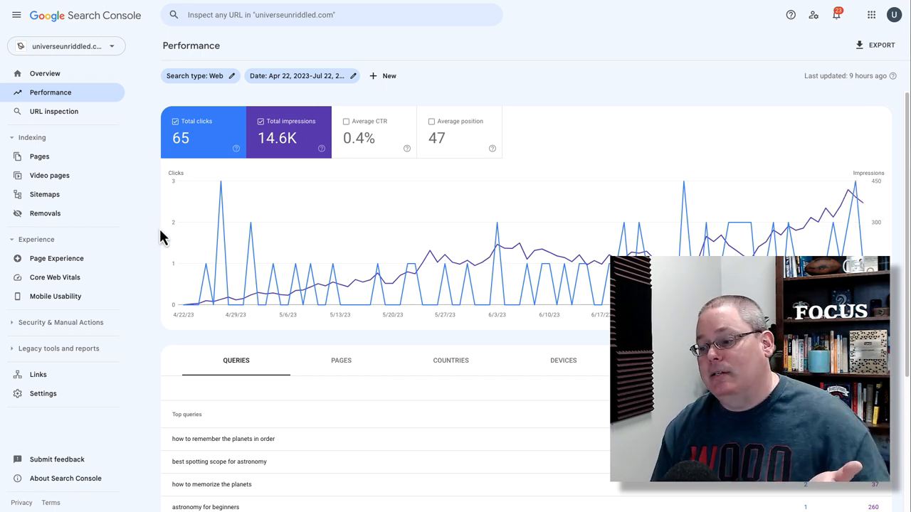
scroll(down, 3)
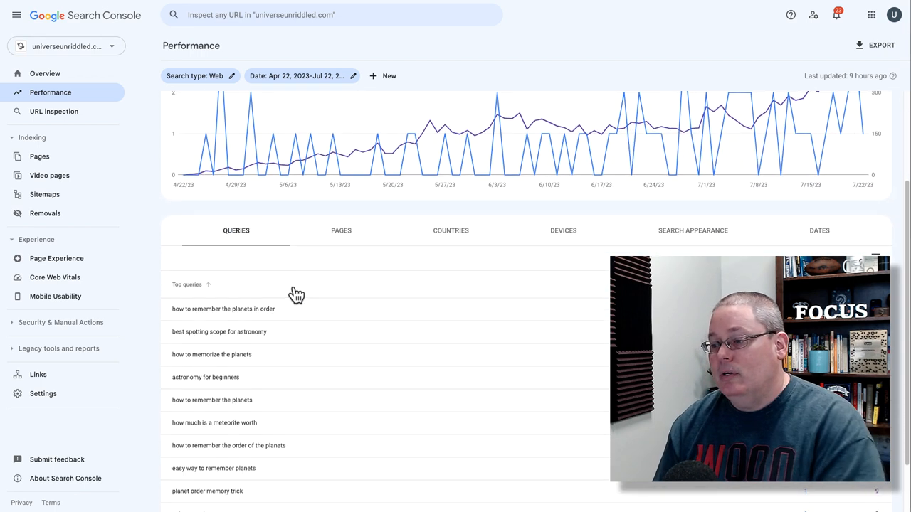
scroll(down, 3)
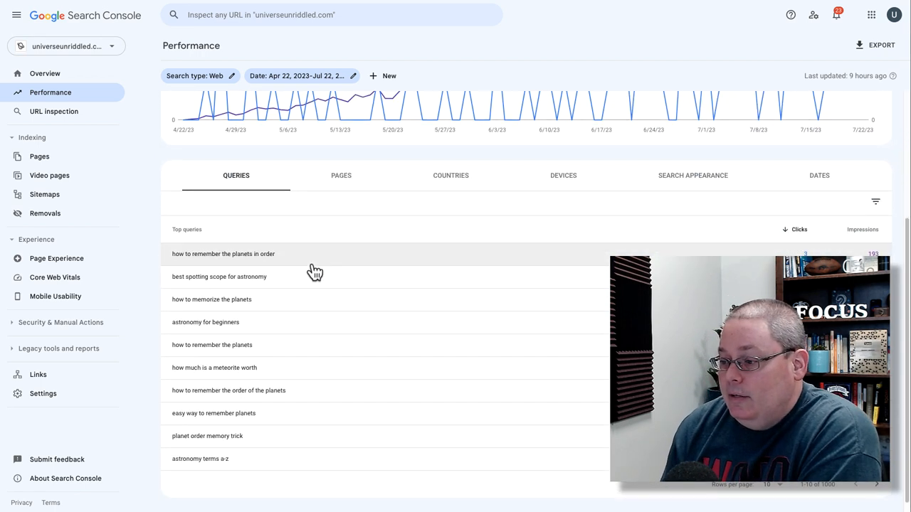
mouse_move(249, 259)
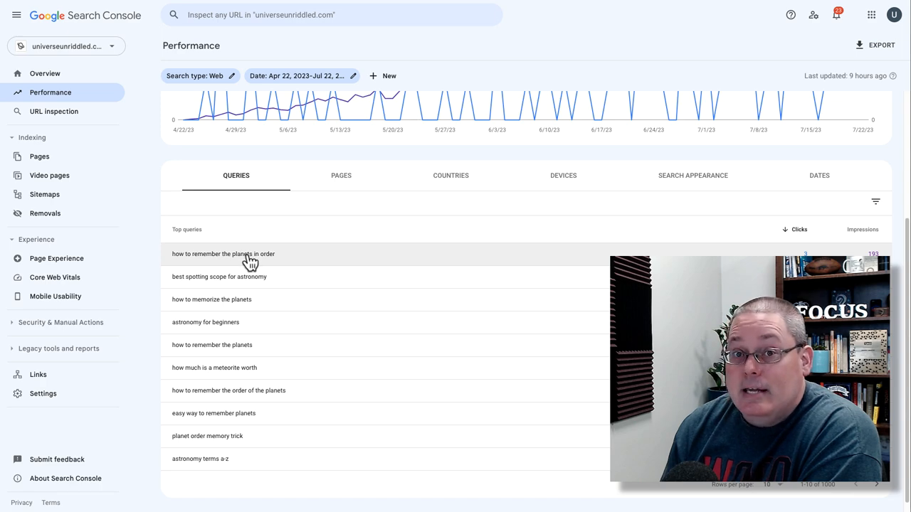
scroll(up, 3)
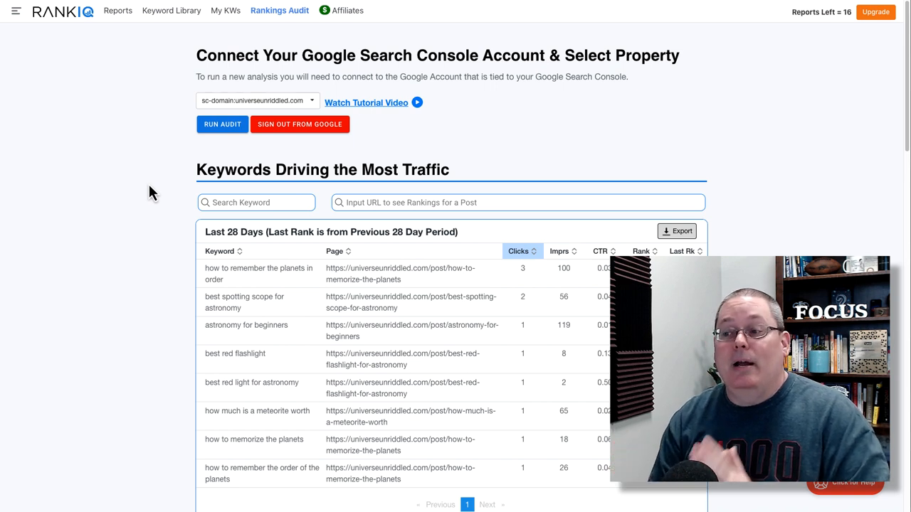
mouse_move(137, 188)
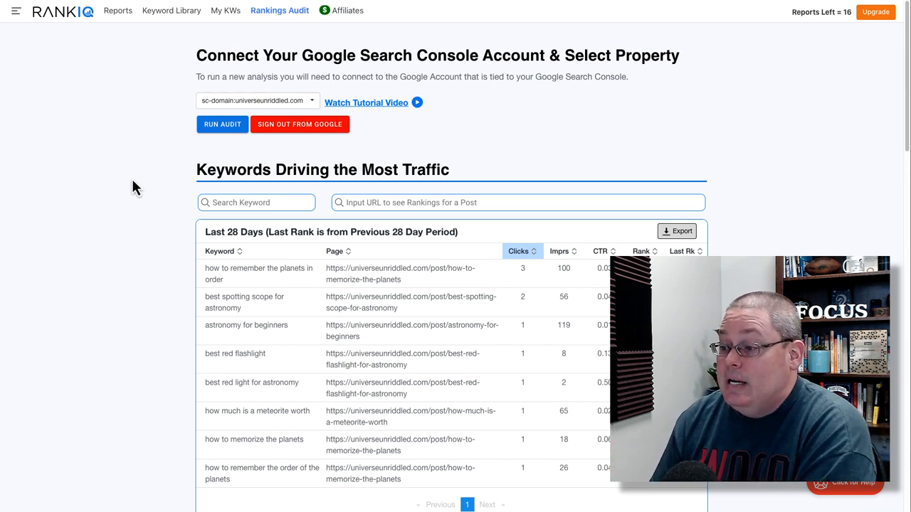
mouse_move(148, 265)
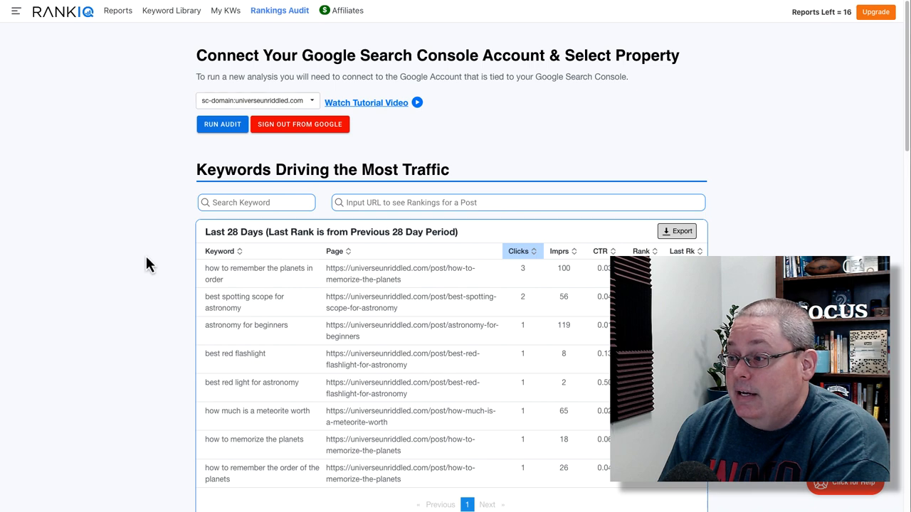
scroll(down, 3)
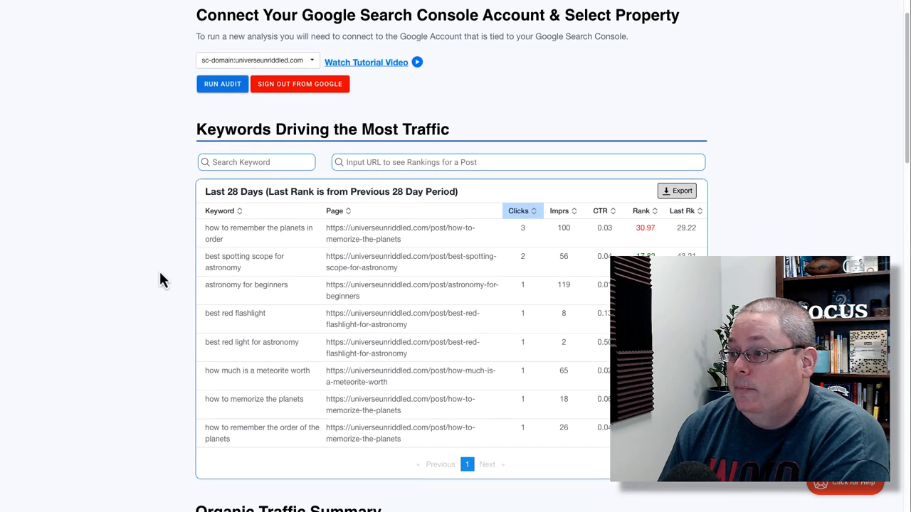
scroll(up, 3)
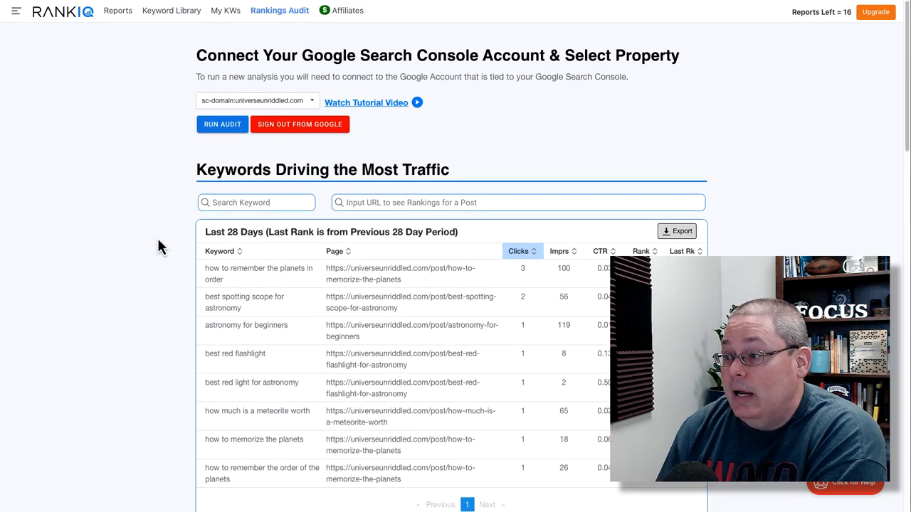
mouse_move(306, 58)
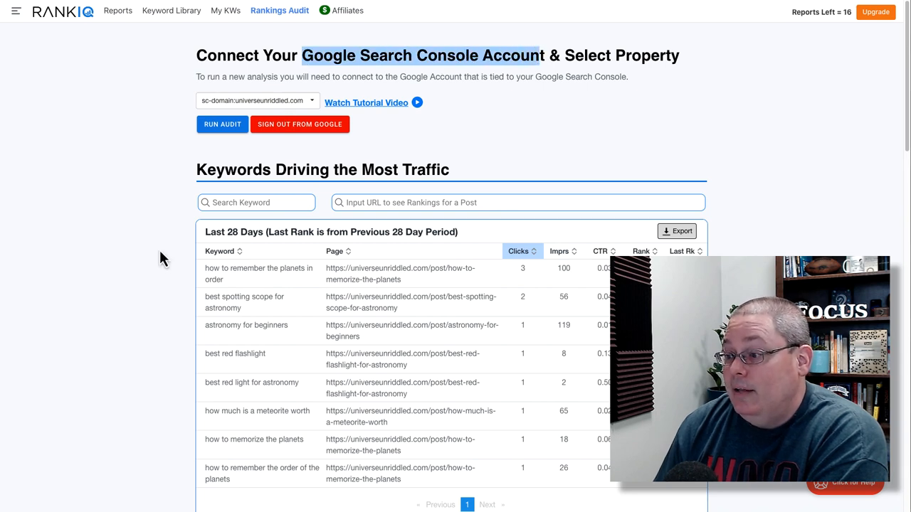
scroll(down, 3)
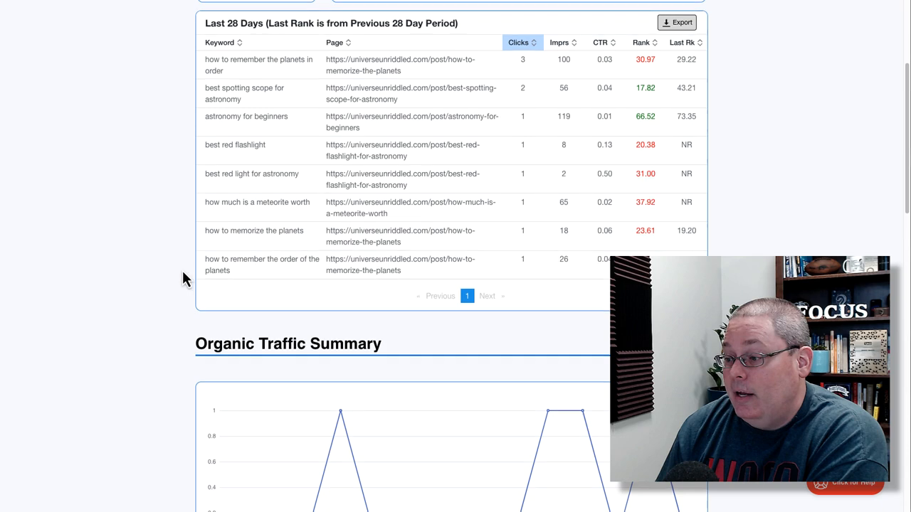
scroll(down, 3)
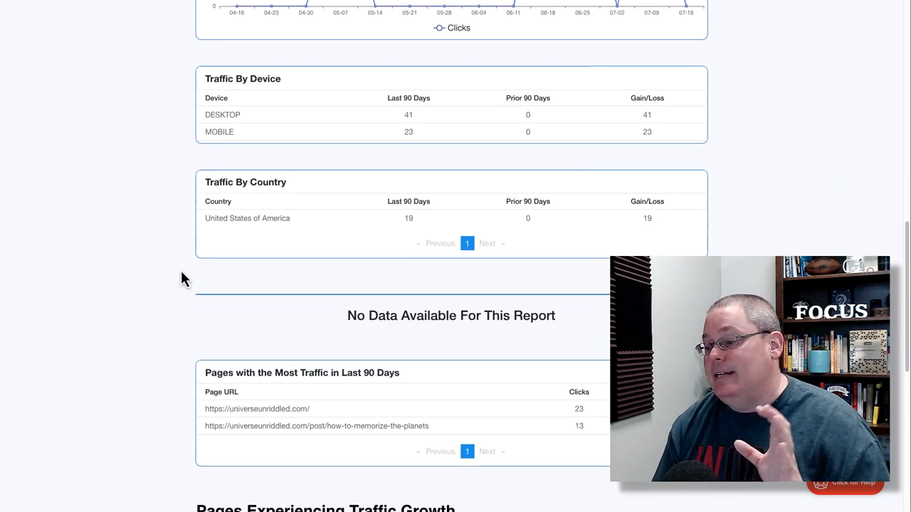
scroll(down, 3)
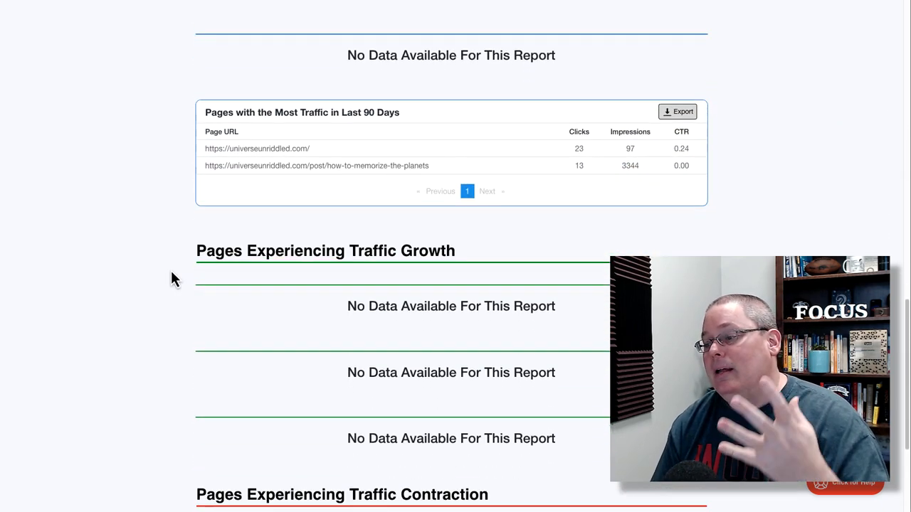
scroll(down, 3)
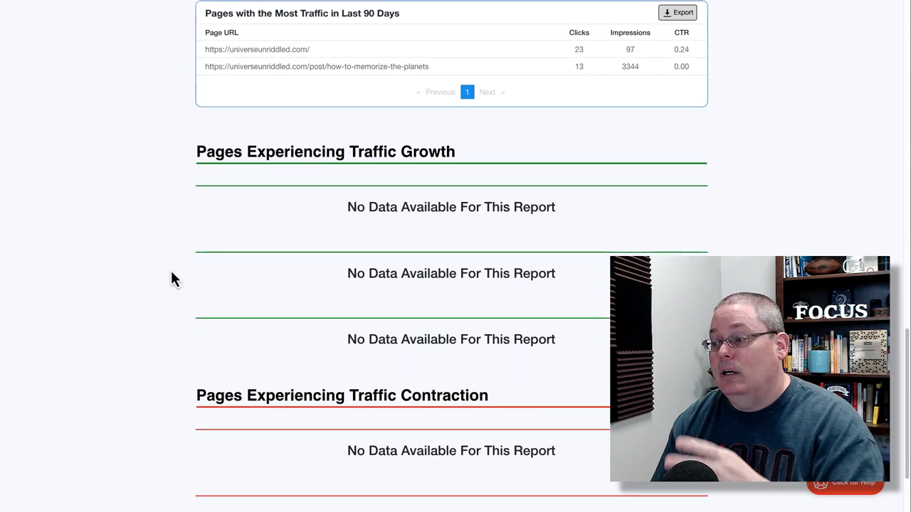
scroll(down, 3)
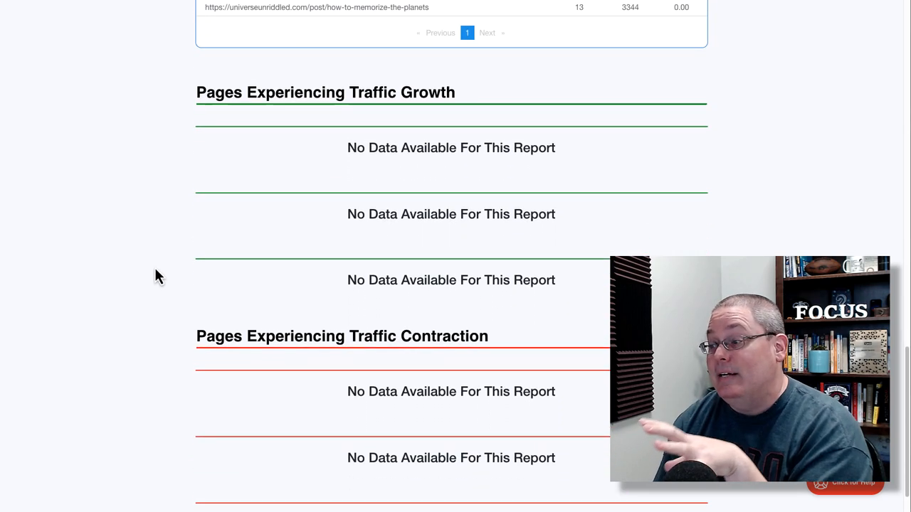
scroll(down, 3)
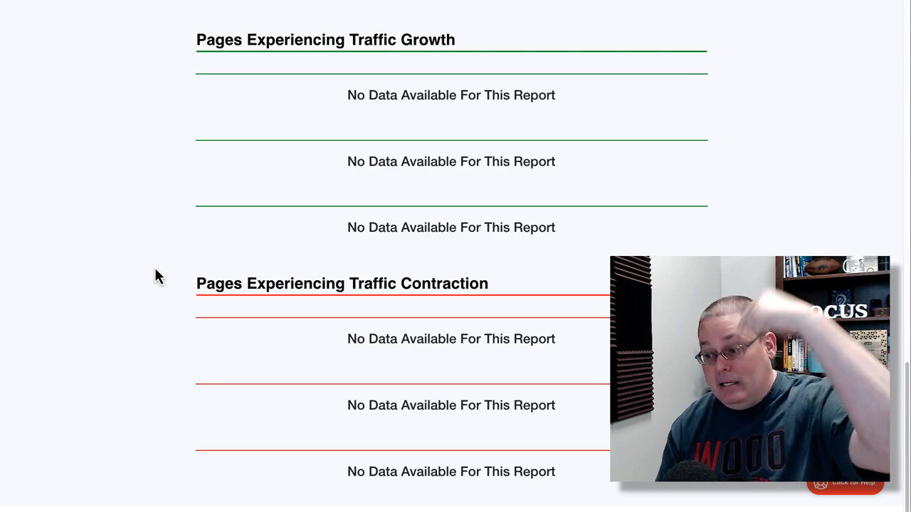
scroll(up, 3)
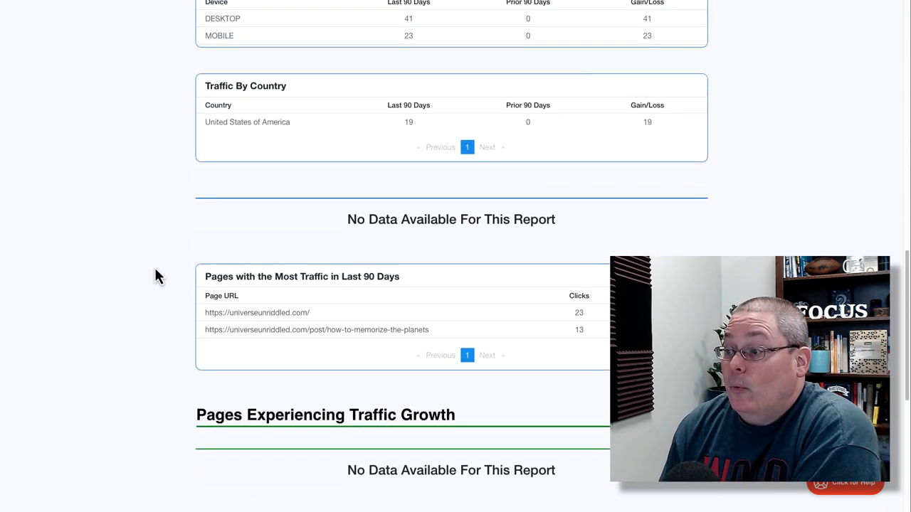
scroll(up, 3)
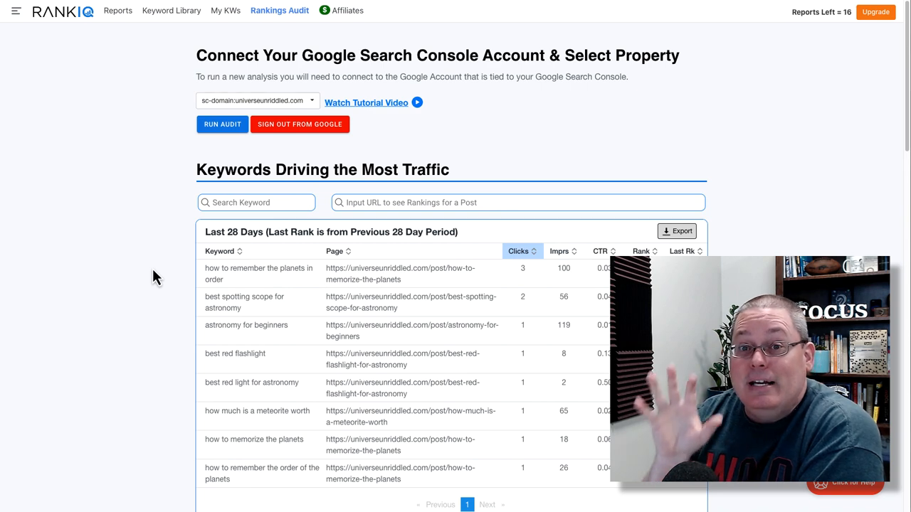
mouse_move(177, 277)
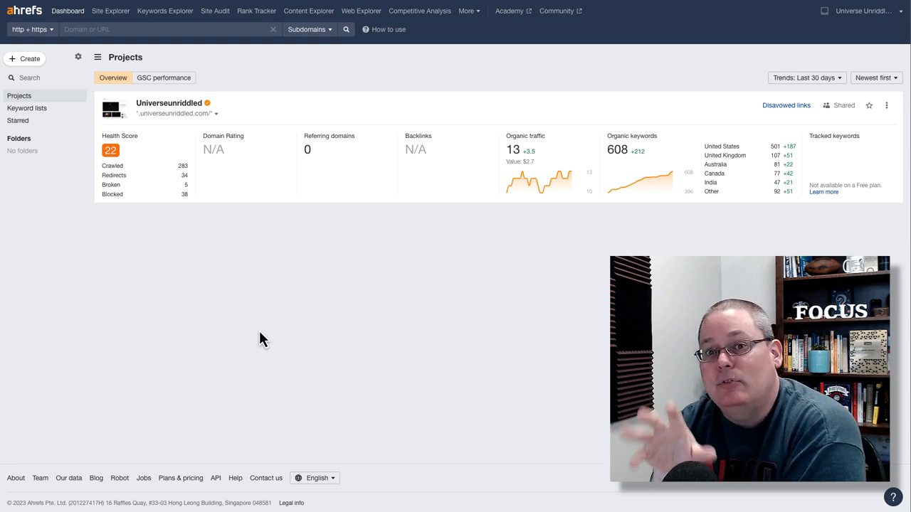
mouse_move(283, 330)
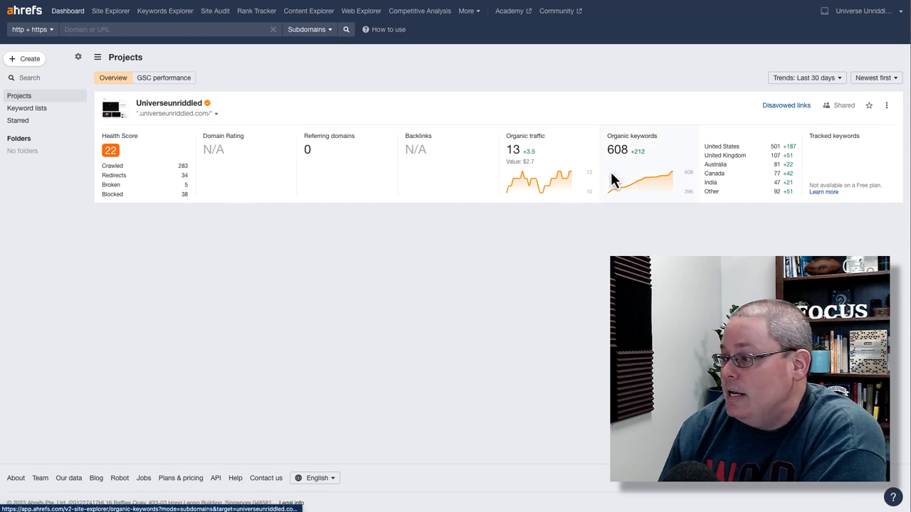
mouse_move(618, 163)
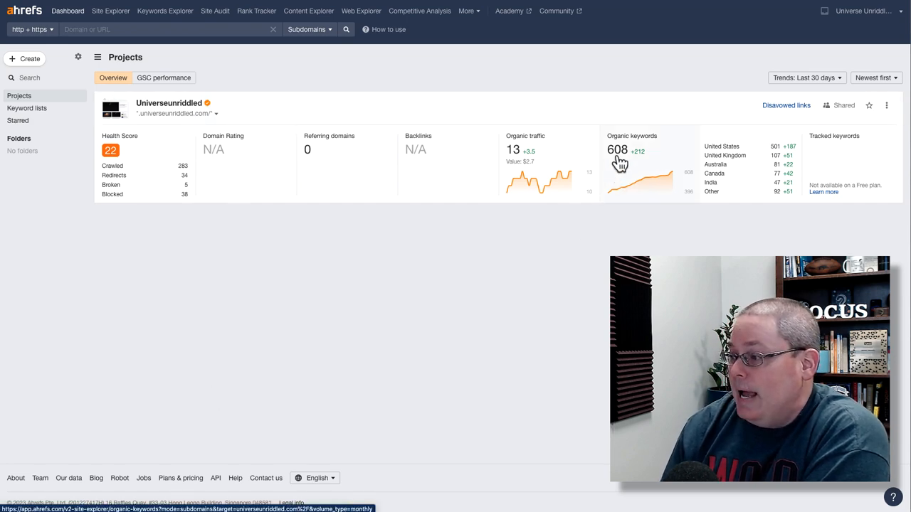
Show the Site Explorer organic keywords report for universeunriddled.com from the 608 keywords count.
click(617, 149)
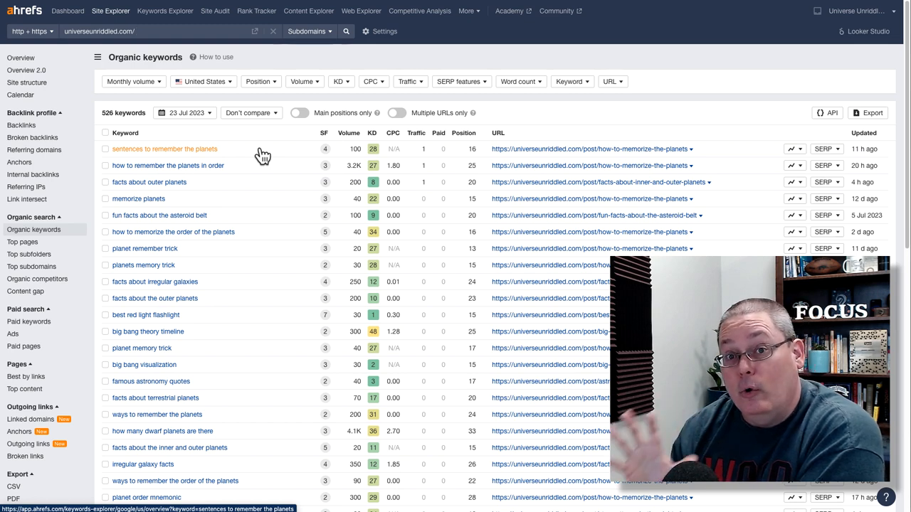
mouse_move(324, 147)
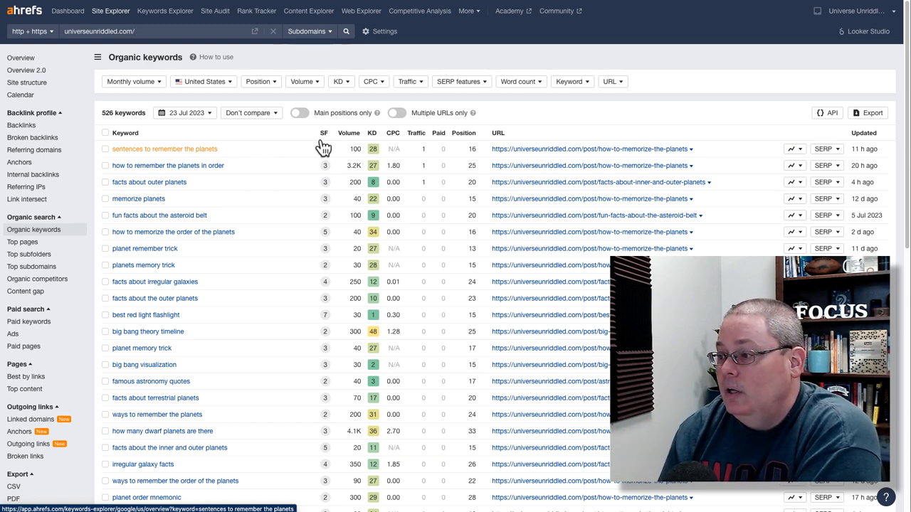
mouse_move(324, 133)
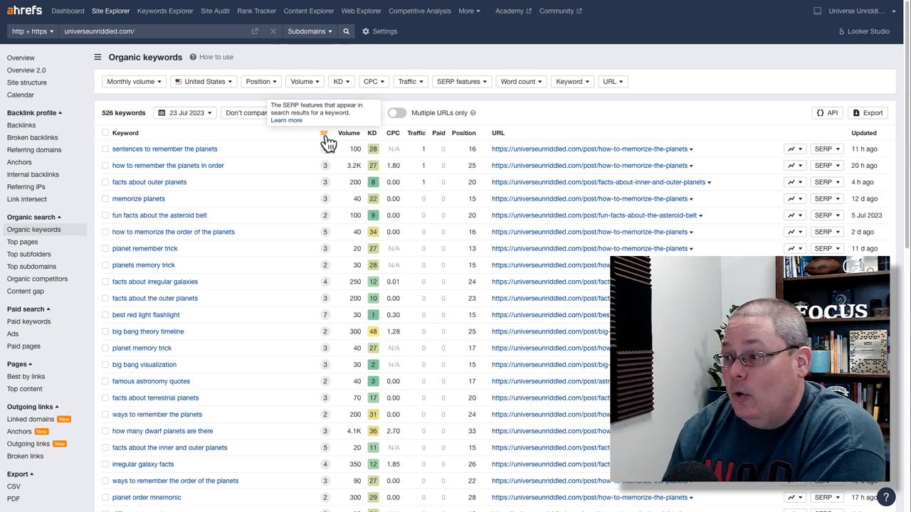
mouse_move(371, 133)
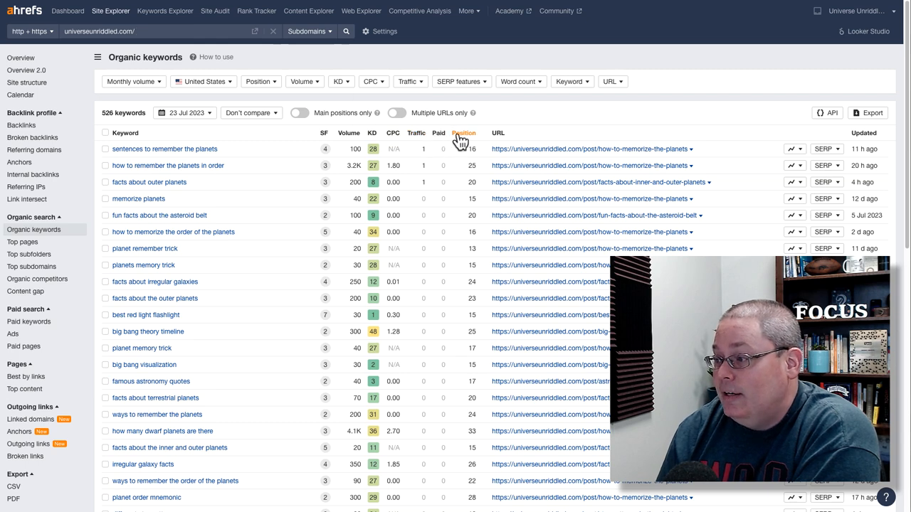
mouse_move(464, 139)
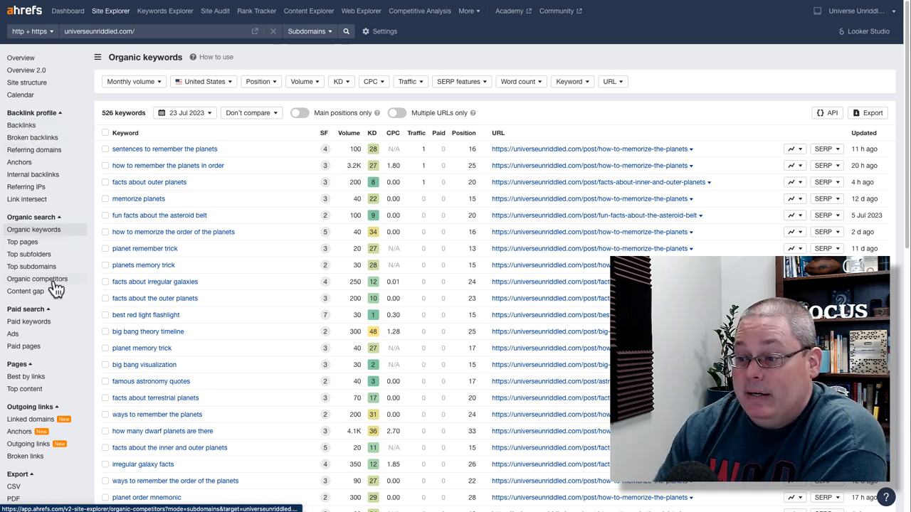
Show the organic competitors report and its Top competing domains table.
click(37, 278)
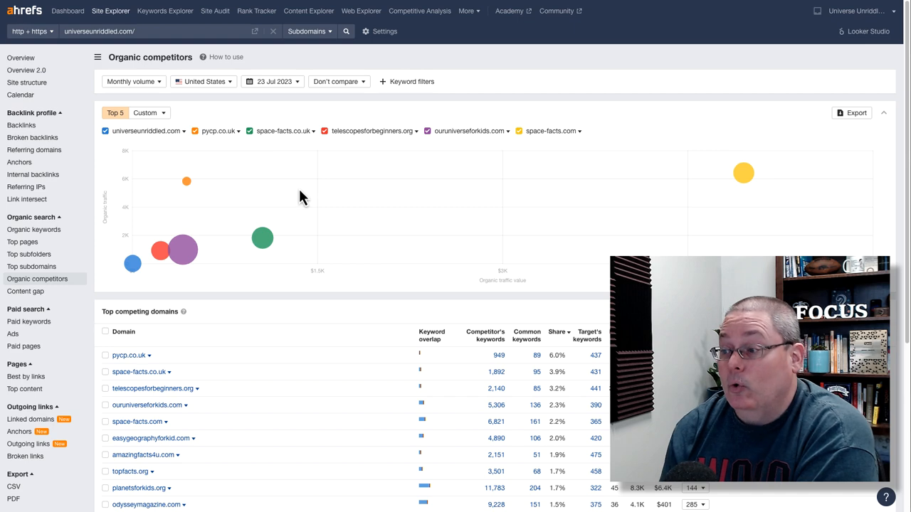
scroll(down, 3)
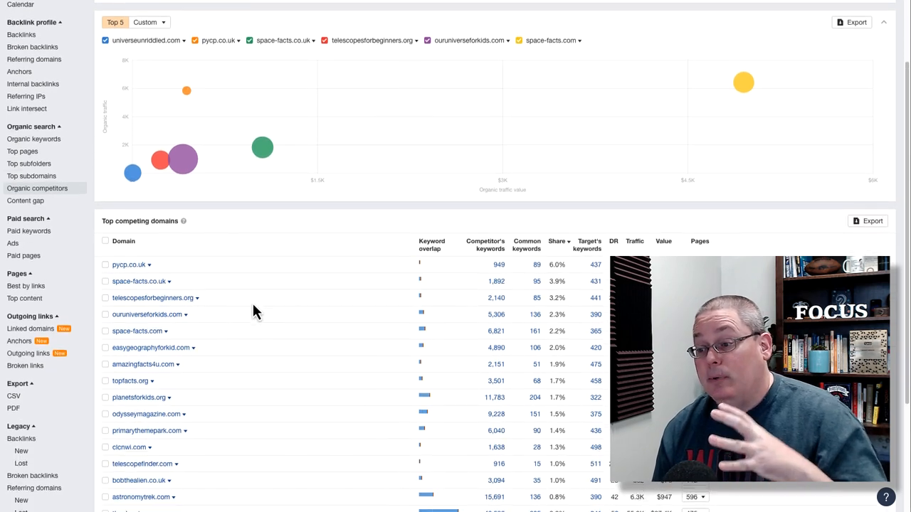
scroll(down, 3)
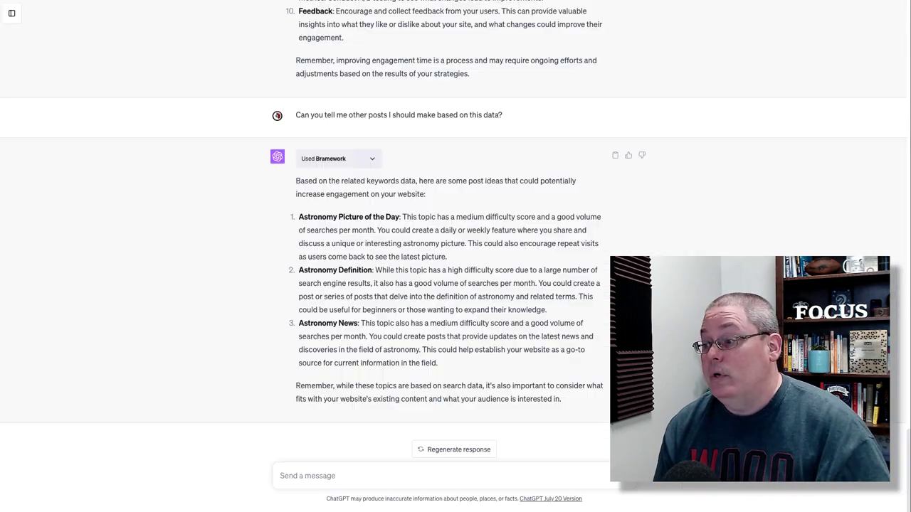
scroll(up, 3)
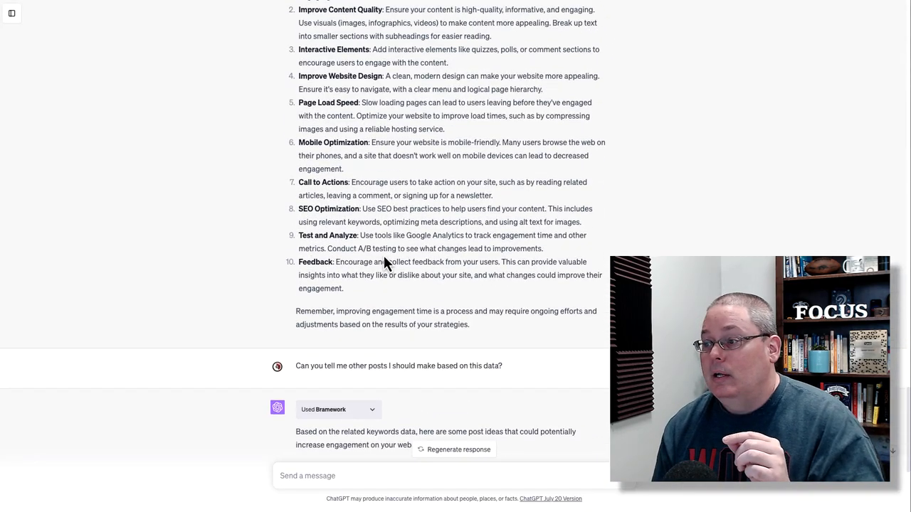
scroll(up, 3)
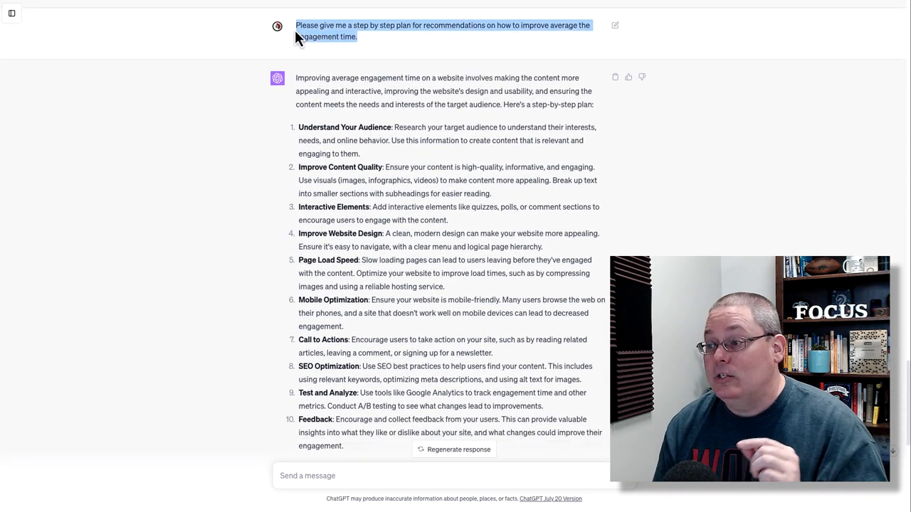
mouse_move(377, 49)
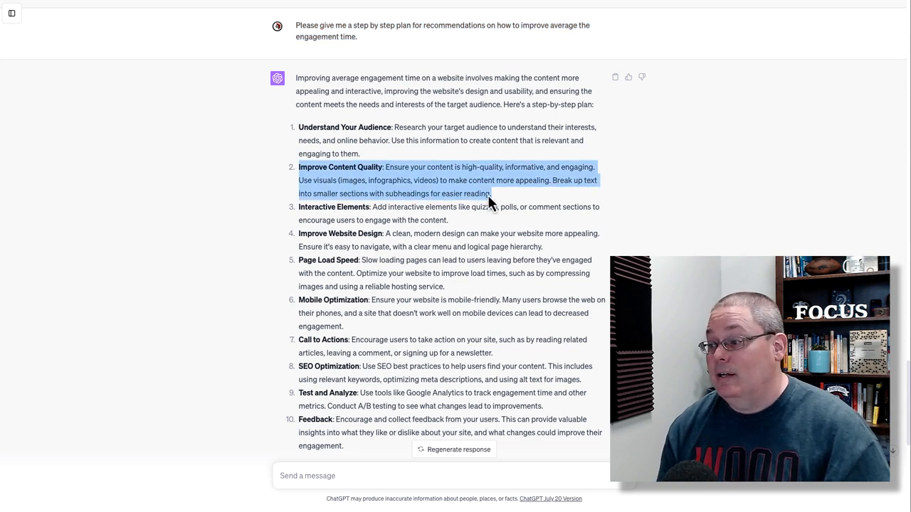
mouse_move(511, 205)
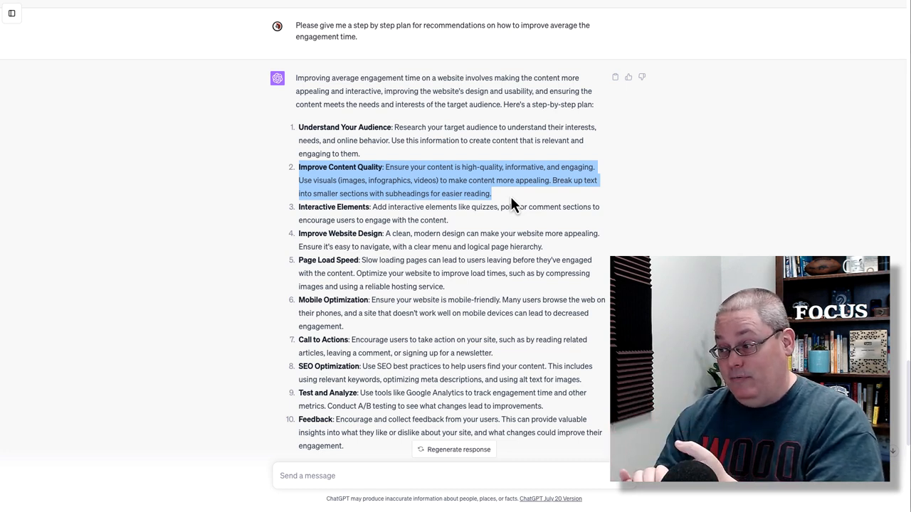
mouse_move(327, 288)
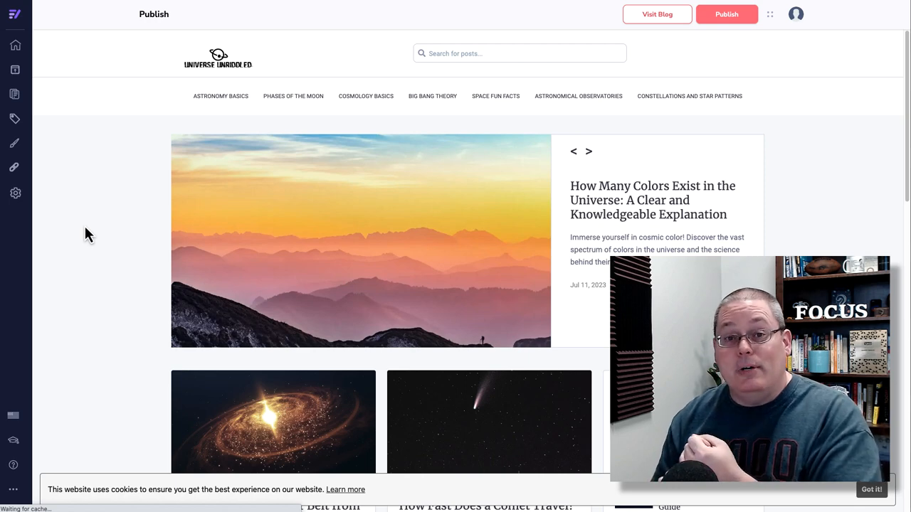
Advance the featured post slider through sixteen posts, one post at a time.
click(588, 151)
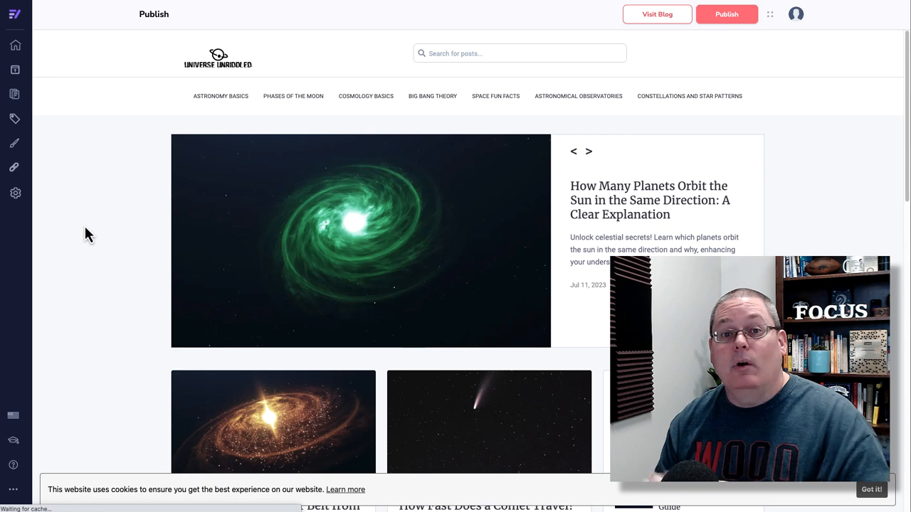
click(587, 151)
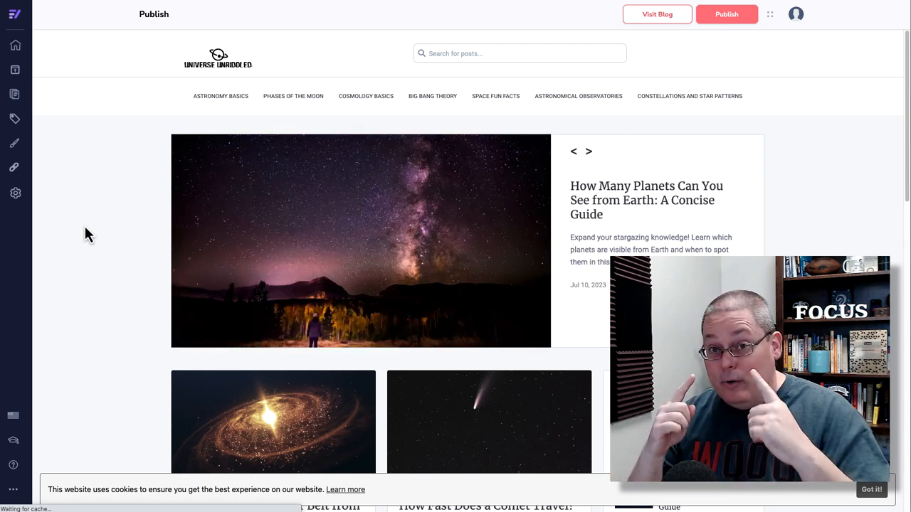
click(588, 151)
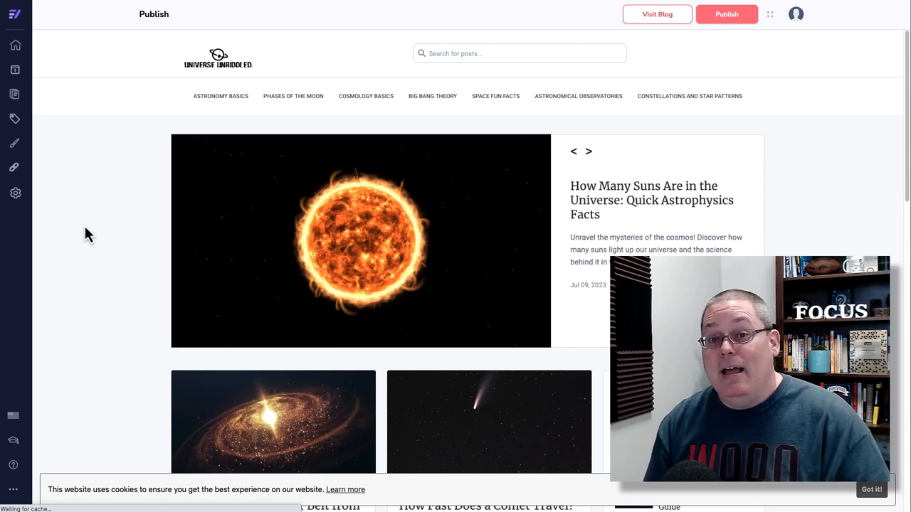
click(588, 151)
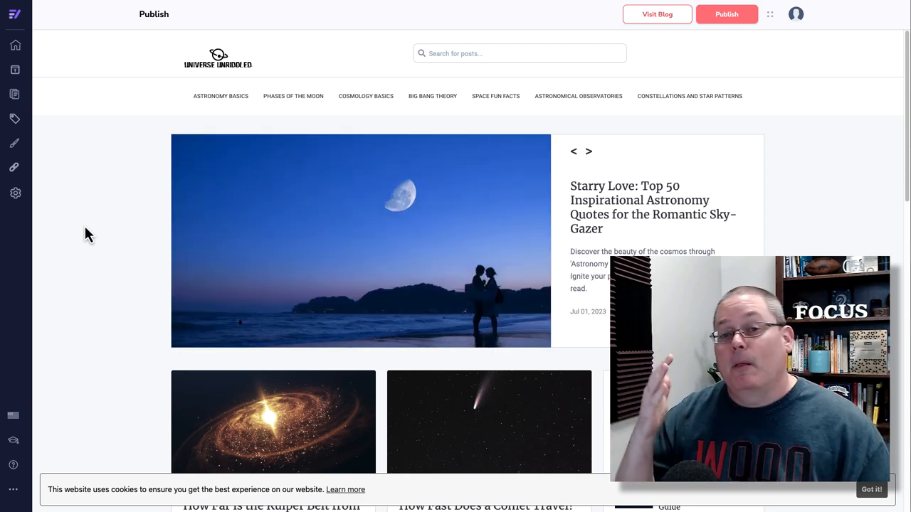
click(587, 151)
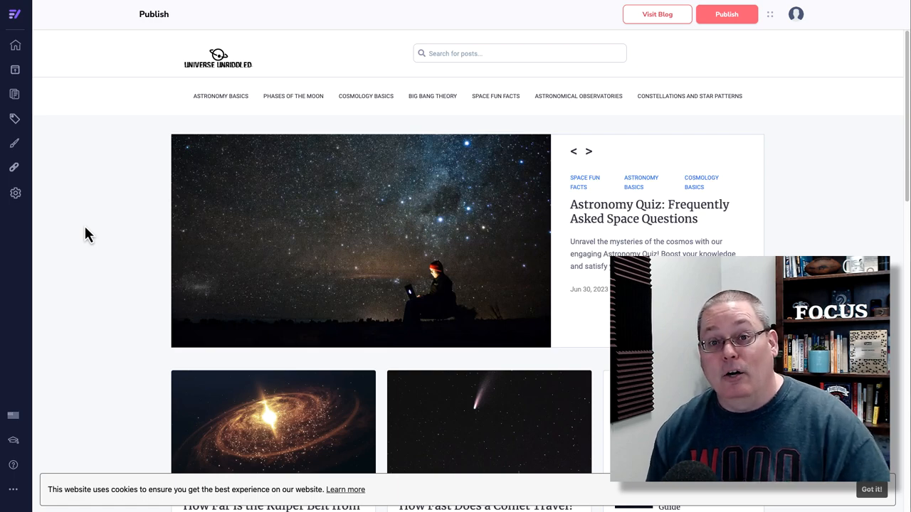
click(587, 151)
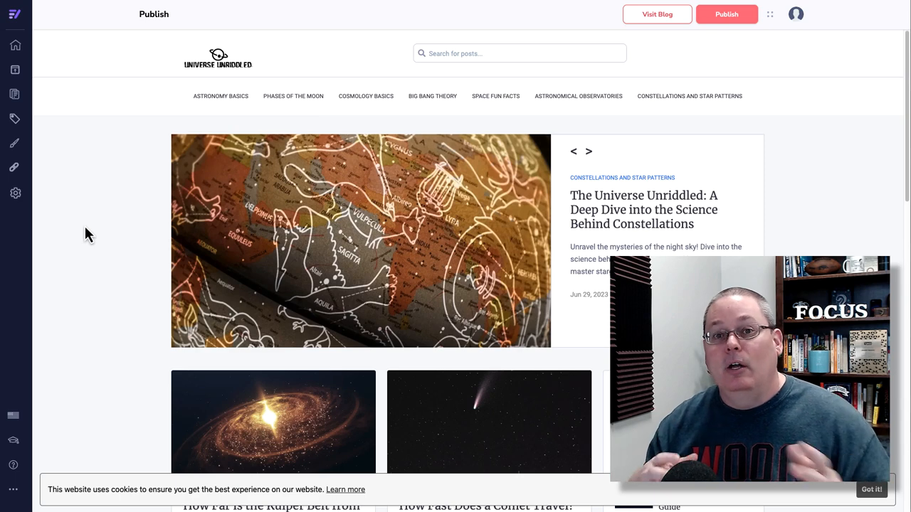
click(588, 151)
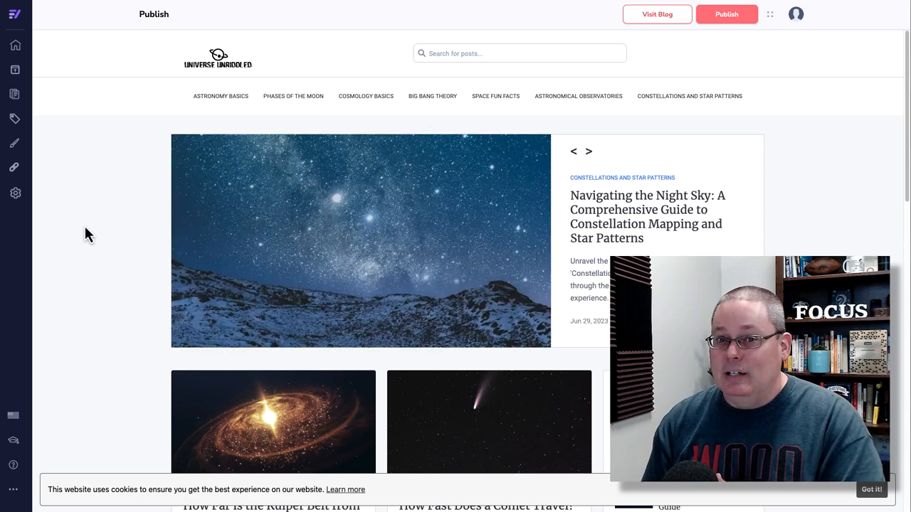
click(588, 151)
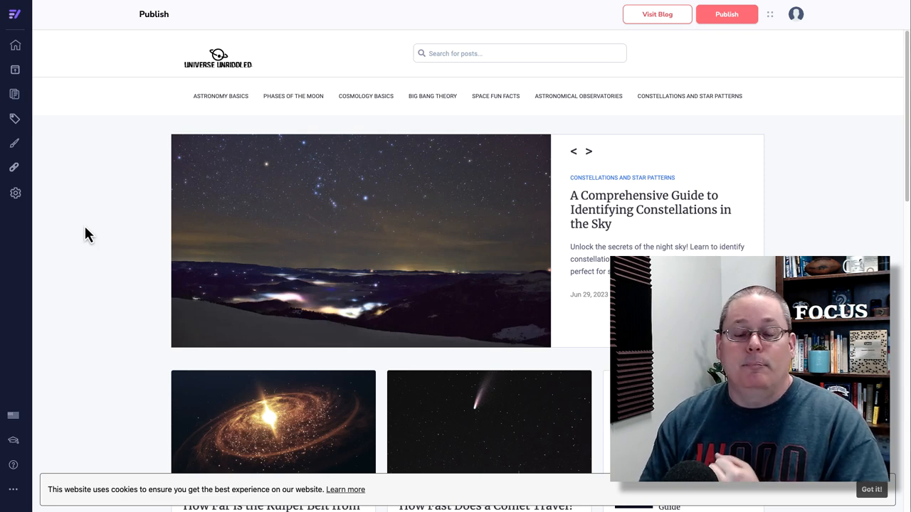
click(587, 151)
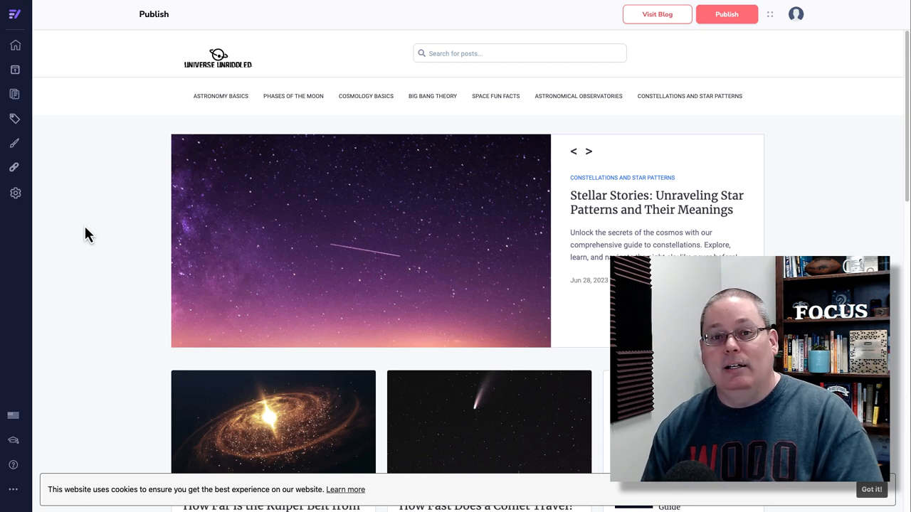
click(587, 151)
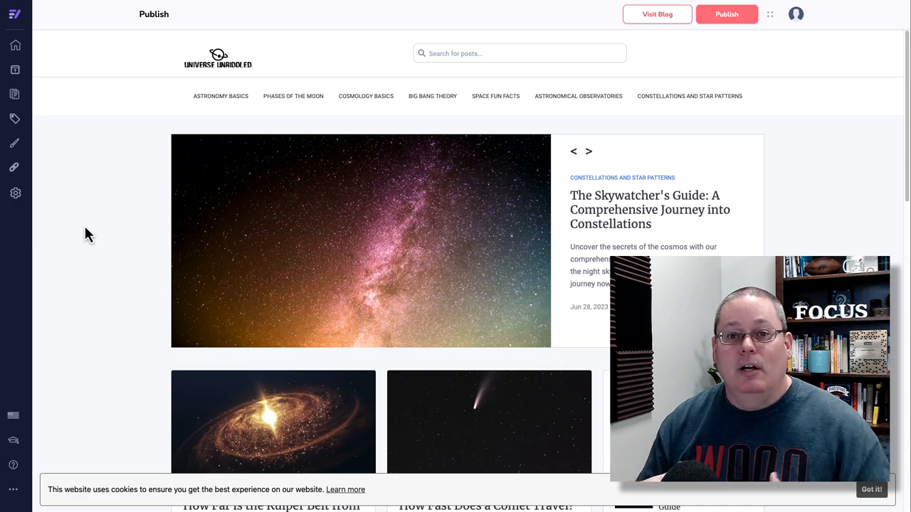
click(587, 151)
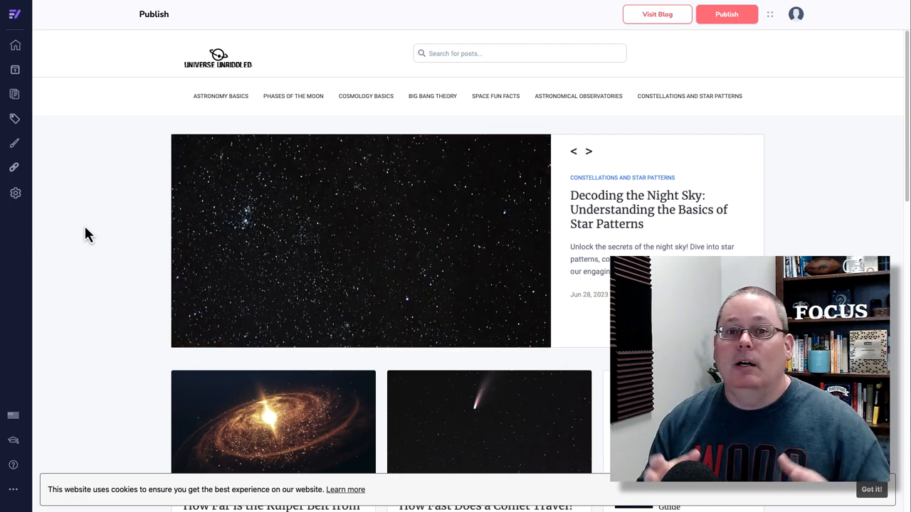
click(588, 151)
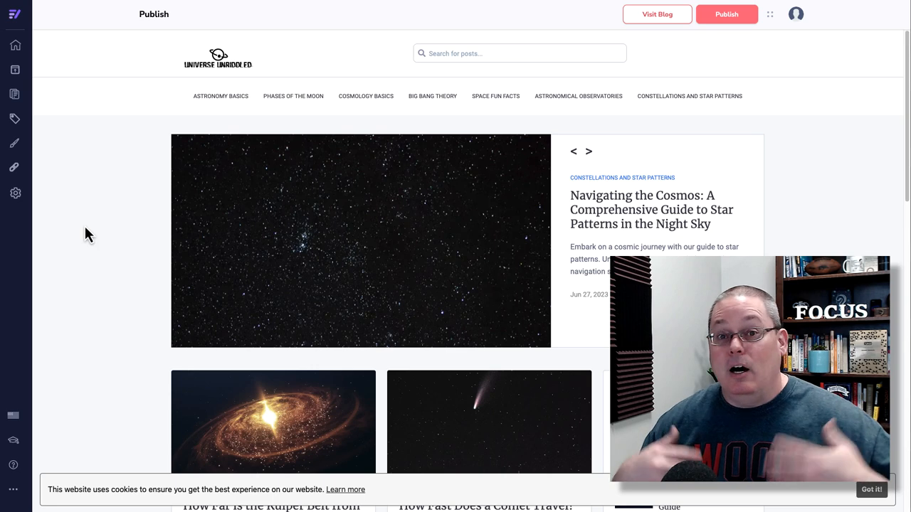
click(588, 151)
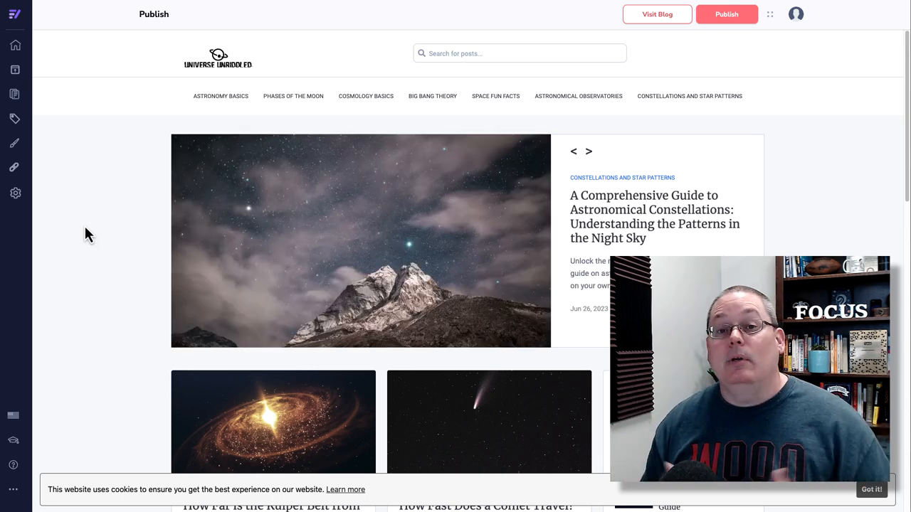
click(587, 151)
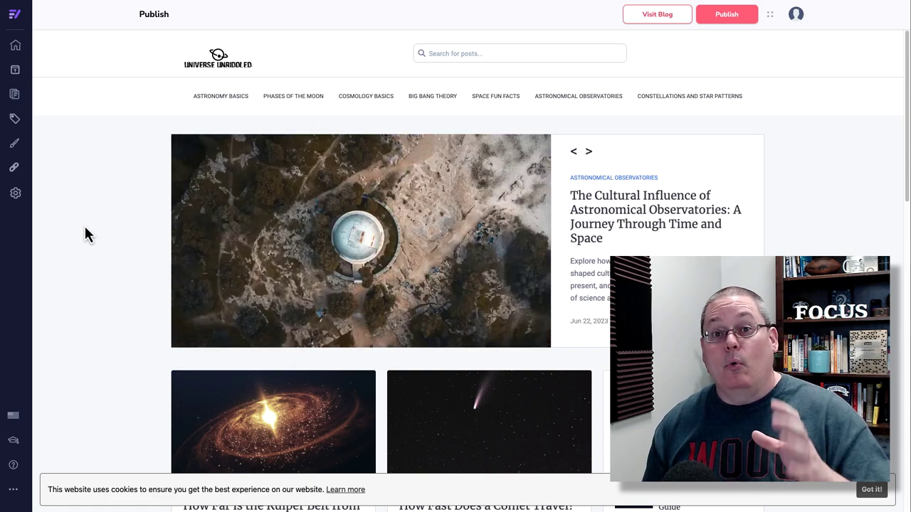
click(588, 151)
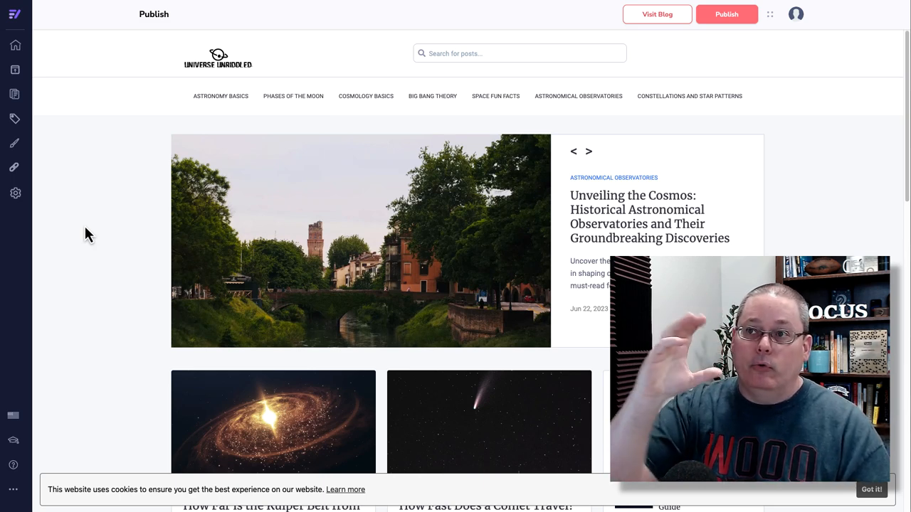
click(588, 151)
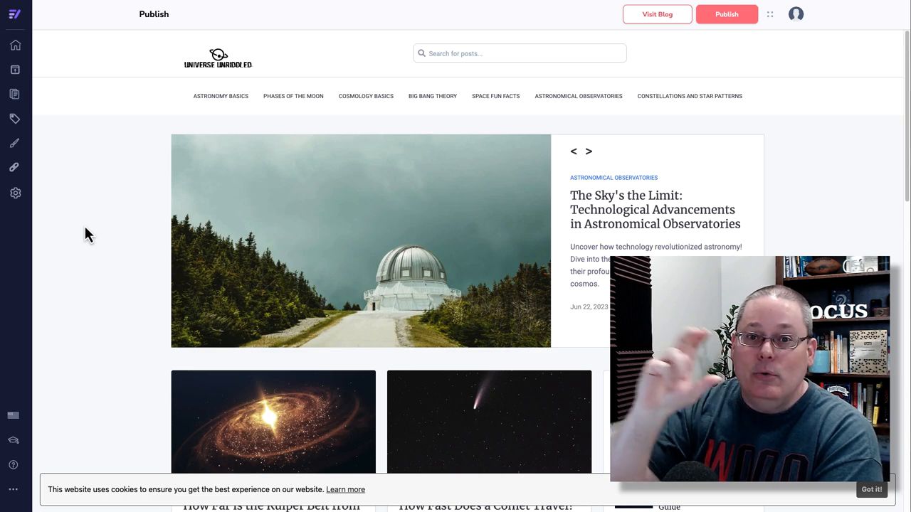
Step through the observatory posts (Unearthing the Stars, Historical Development, Famous, Timeline, Evolution) to Big Bang Theory Implications.
click(587, 150)
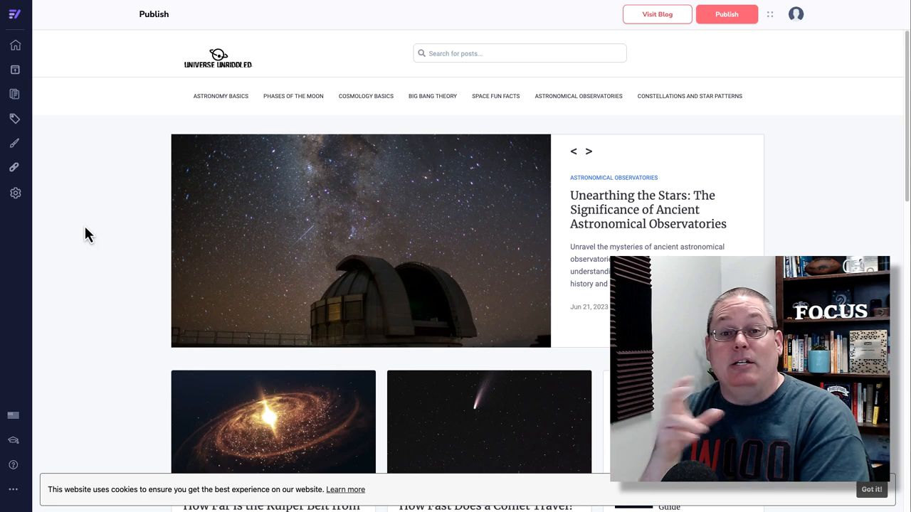
click(587, 151)
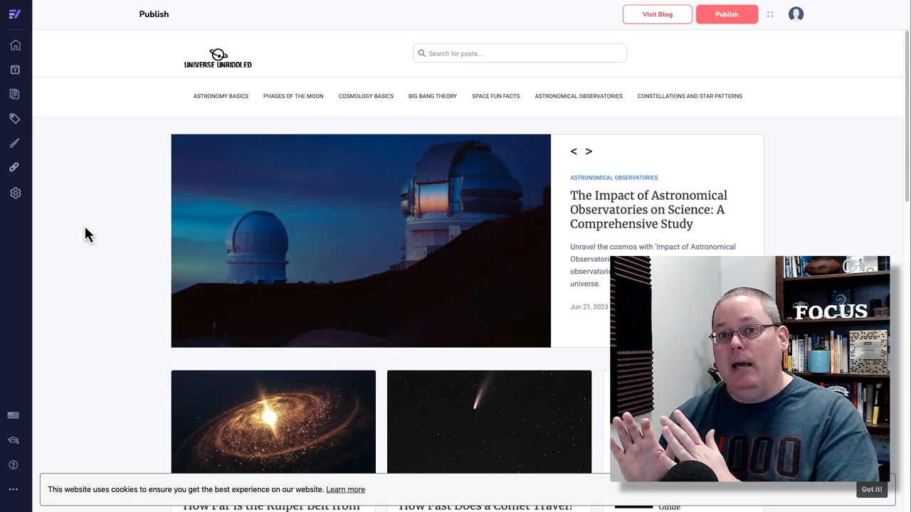
click(587, 151)
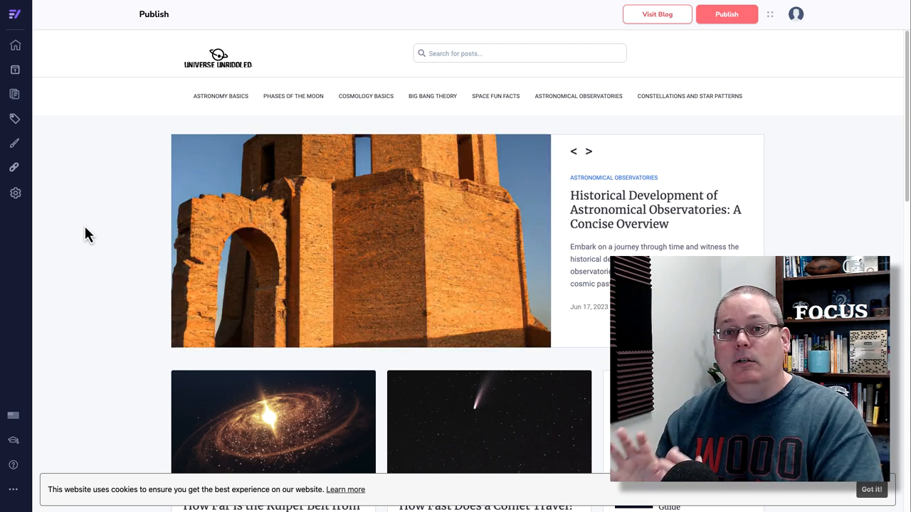
click(587, 151)
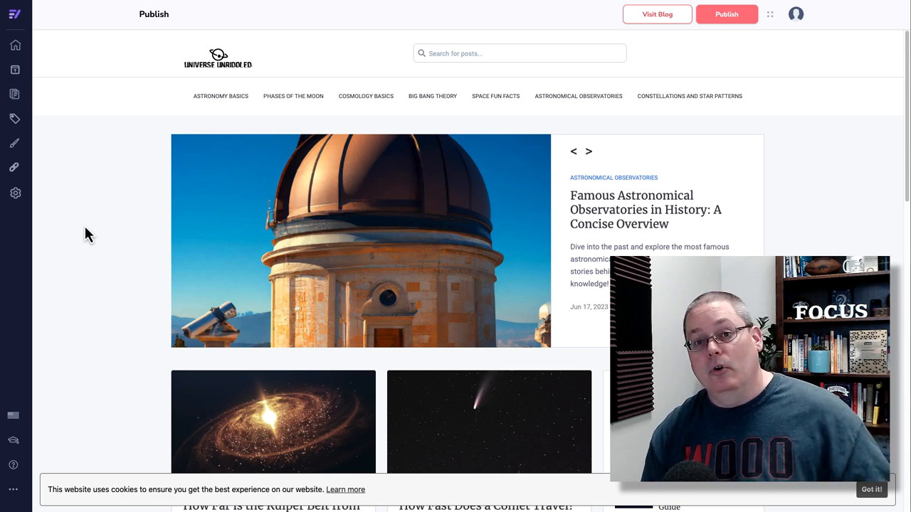
click(587, 151)
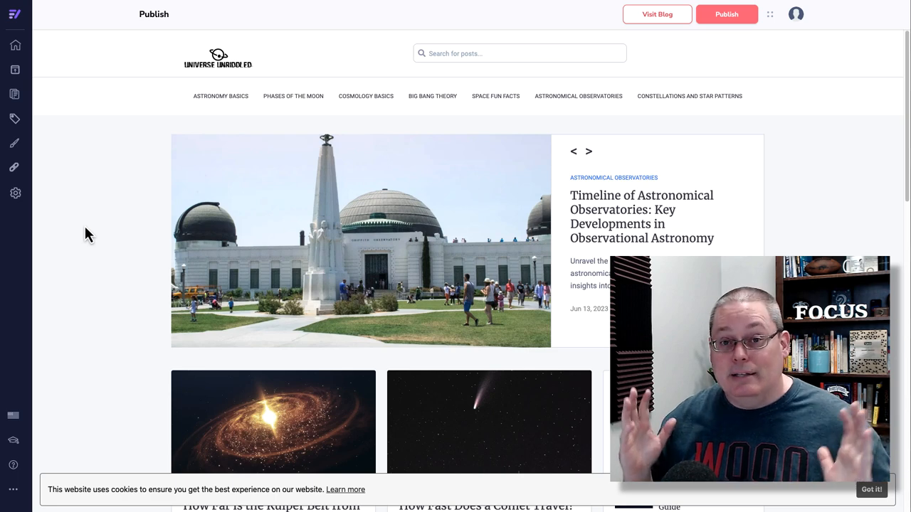
click(588, 151)
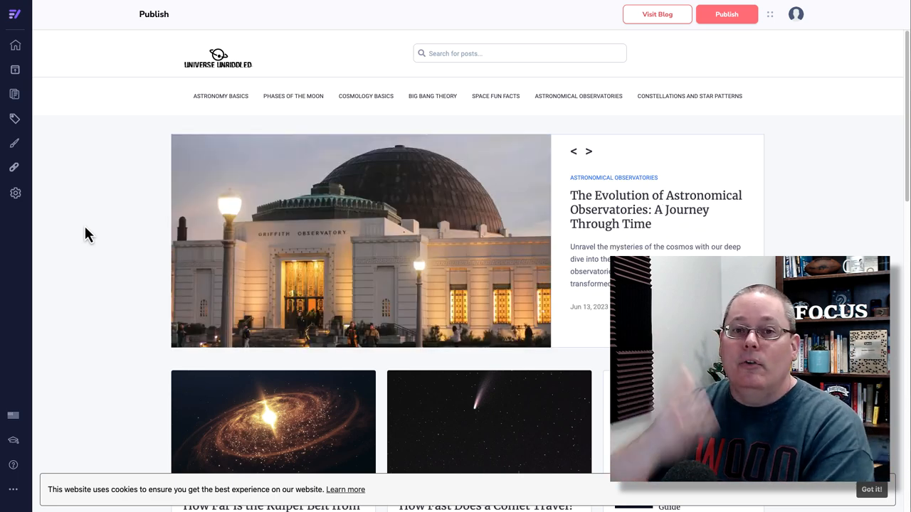
click(588, 151)
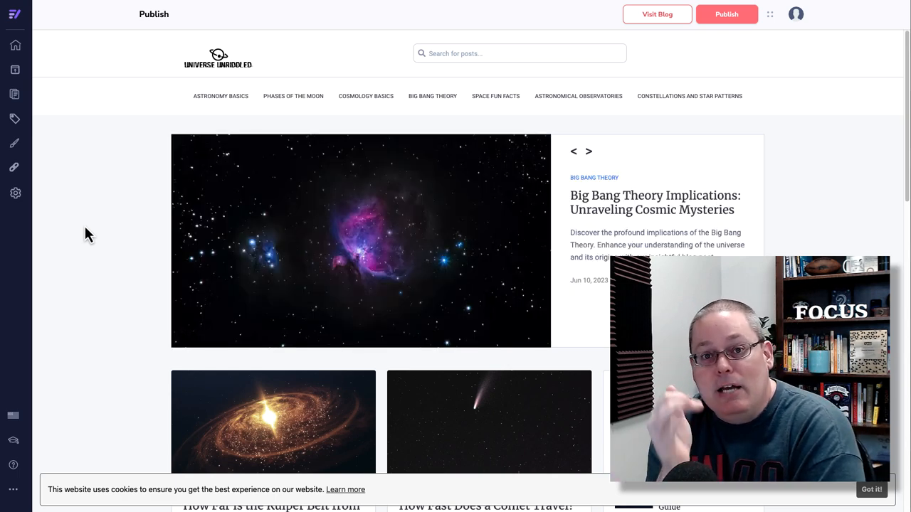
Step through the Big Bang Misconceptions, Visualization, Discoveries and gear posts to Best Laser Pointer.
click(588, 151)
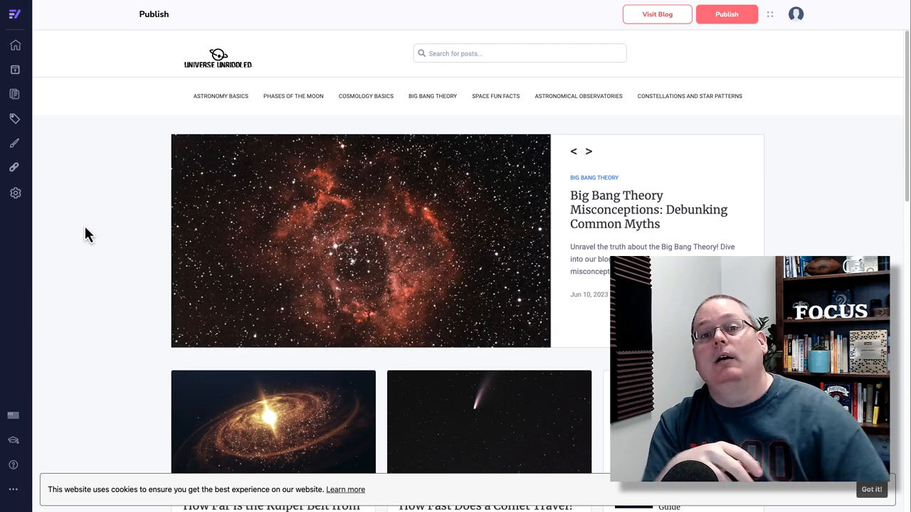
click(587, 151)
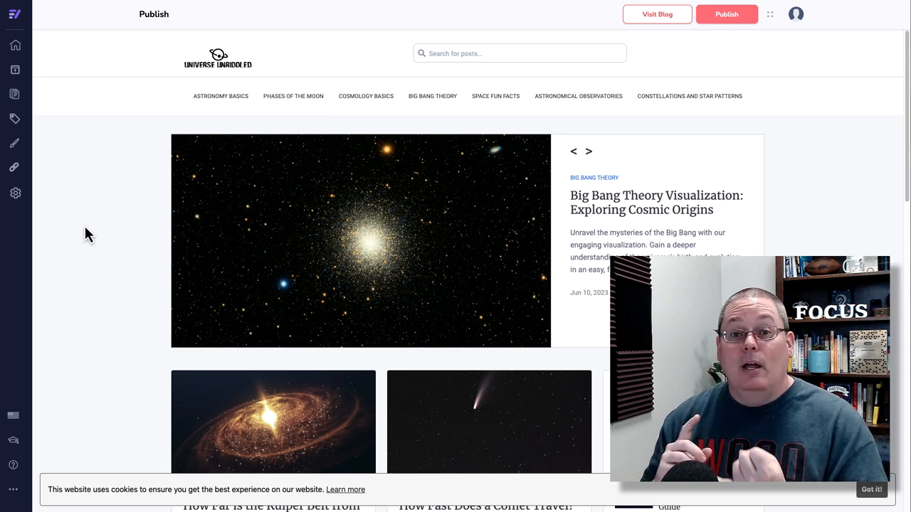
click(588, 151)
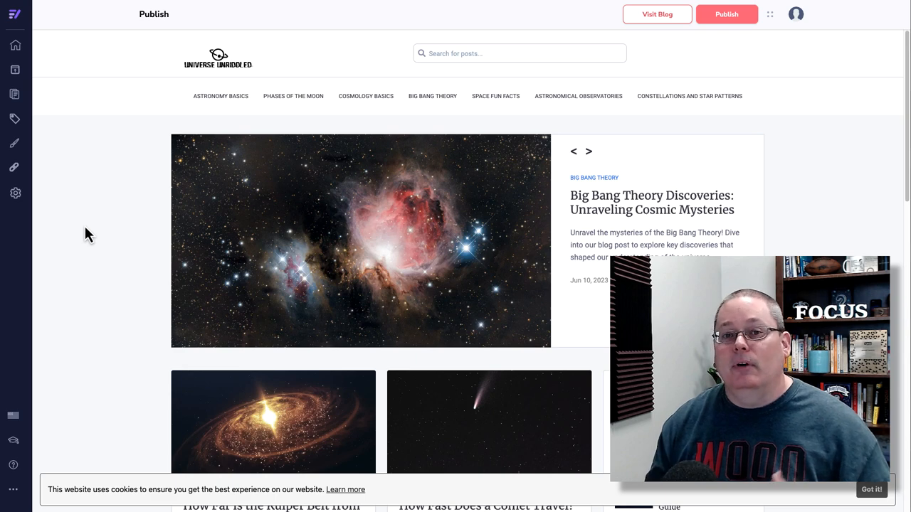
click(587, 151)
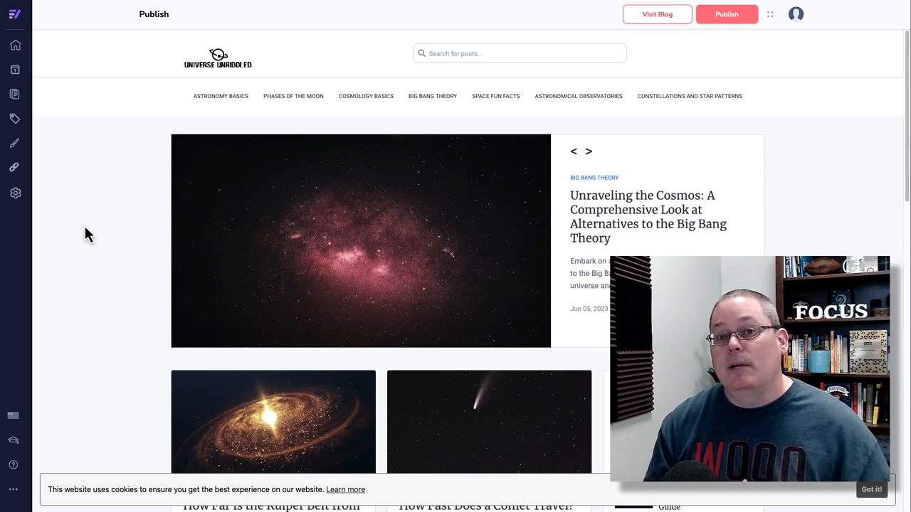
click(588, 150)
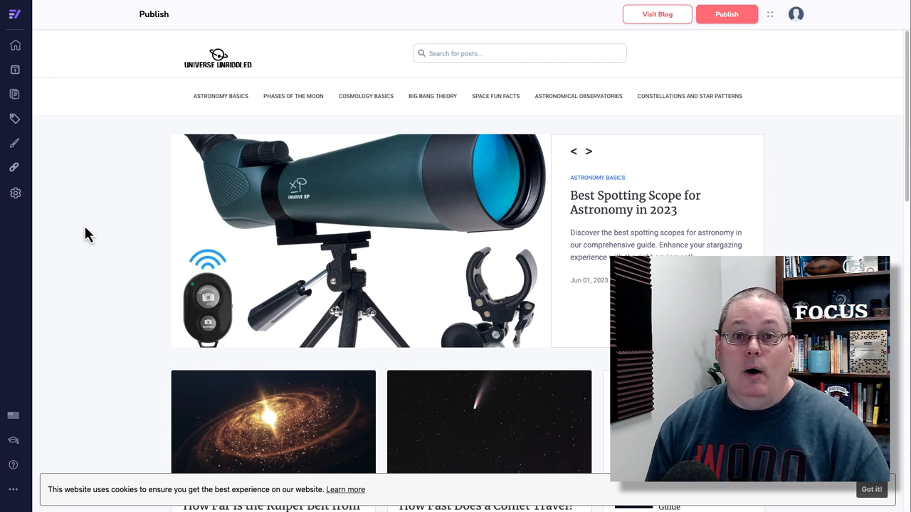
click(588, 151)
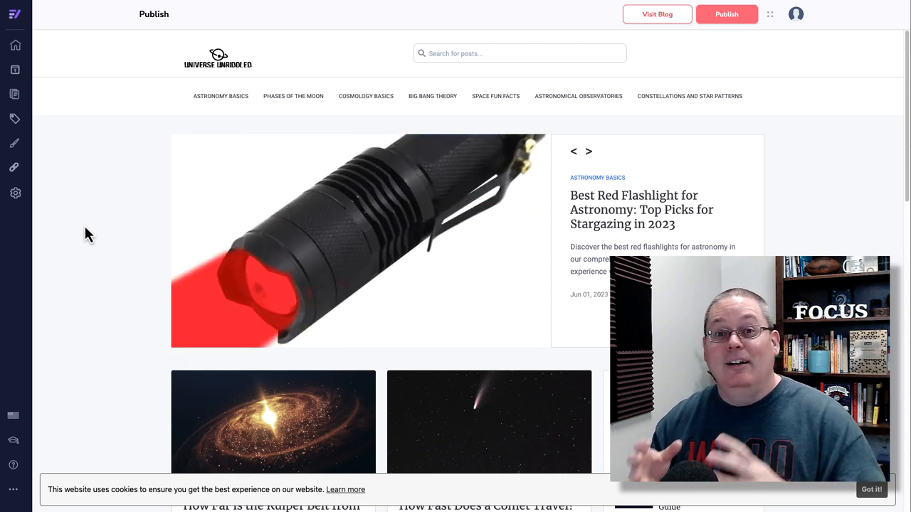
click(589, 151)
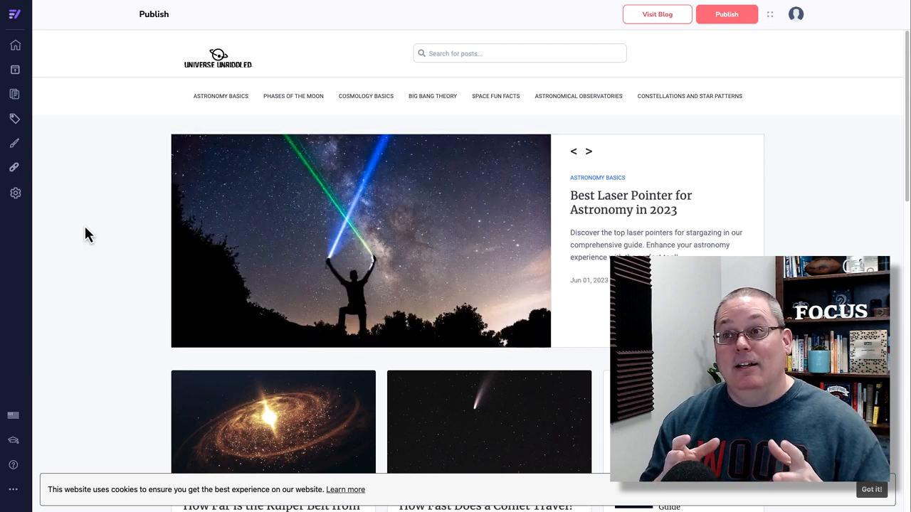
Step through White Dwarf and Neutron Star fun-facts posts to Amazing Makemake Dwarf Planet Facts.
click(588, 151)
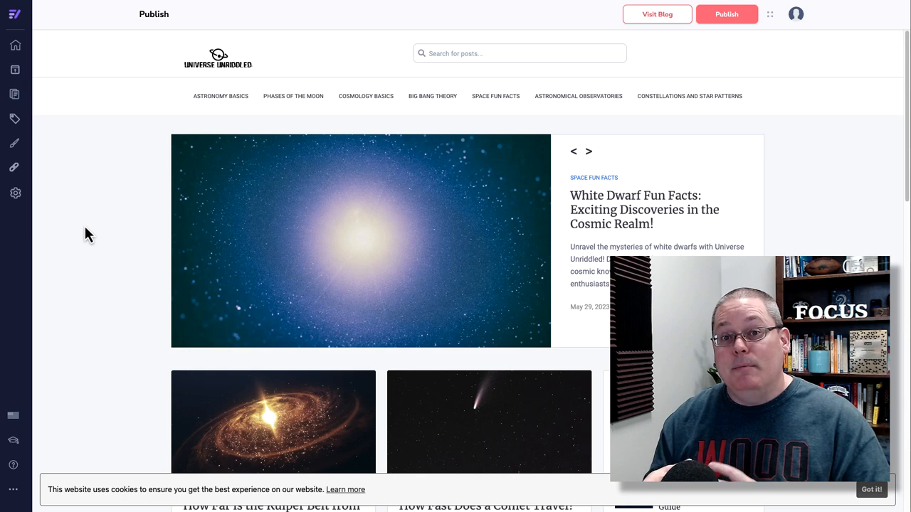
click(587, 150)
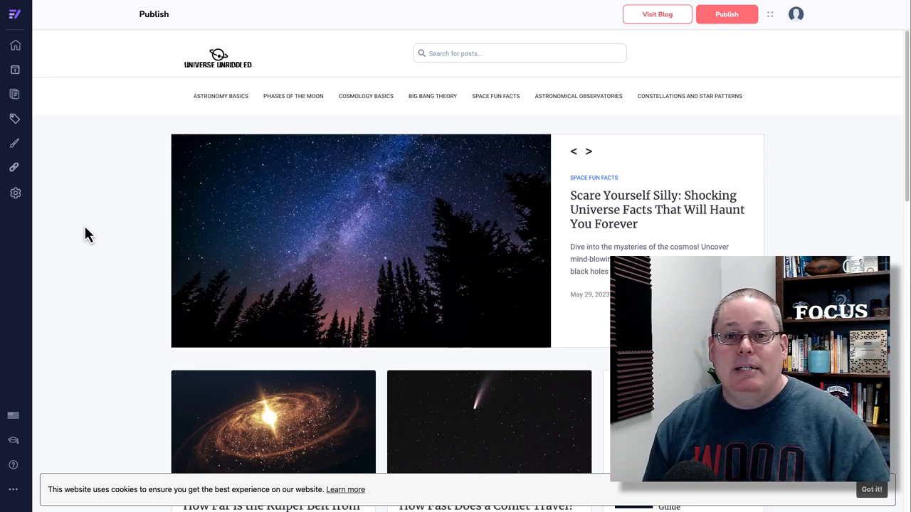
click(588, 151)
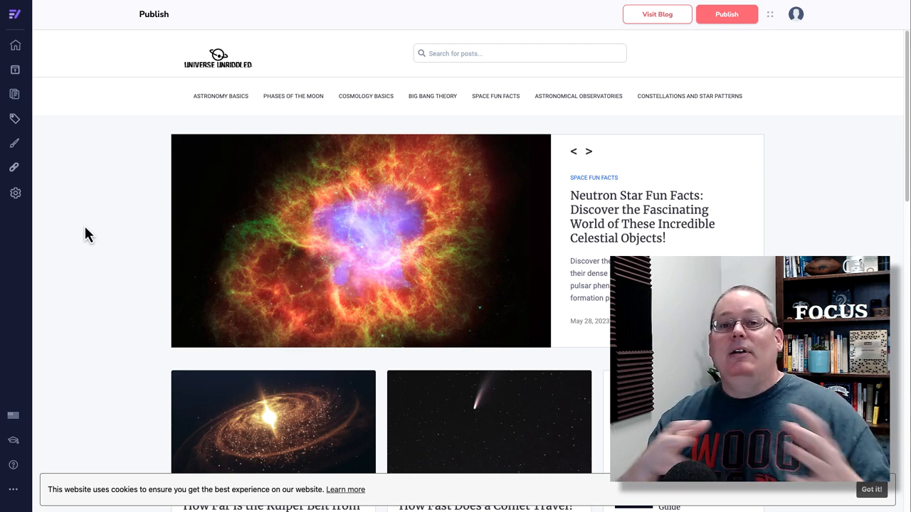
click(587, 151)
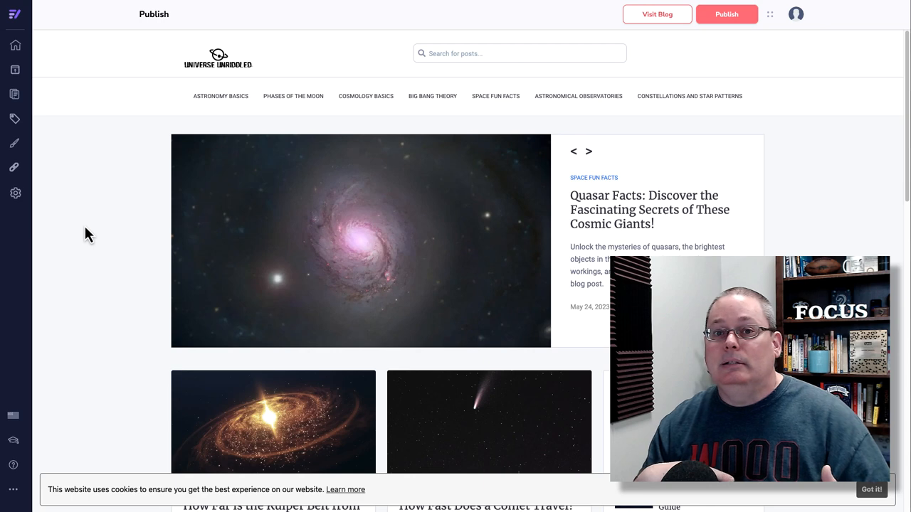
click(587, 151)
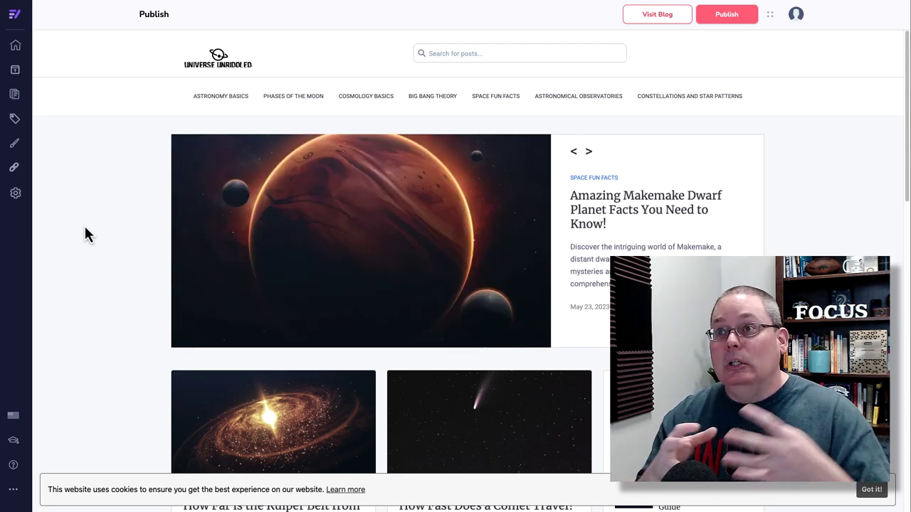
Advance past the inner and outer planets post to Amazing Elliptical Galaxy Facts You Need to Know!
click(587, 151)
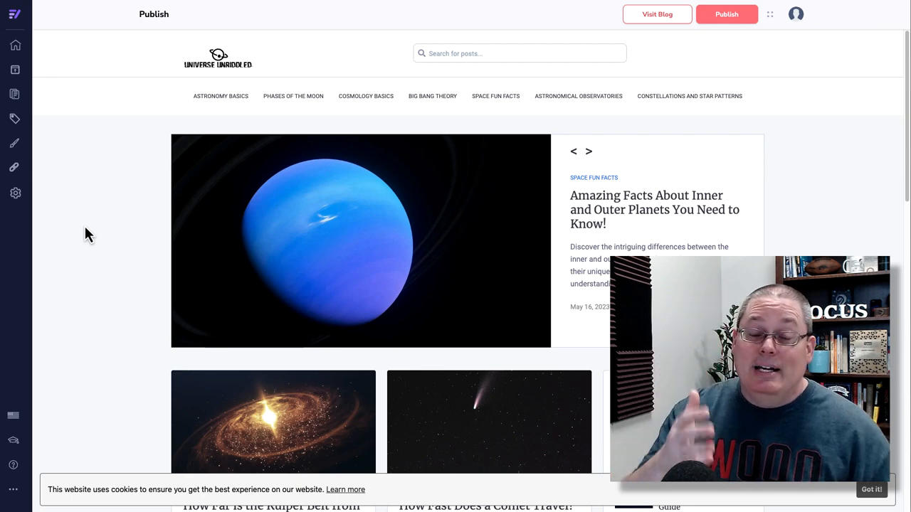
click(588, 151)
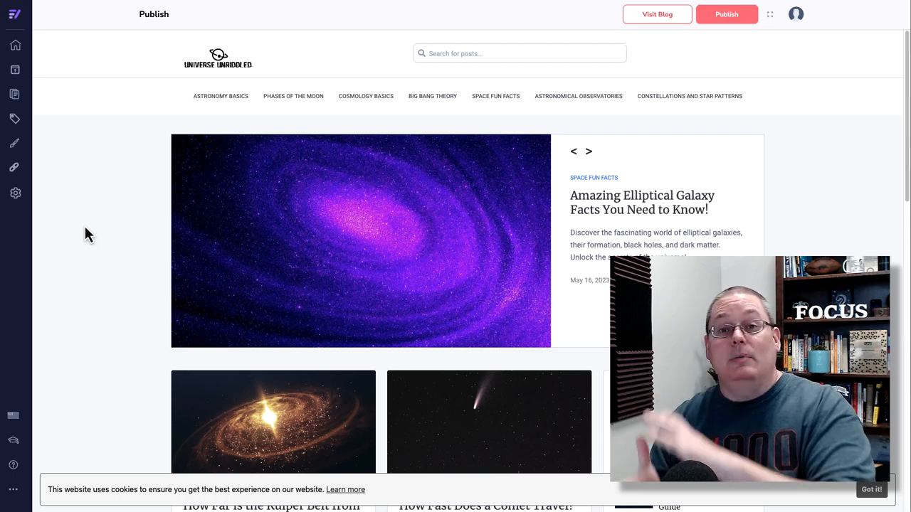
Step through A to Z of Cosmology Terms, Butterfly Nebula and 10 Comet Facts posts to the Killer Asteroid post.
click(588, 151)
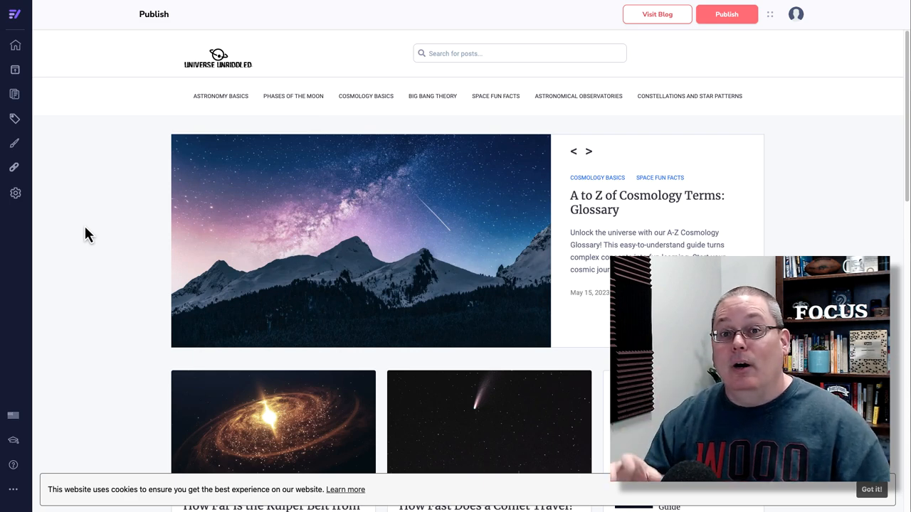
click(587, 151)
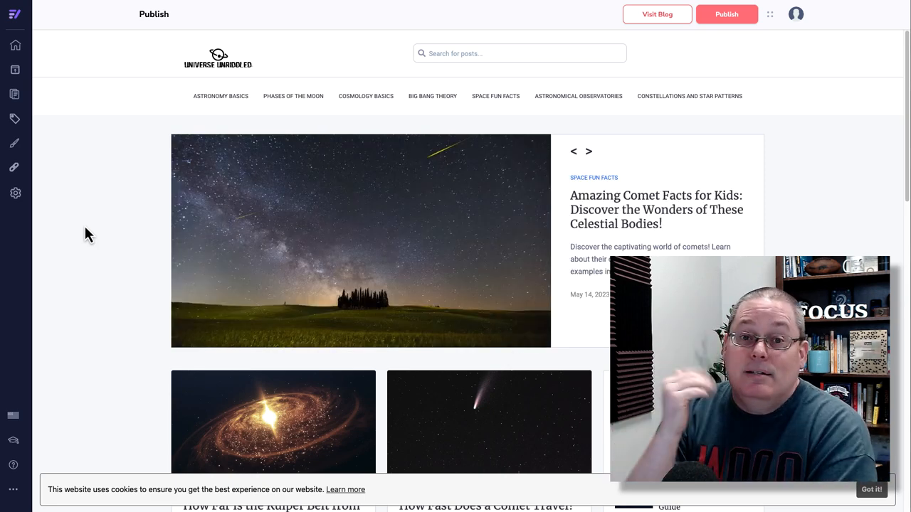
click(588, 151)
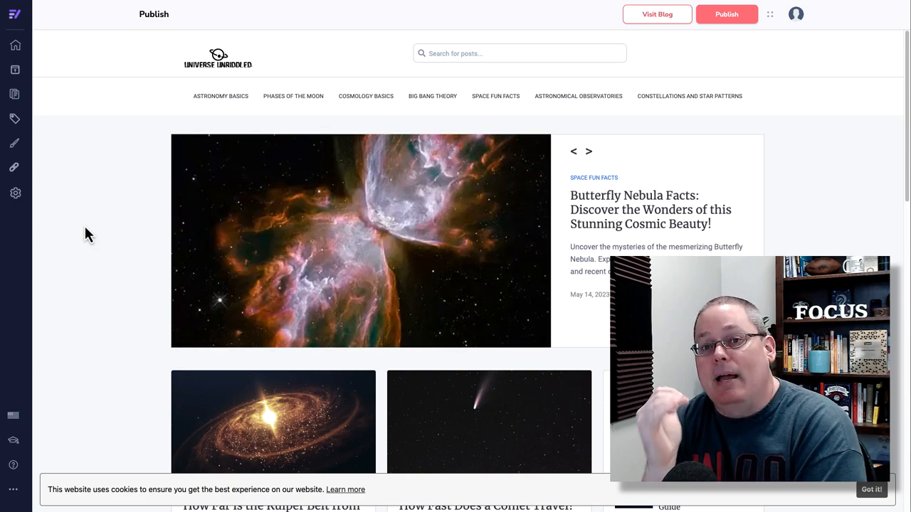
click(588, 151)
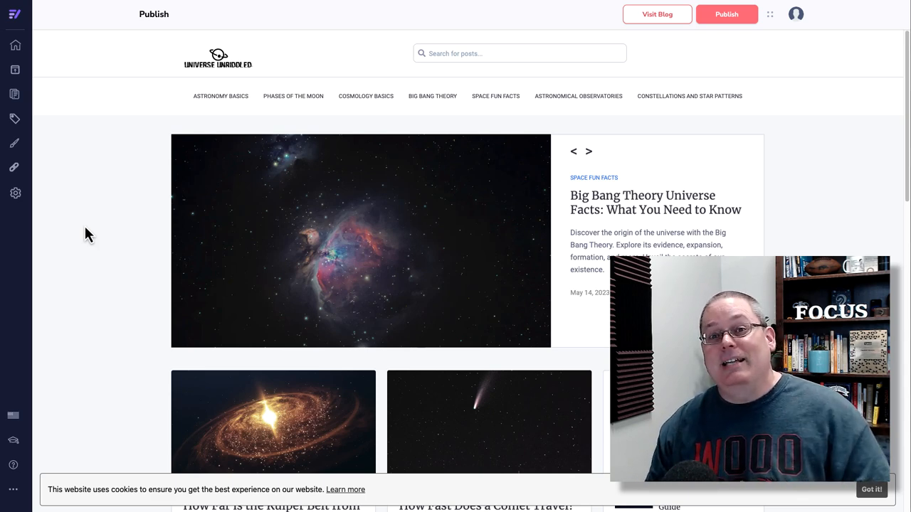
click(588, 150)
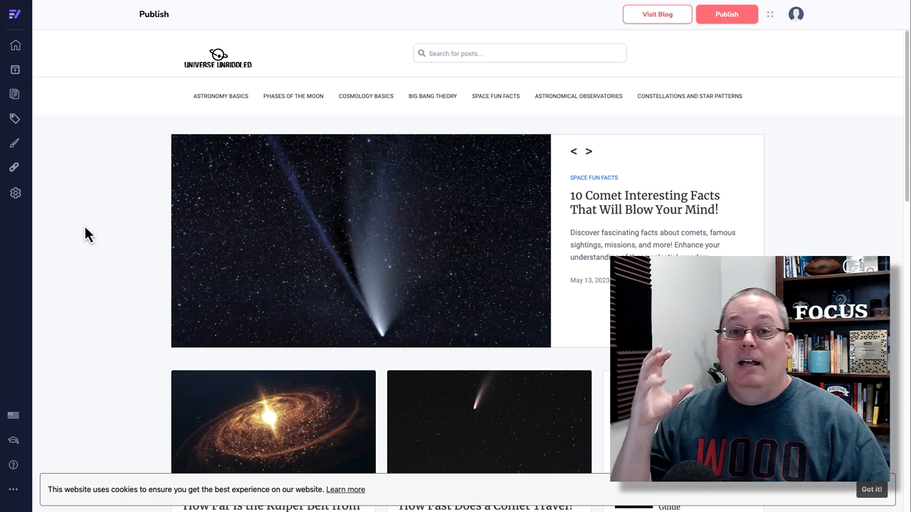
click(588, 151)
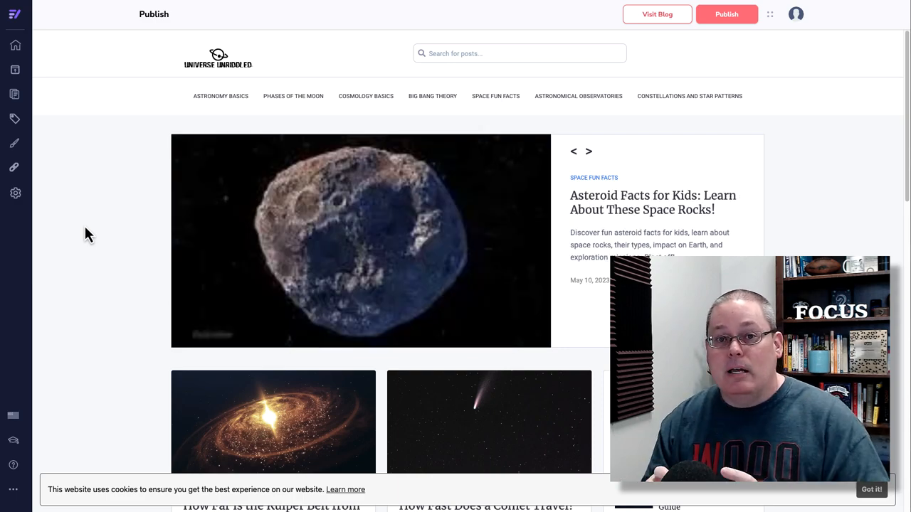
click(588, 150)
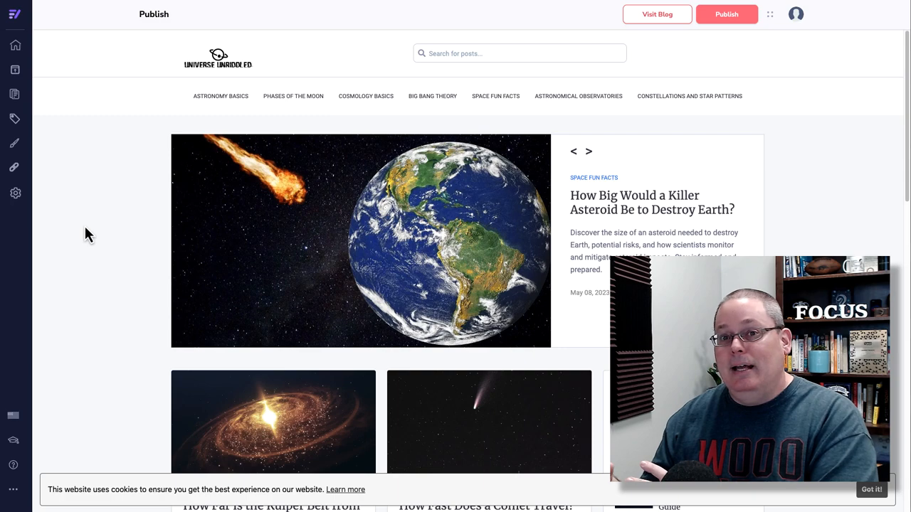